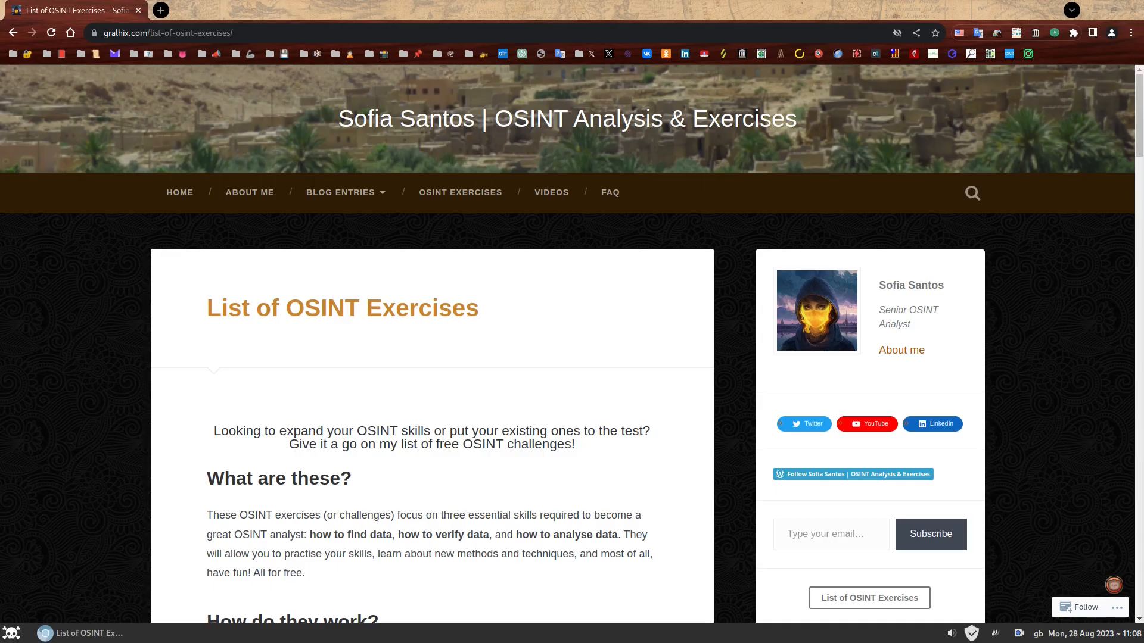
pyautogui.moveTo(570, 309)
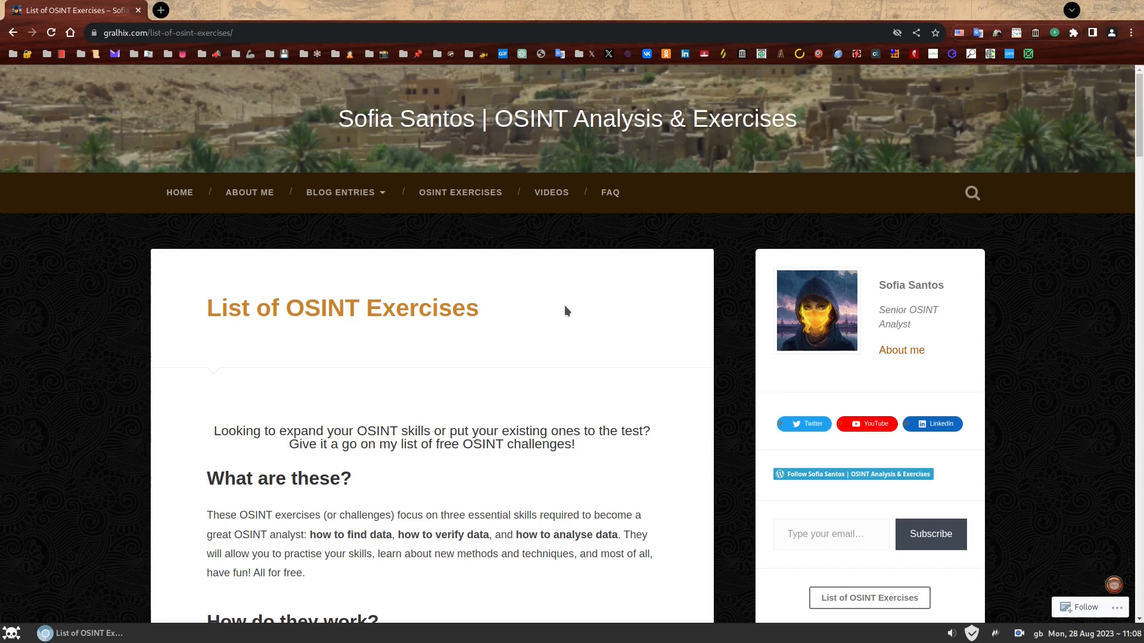
pyautogui.moveTo(439, 223)
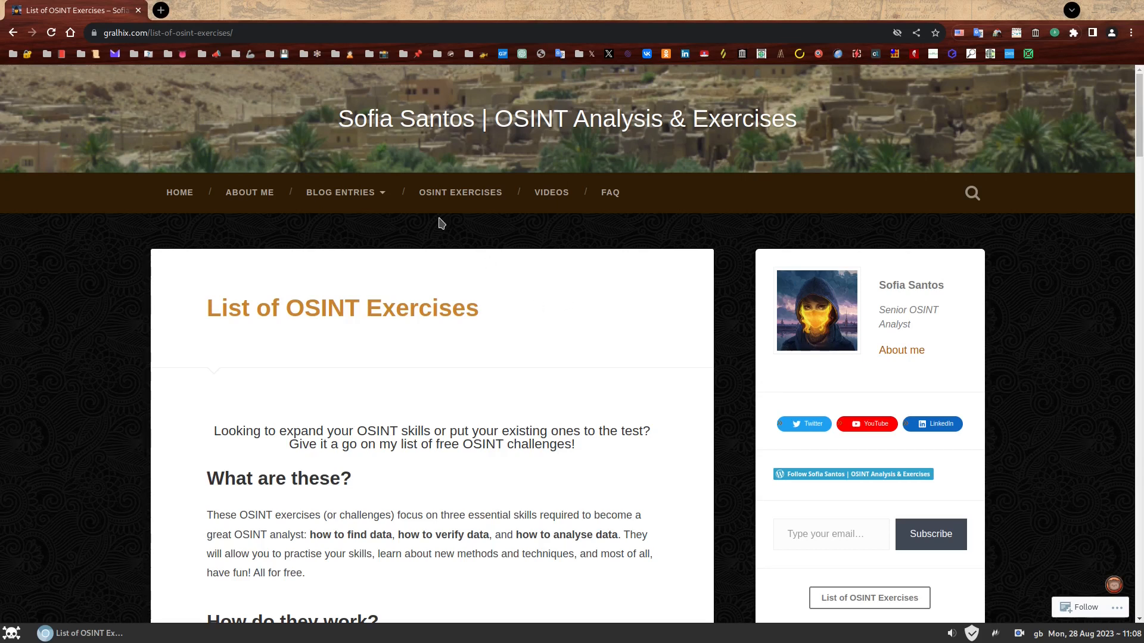
pyautogui.moveTo(460, 197)
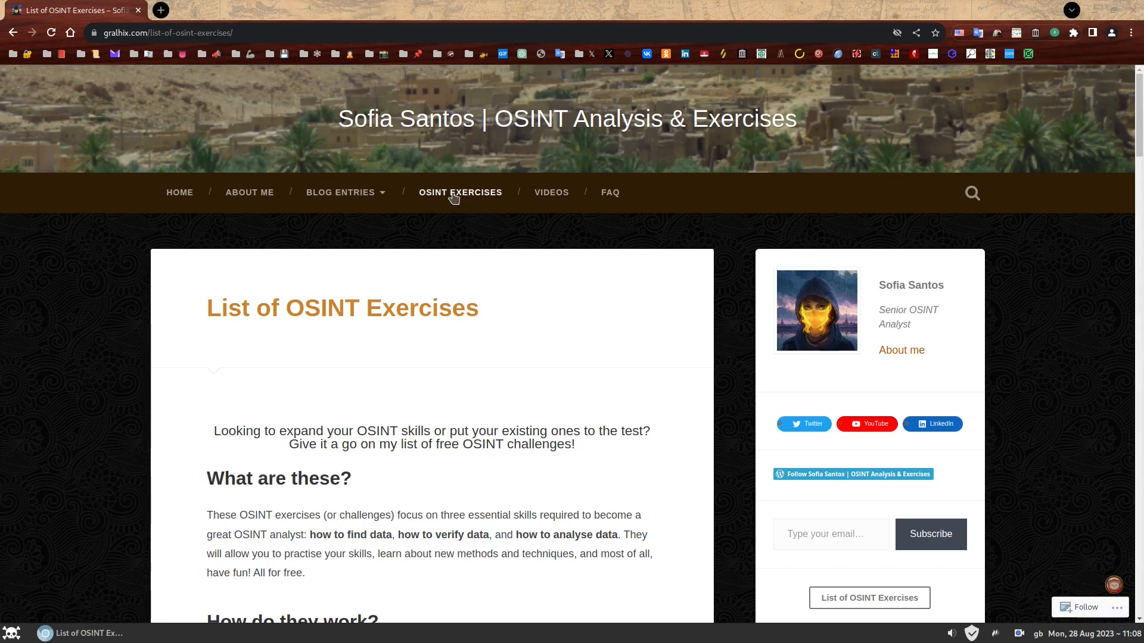
pyautogui.moveTo(461, 198)
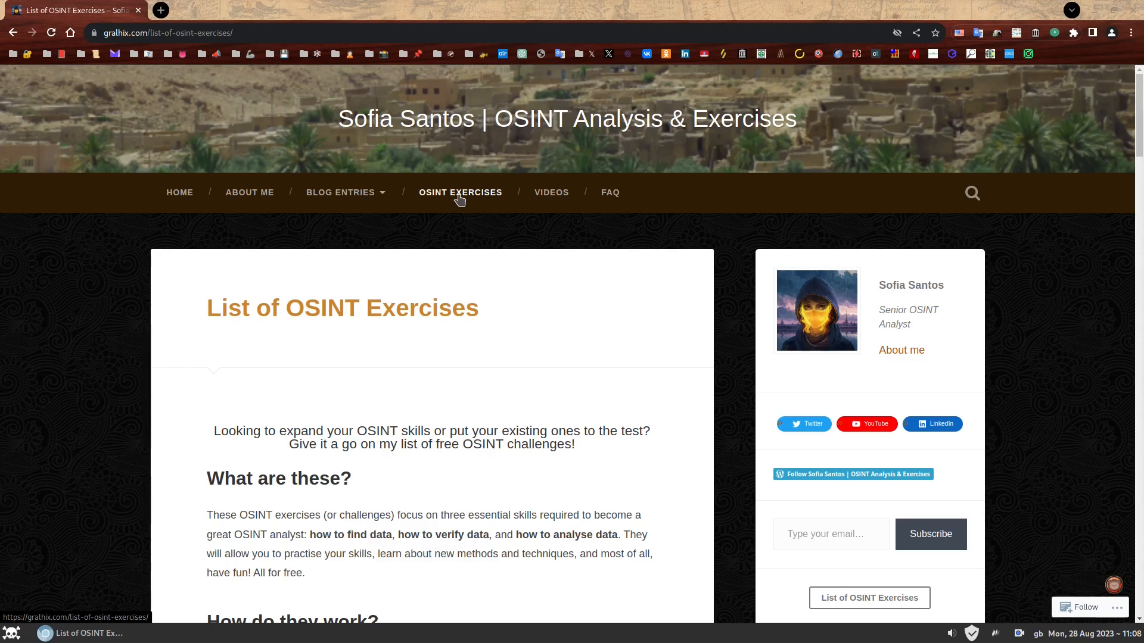
pyautogui.moveTo(552, 315)
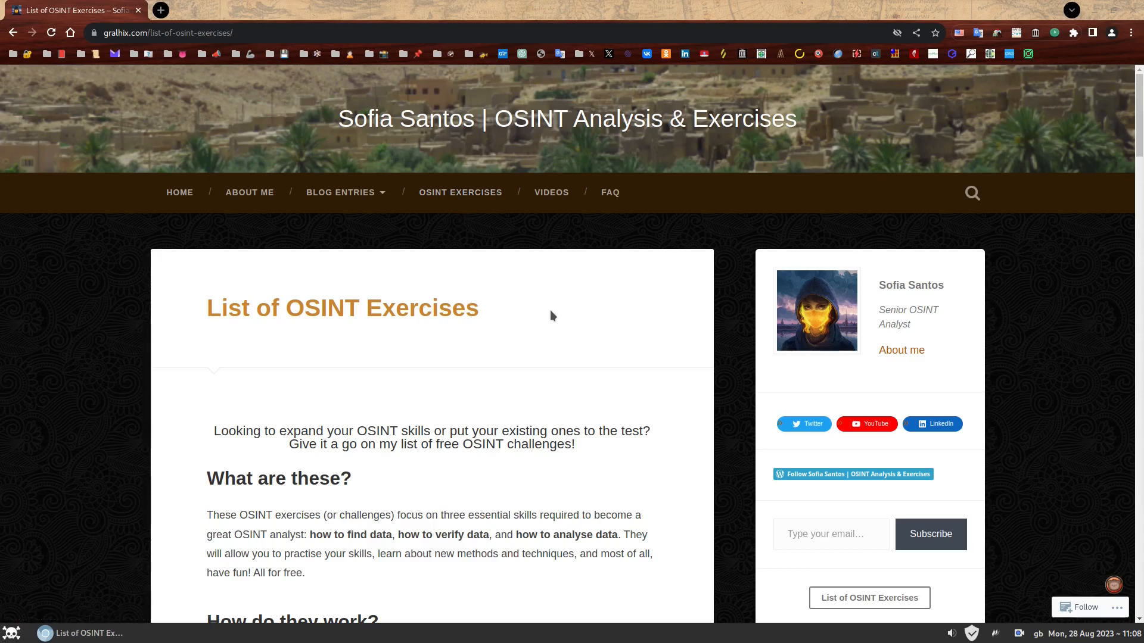
pyautogui.moveTo(549, 312)
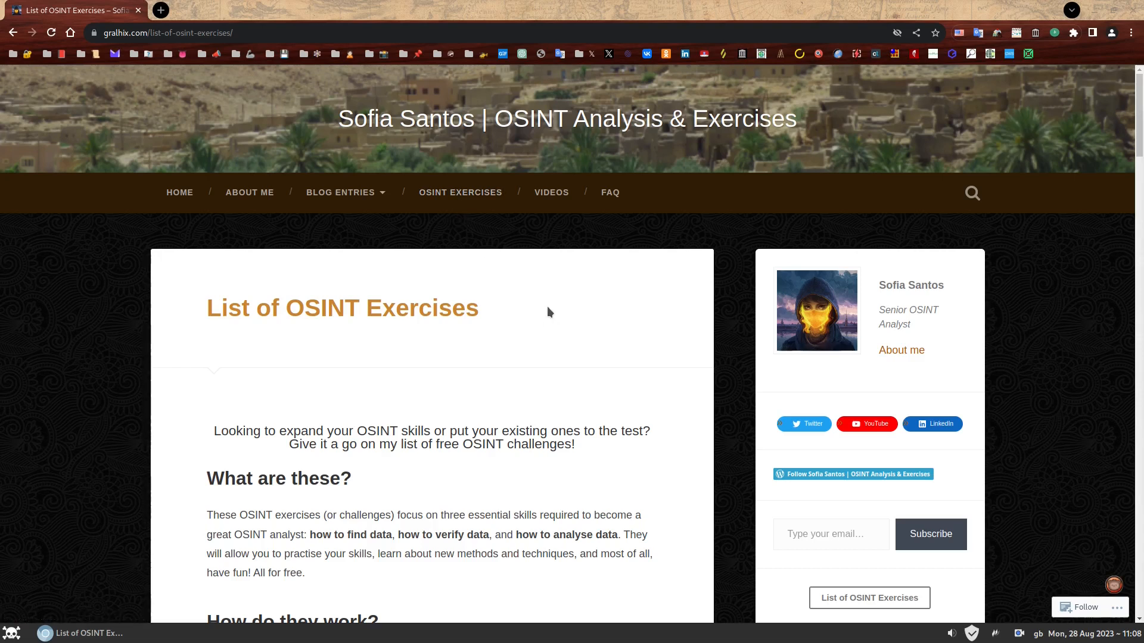
pyautogui.moveTo(541, 306)
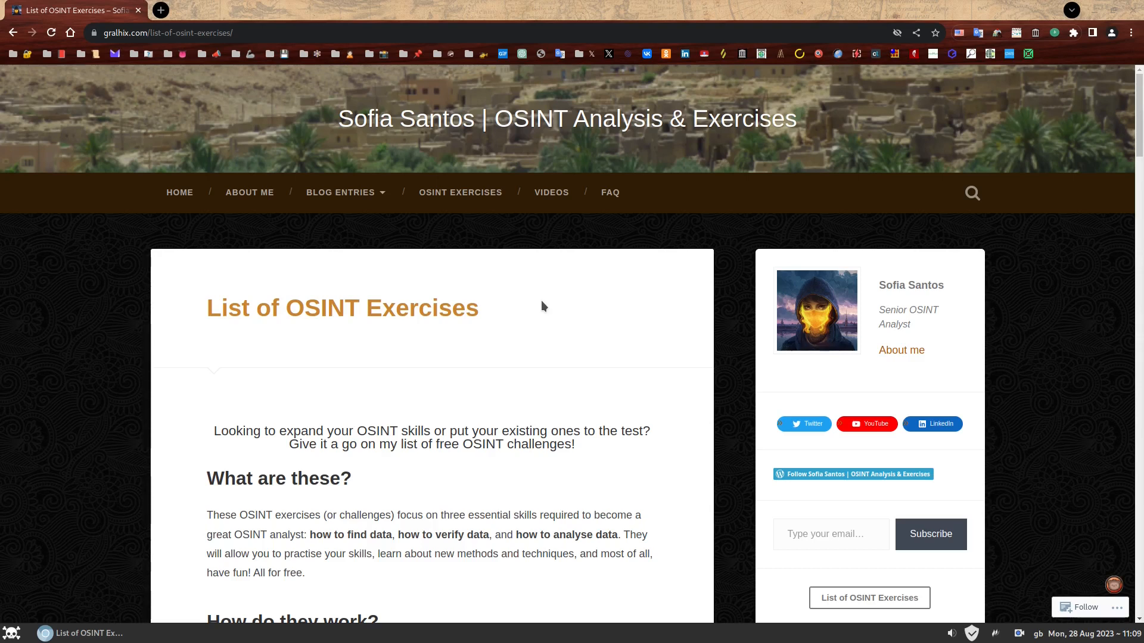
pyautogui.moveTo(541, 307)
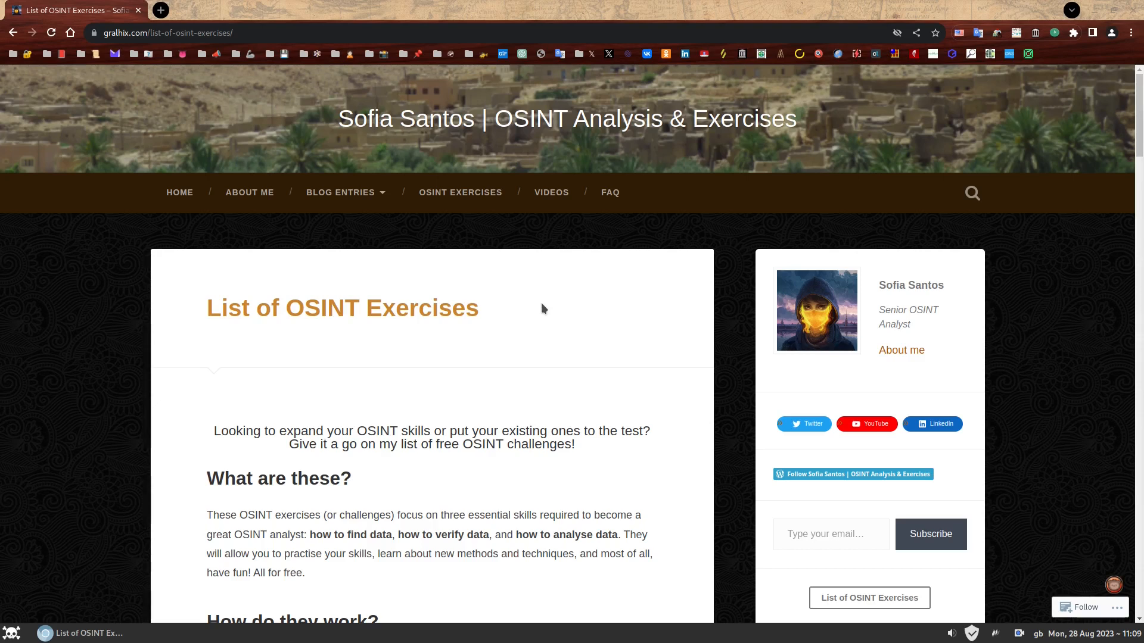
pyautogui.moveTo(548, 316)
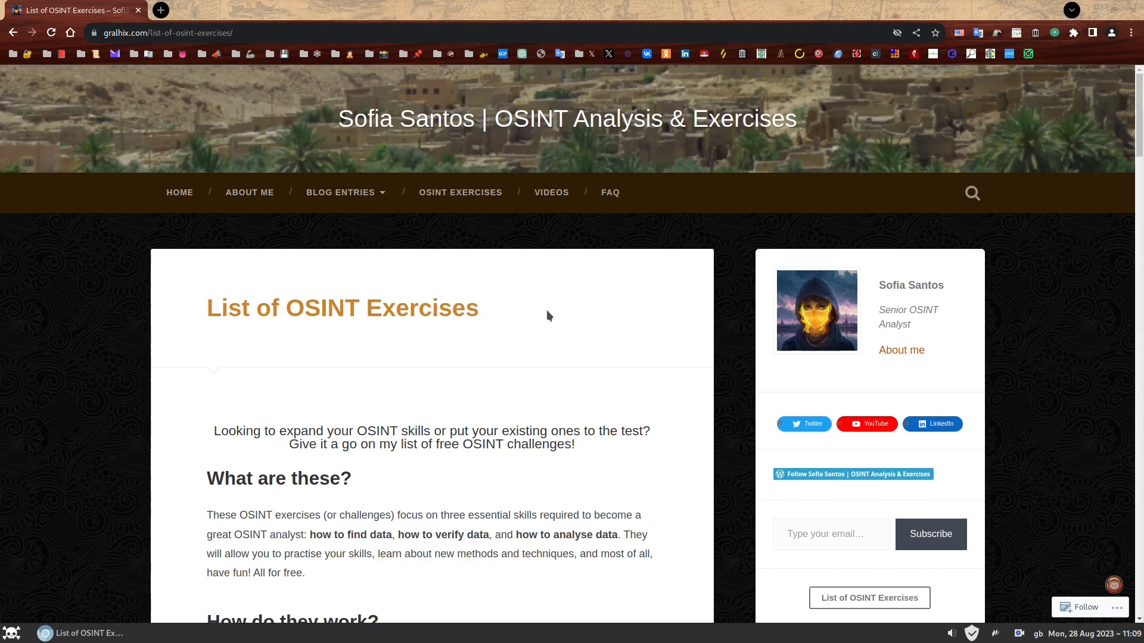
# Bring OSINT Exercises #003, #006 and #009 into their own tabs, finishing on the #009 tab
pyautogui.scroll(-3)
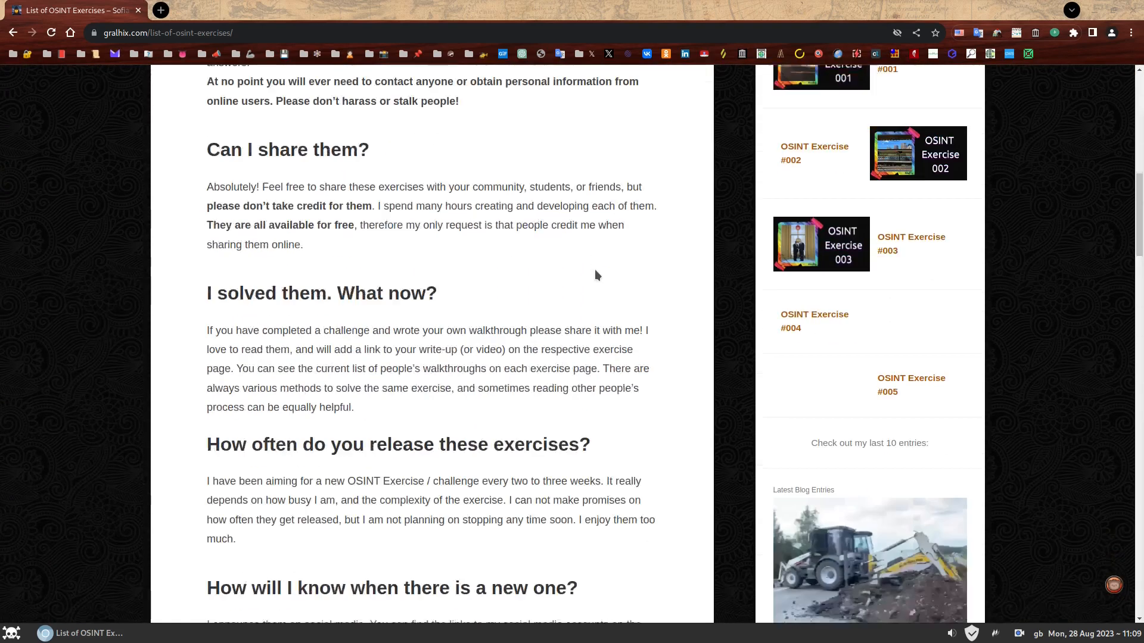
pyautogui.scroll(-3)
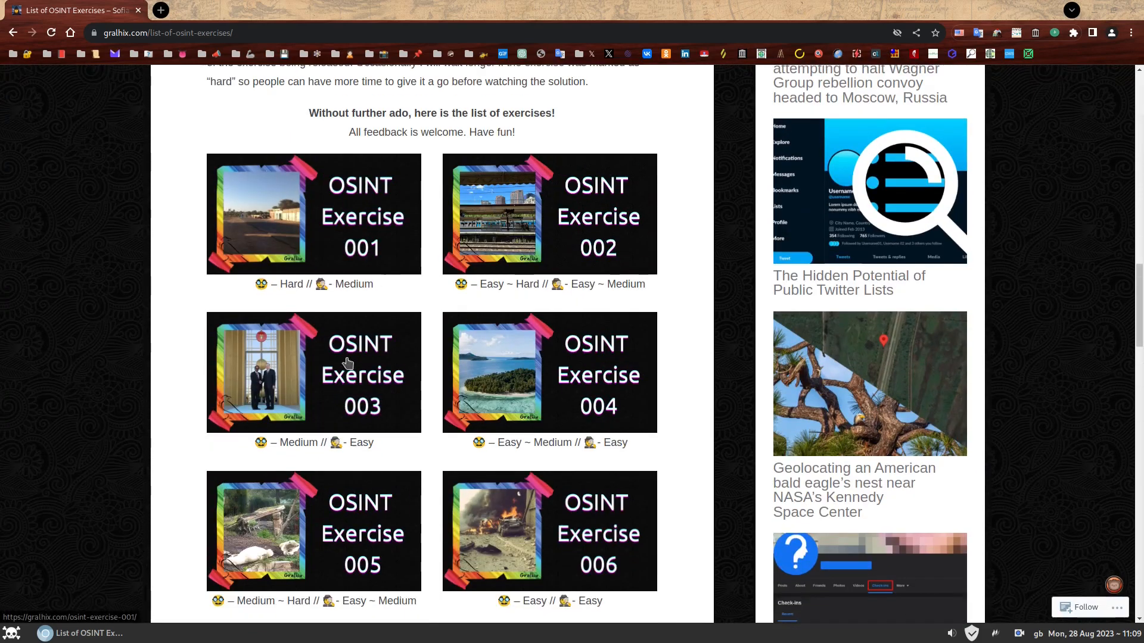
pyautogui.moveTo(239, 195)
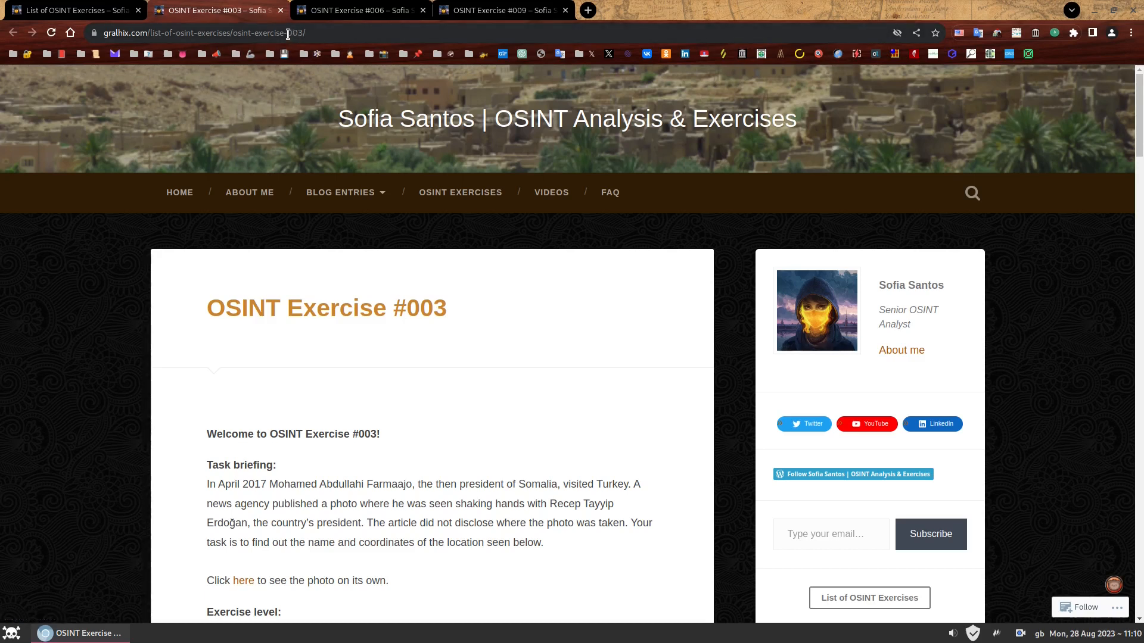
pyautogui.click(356, 10)
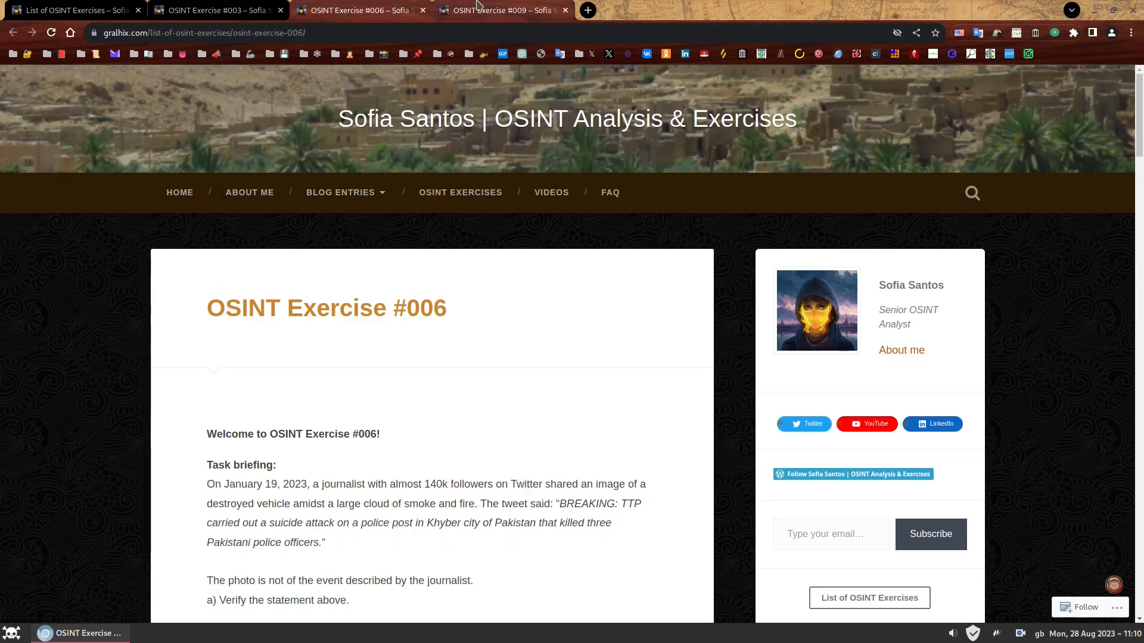
pyautogui.click(500, 10)
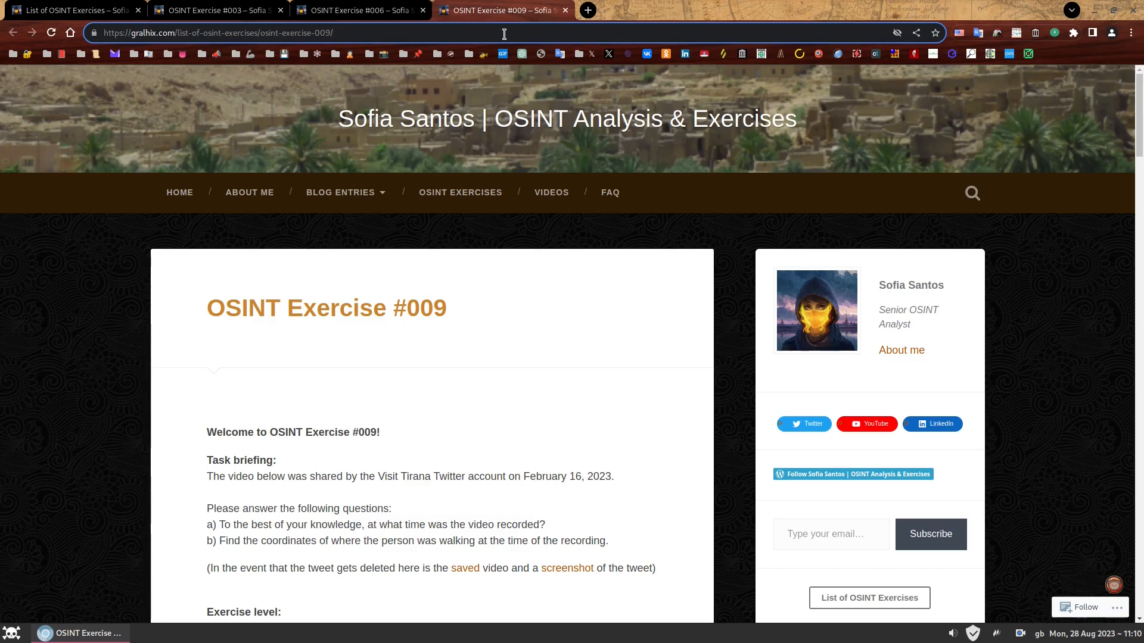
# Load gralhix.com's osint-exercise-020 address and read down the resulting page-not-found notice
pyautogui.write('osint-exercise-0')
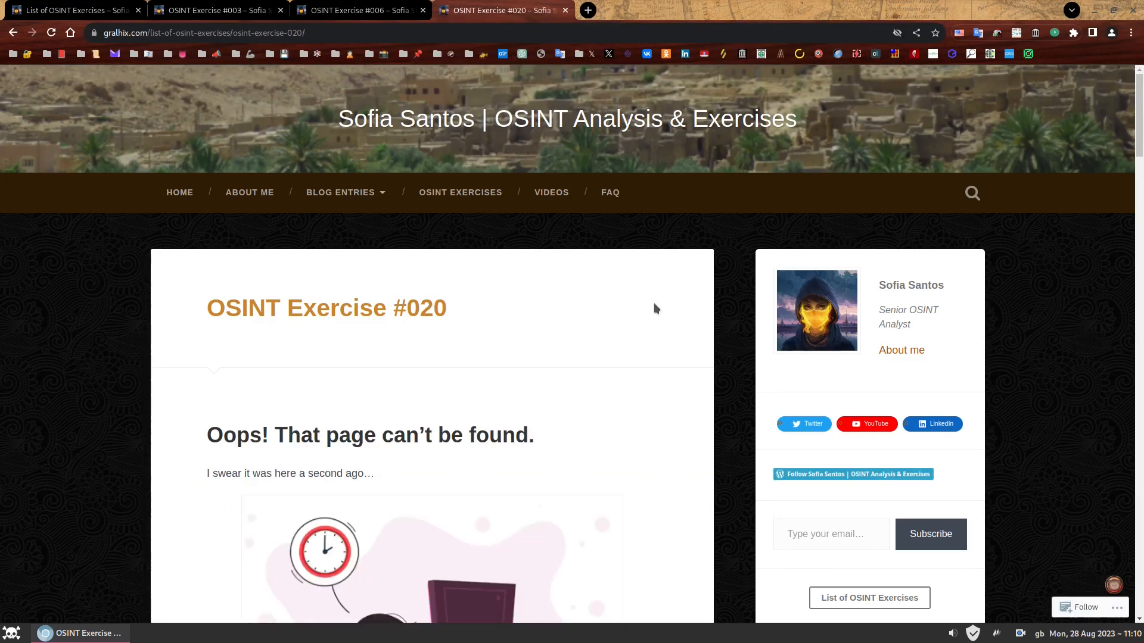
pyautogui.scroll(-3)
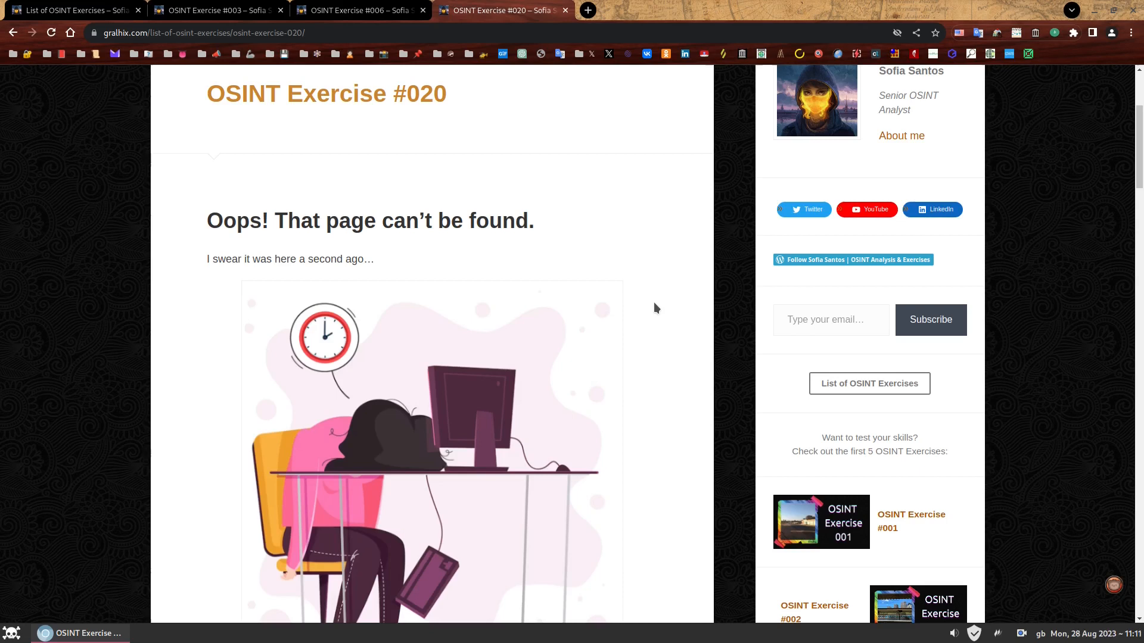
pyautogui.moveTo(533, 212)
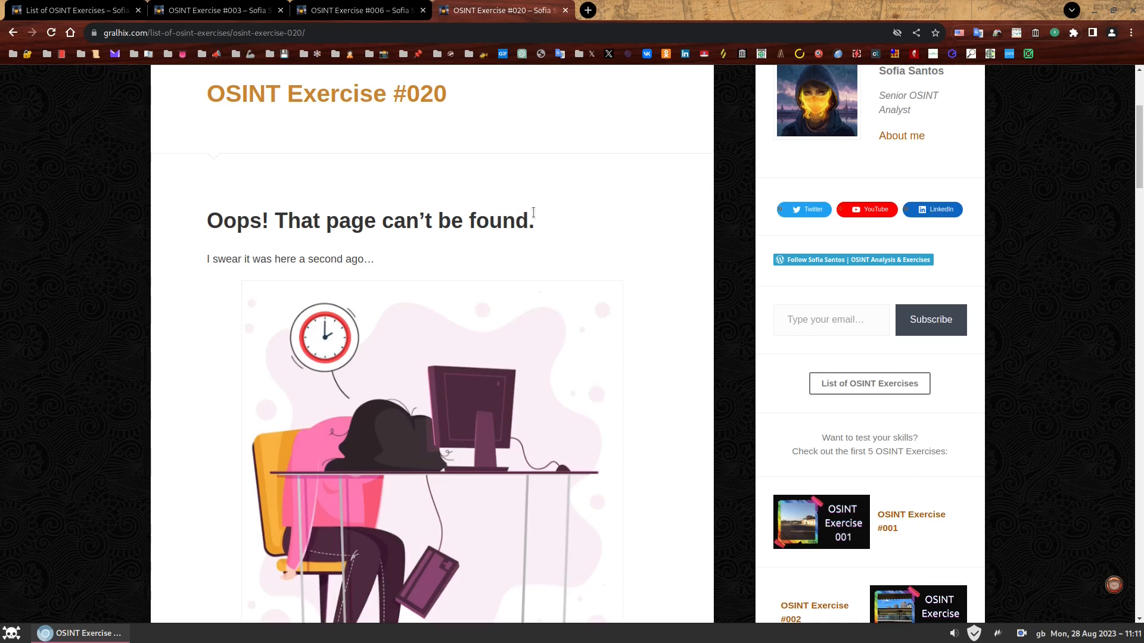
pyautogui.moveTo(569, 218)
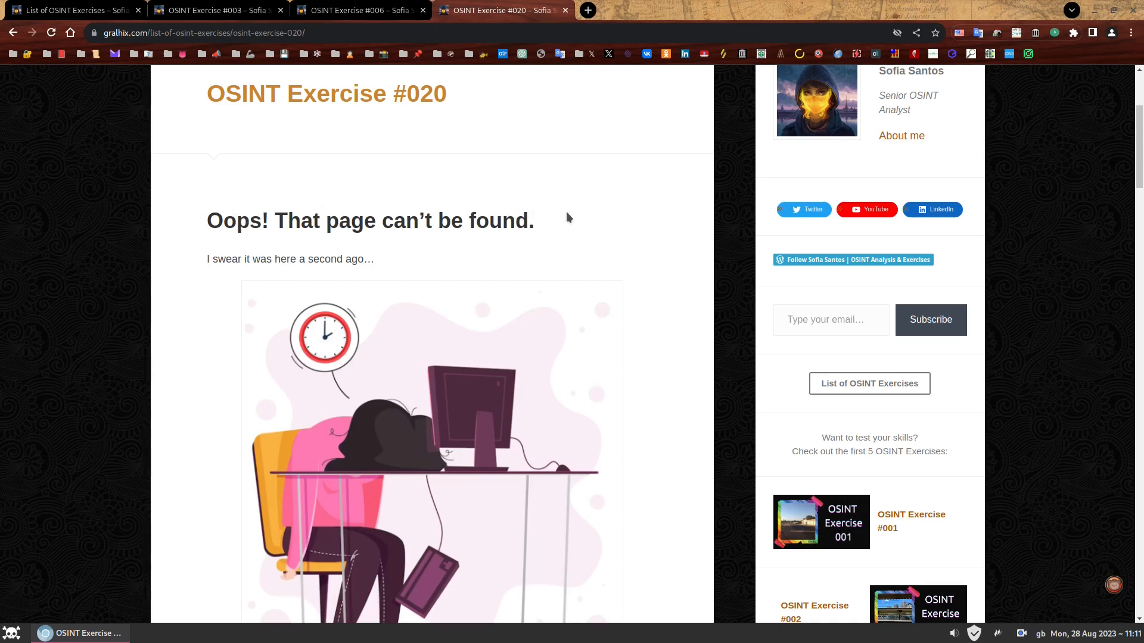
pyautogui.moveTo(387, 258)
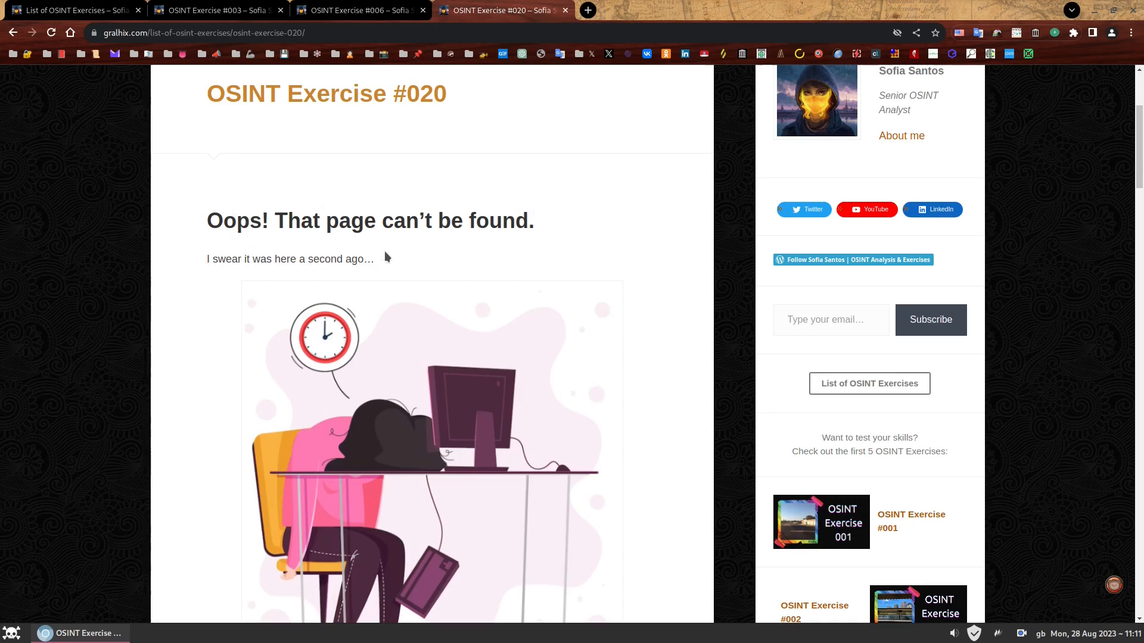
pyautogui.scroll(-3)
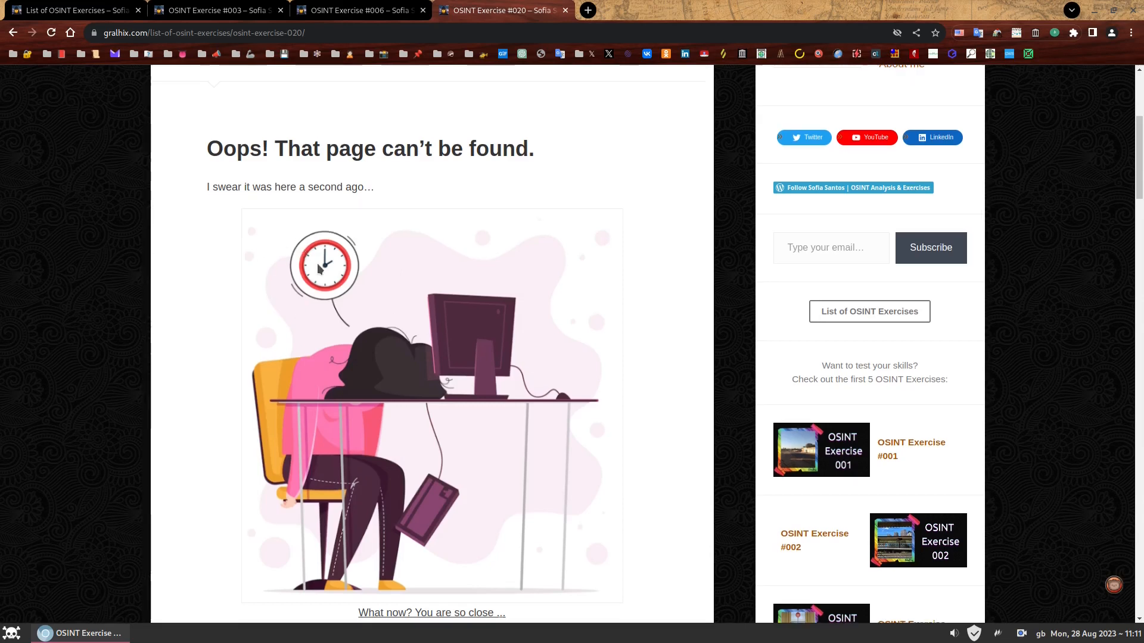
pyautogui.scroll(-3)
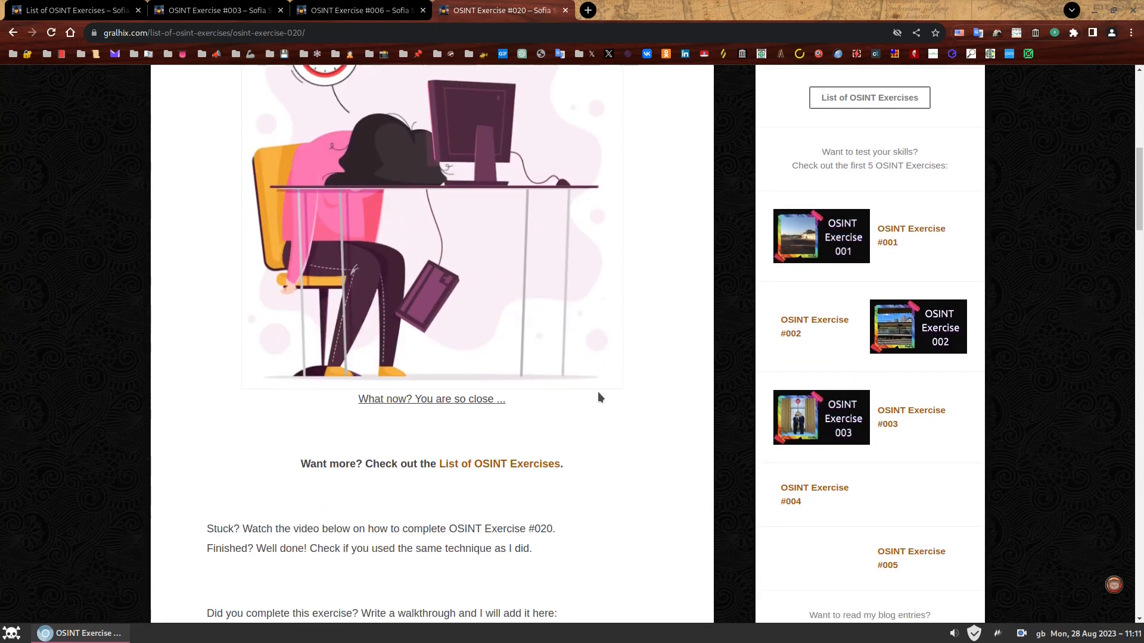
pyautogui.moveTo(487, 418)
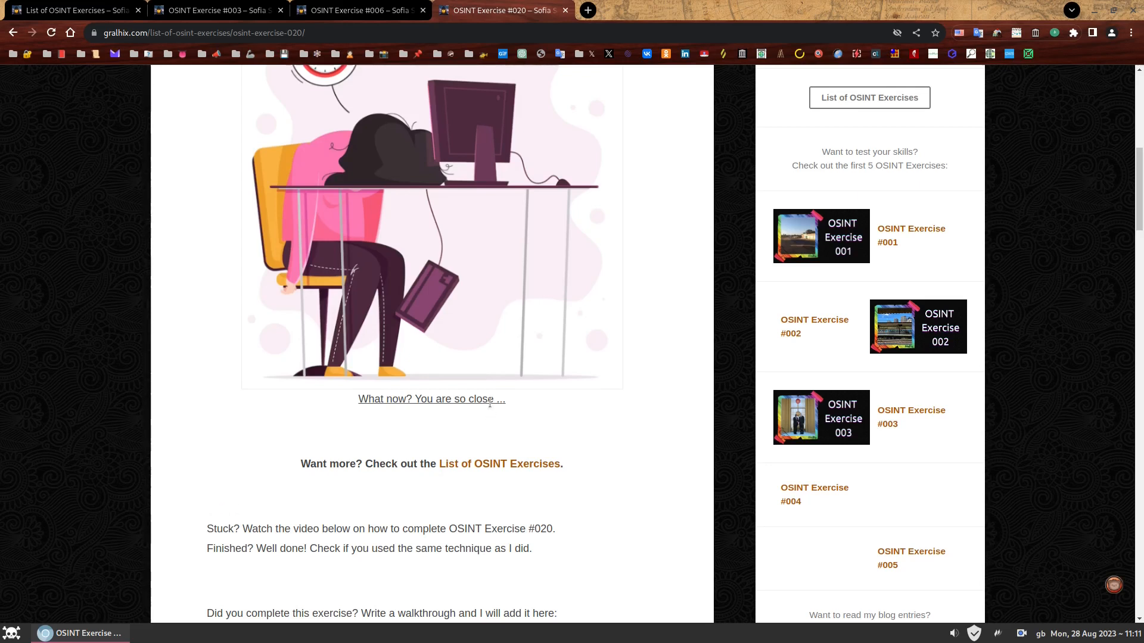
pyautogui.moveTo(506, 417)
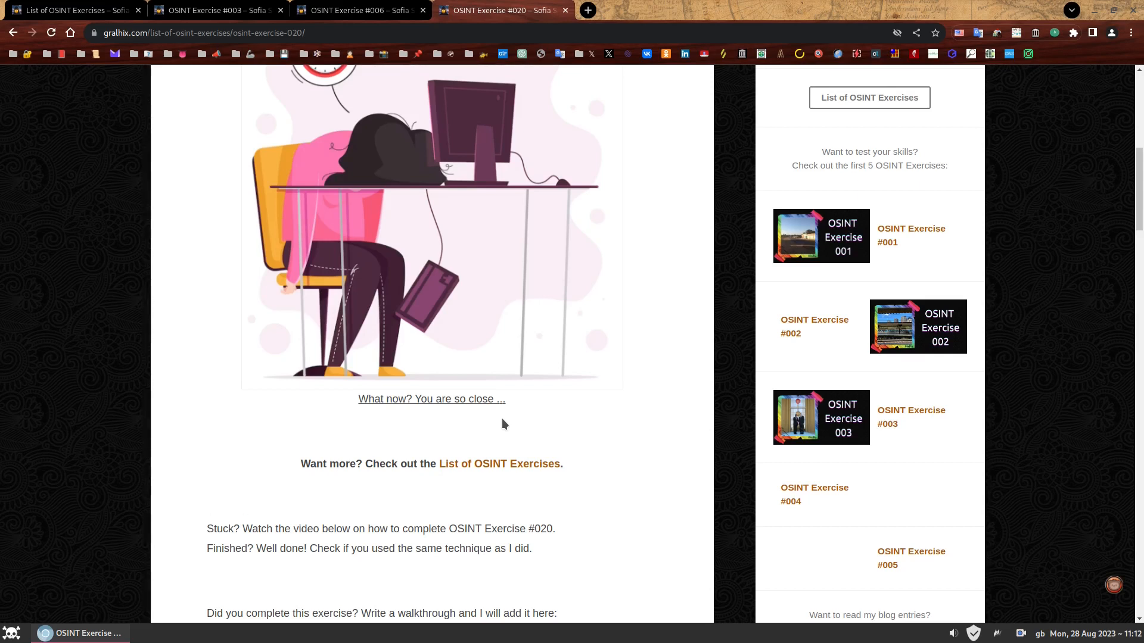
pyautogui.moveTo(477, 237)
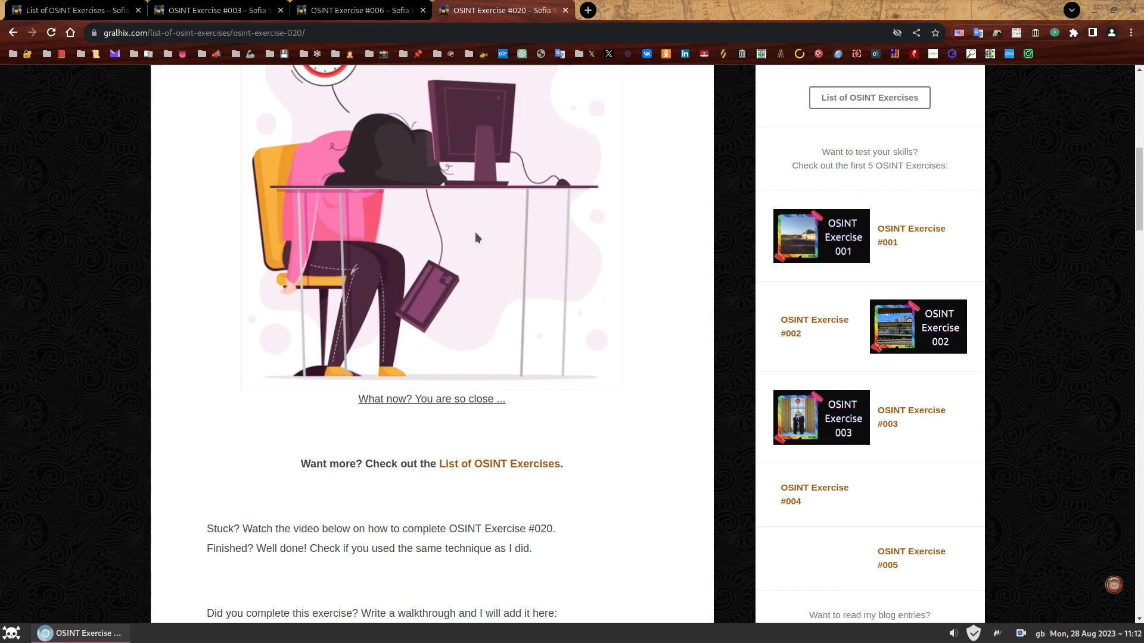
pyautogui.moveTo(357, 235)
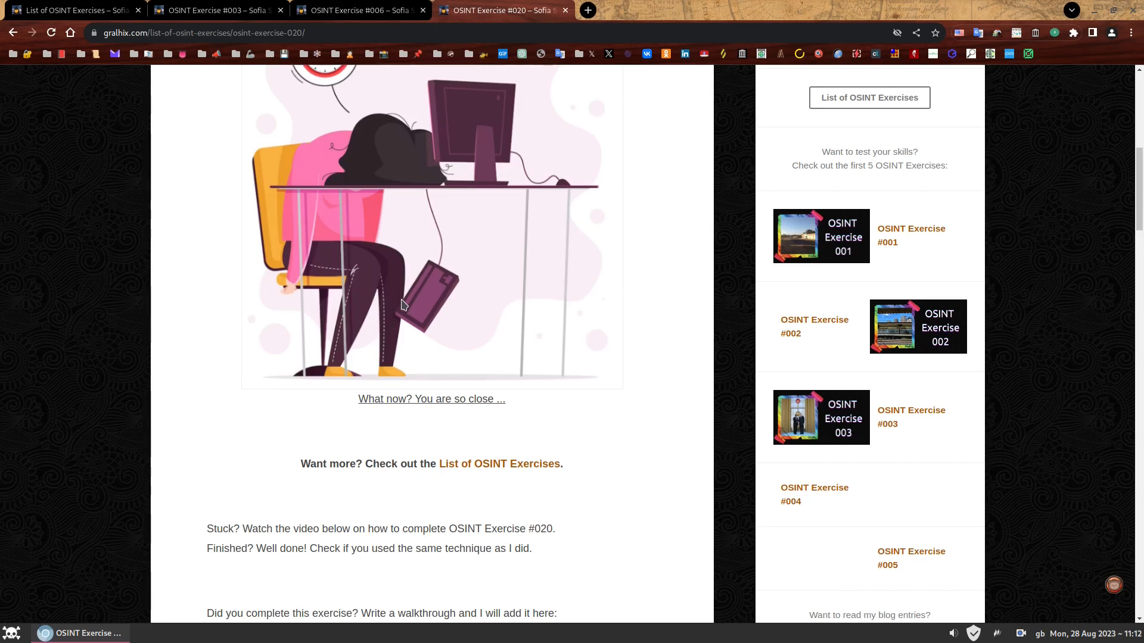
pyautogui.moveTo(400, 301)
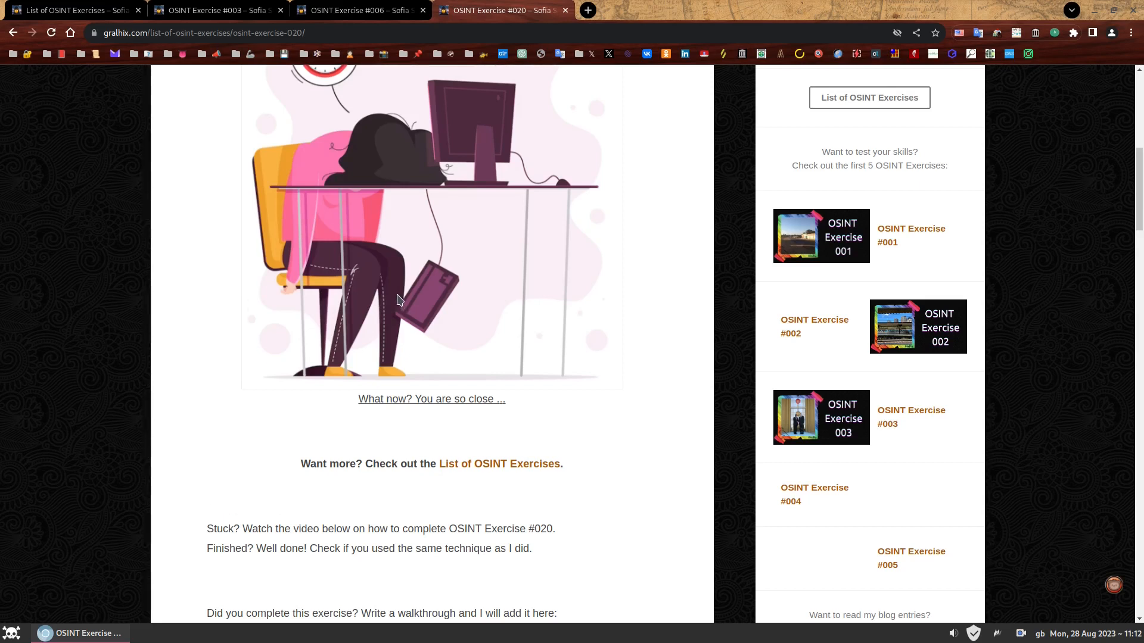
pyautogui.moveTo(443, 326)
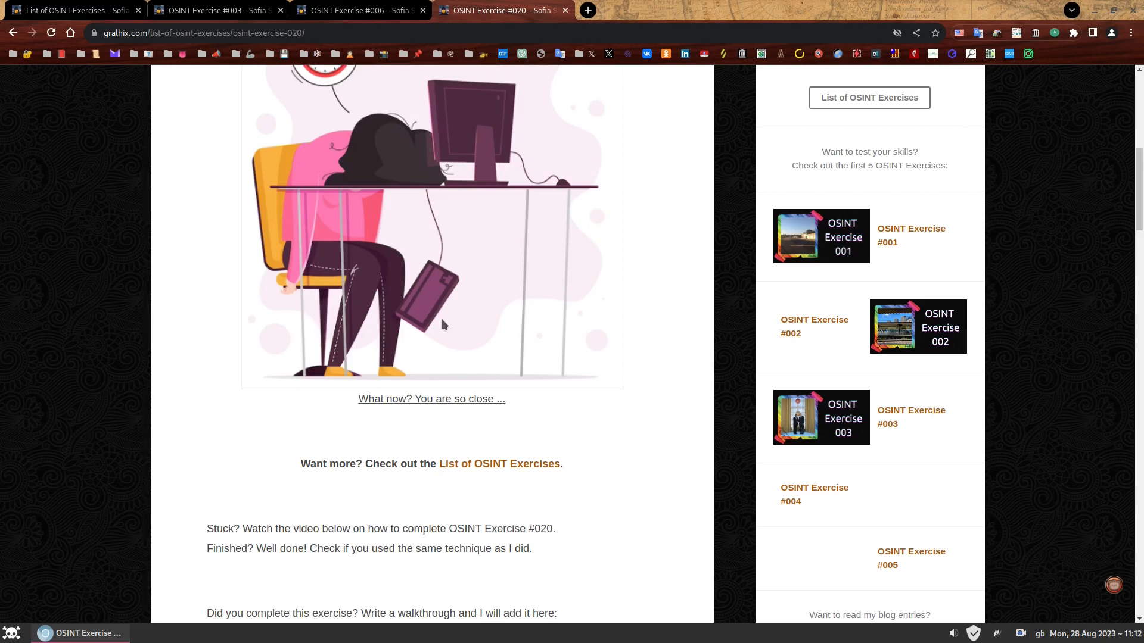
pyautogui.moveTo(500, 428)
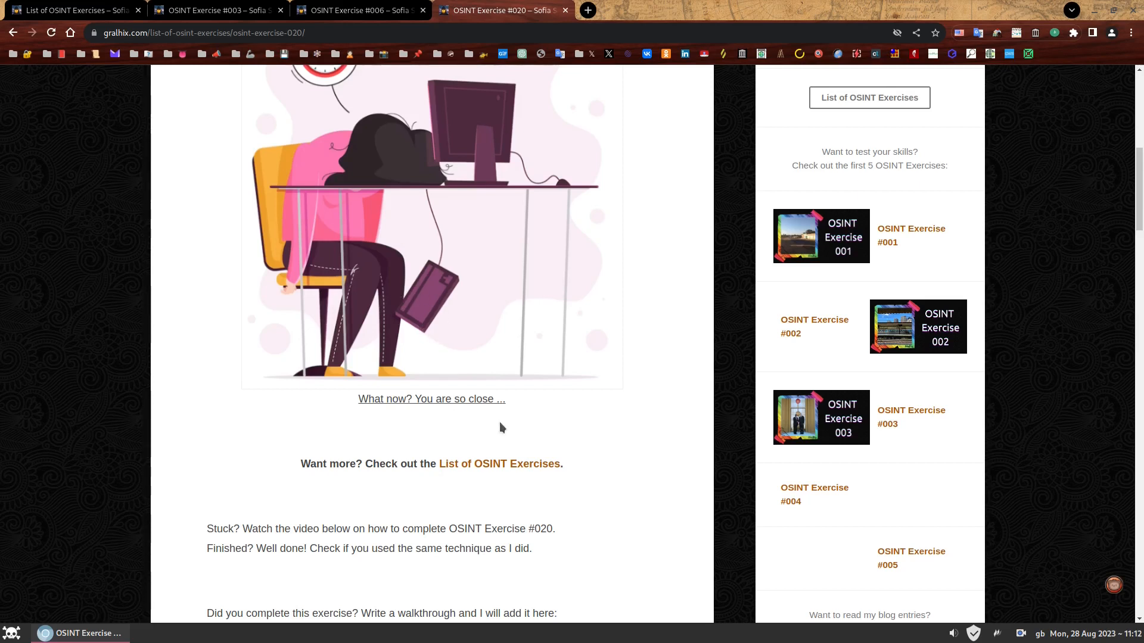
pyautogui.click(429, 399)
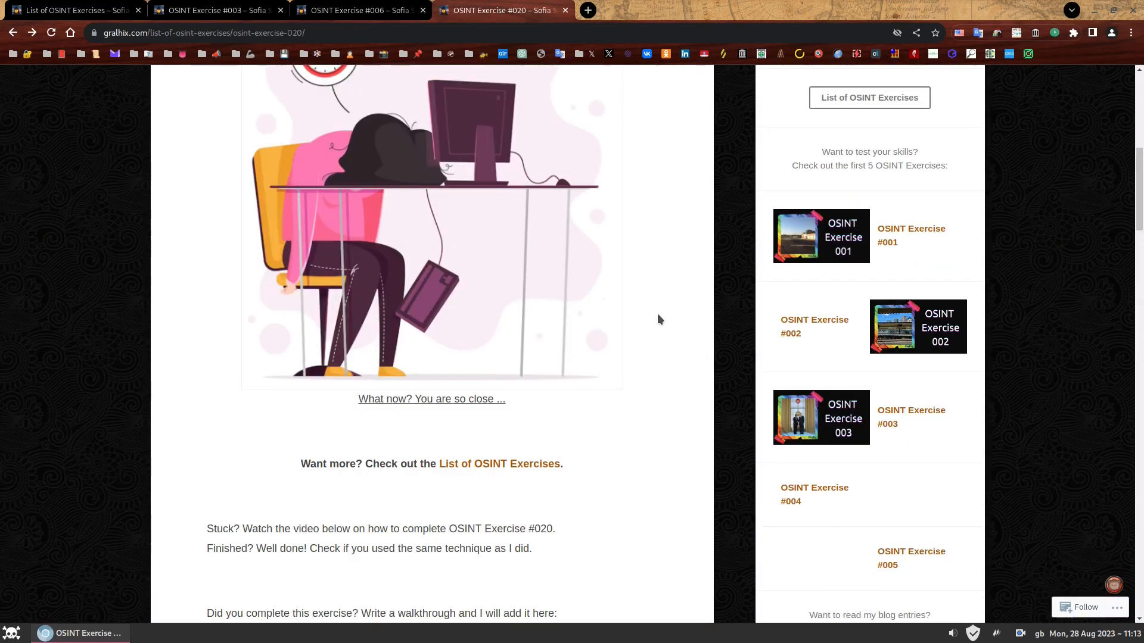
pyautogui.moveTo(584, 274)
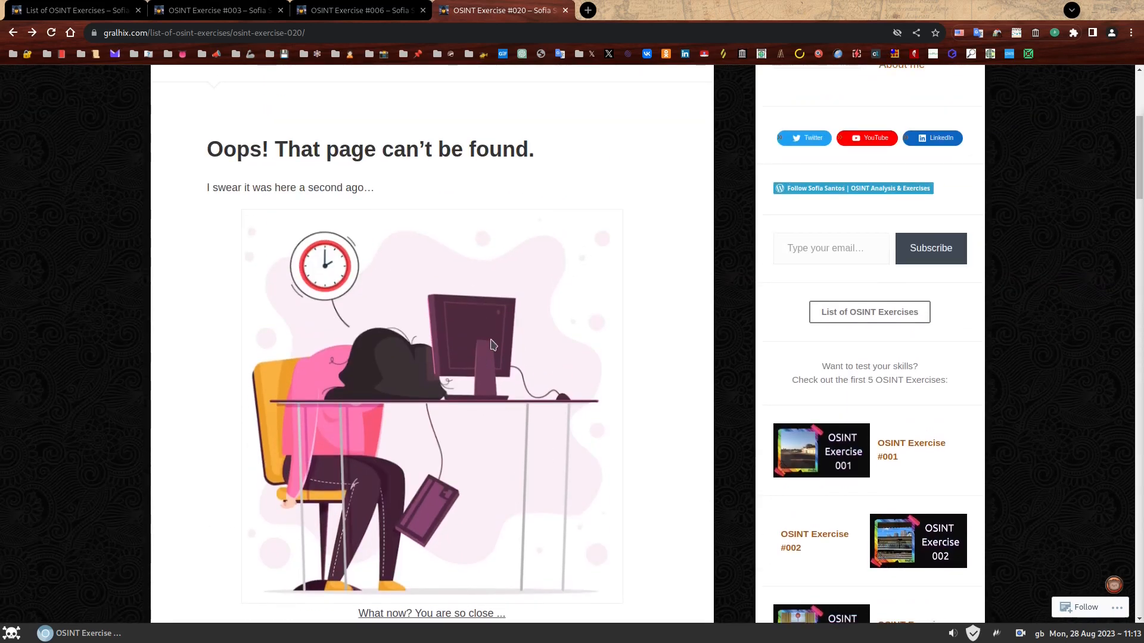
pyautogui.moveTo(556, 348)
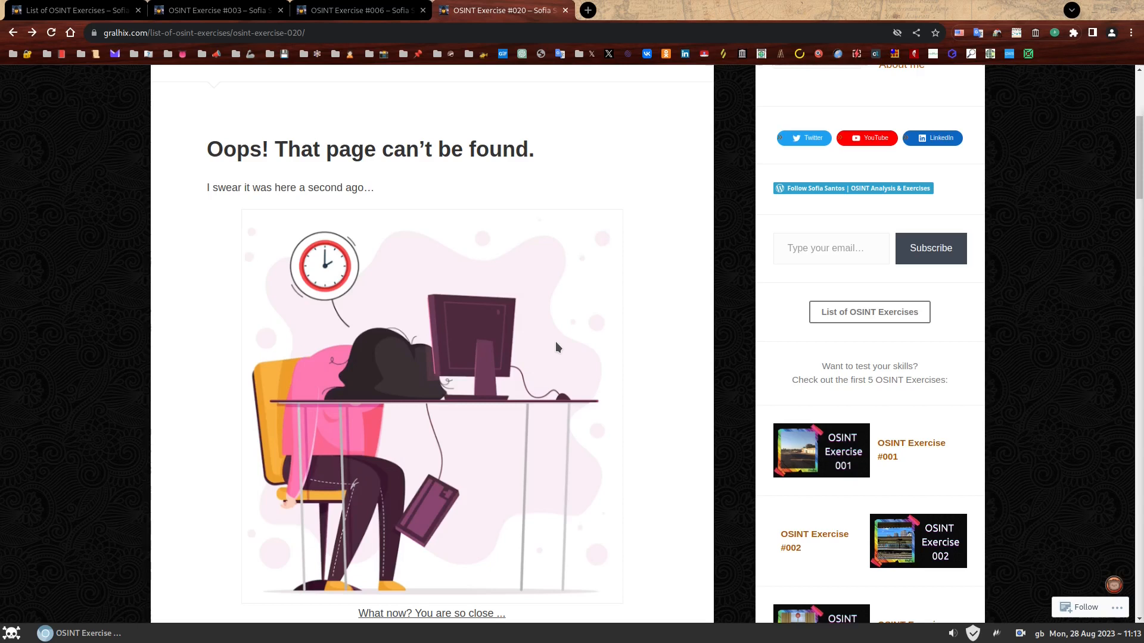
pyautogui.moveTo(207, 215)
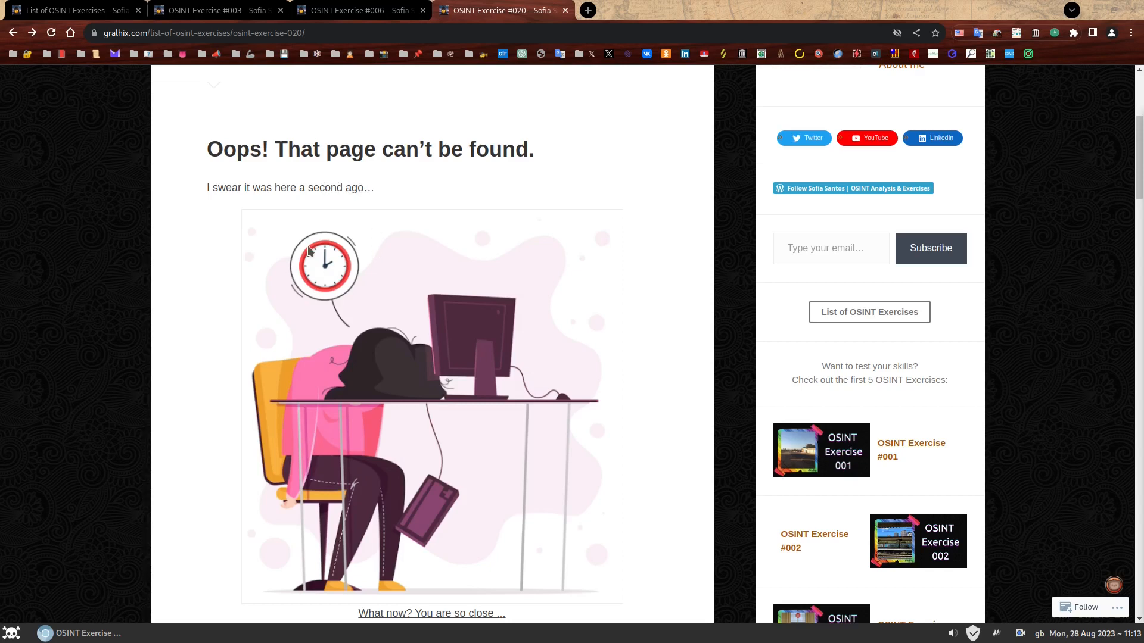
pyautogui.moveTo(329, 258)
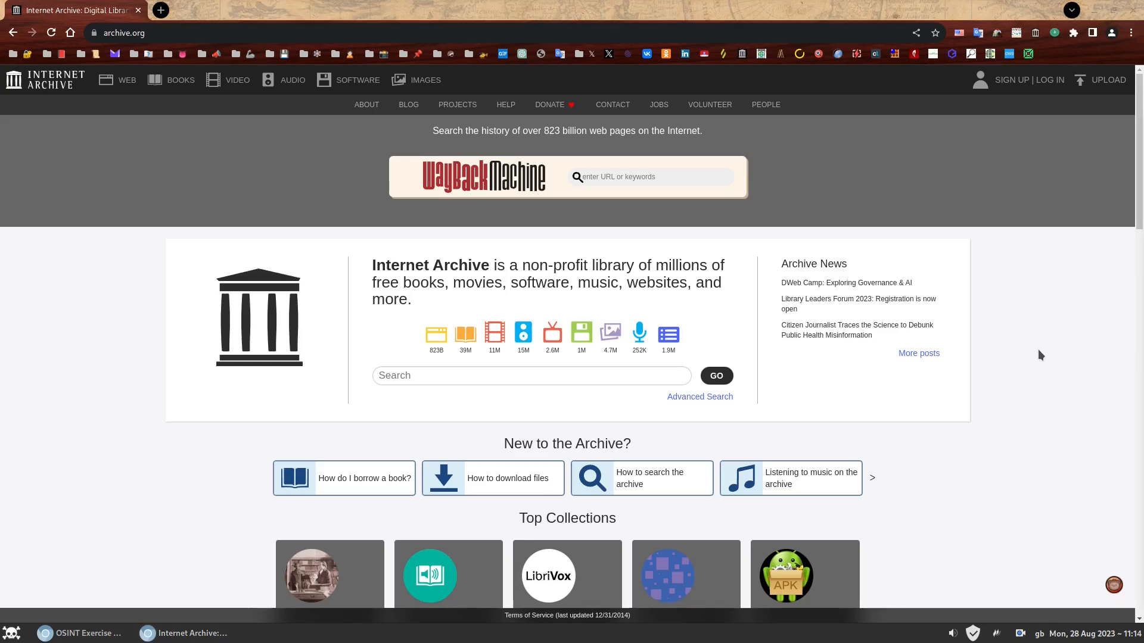
pyautogui.moveTo(1033, 351)
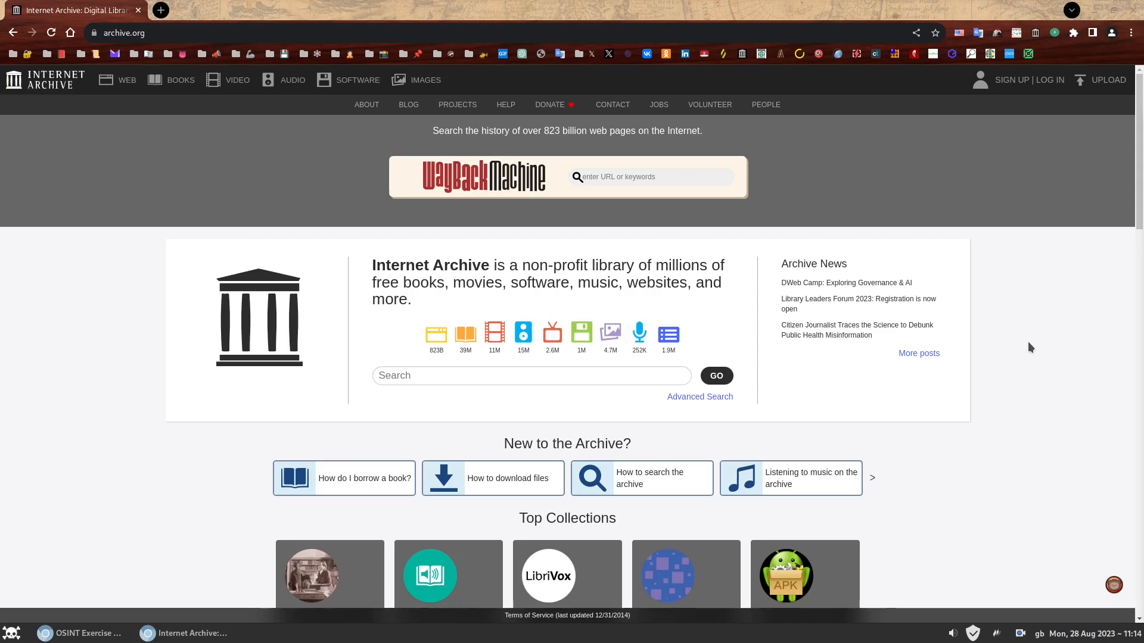
pyautogui.moveTo(292, 205)
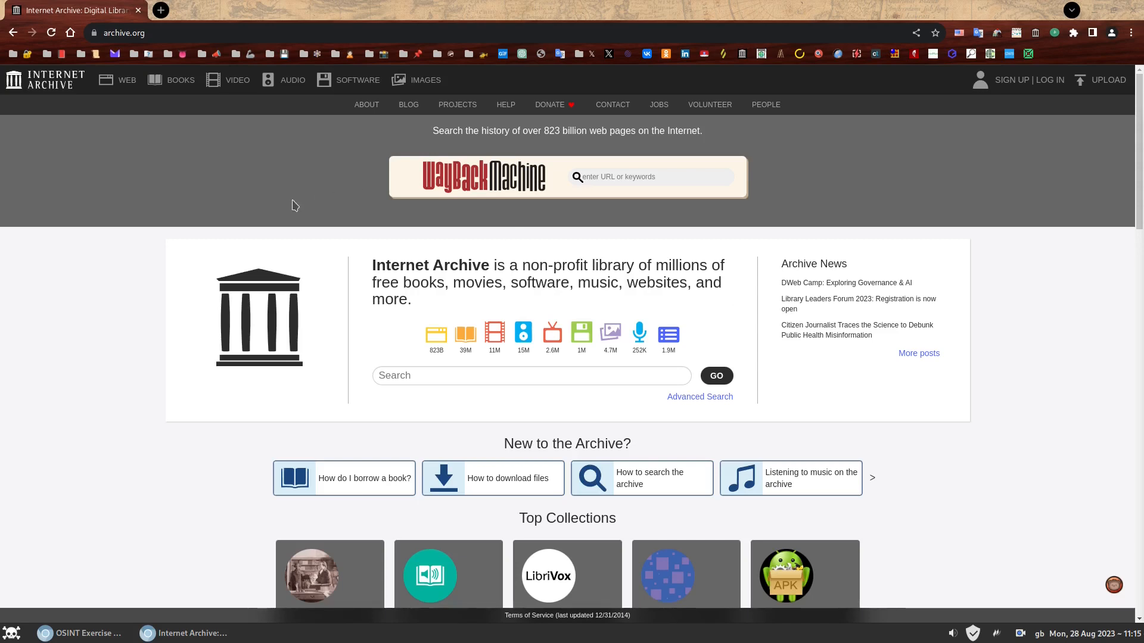
pyautogui.moveTo(30, 77)
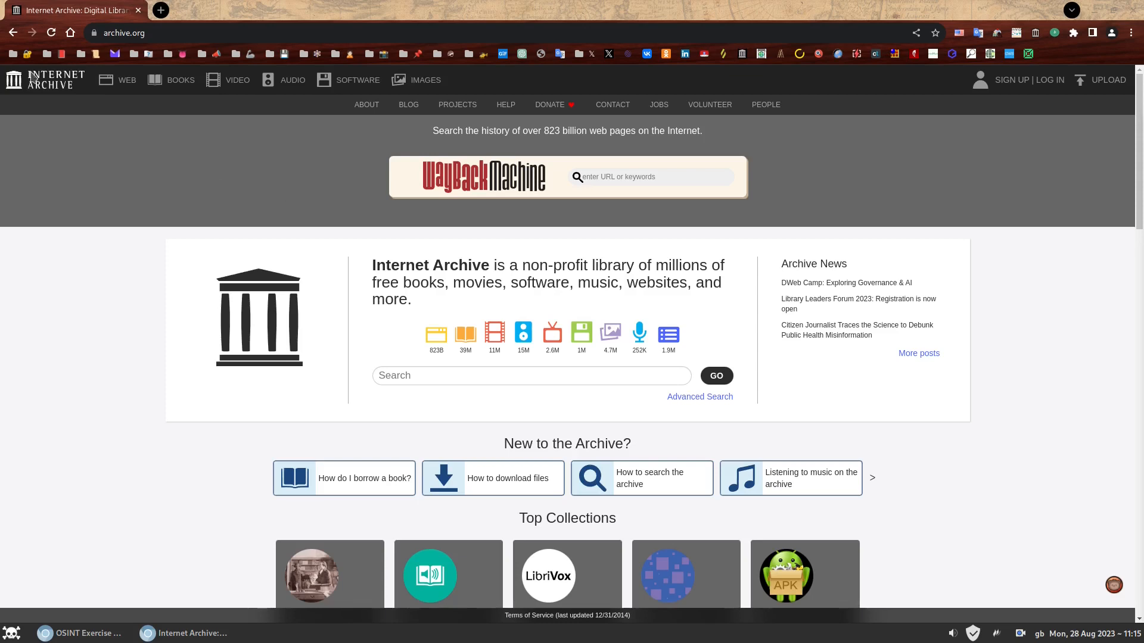
pyautogui.moveTo(520, 319)
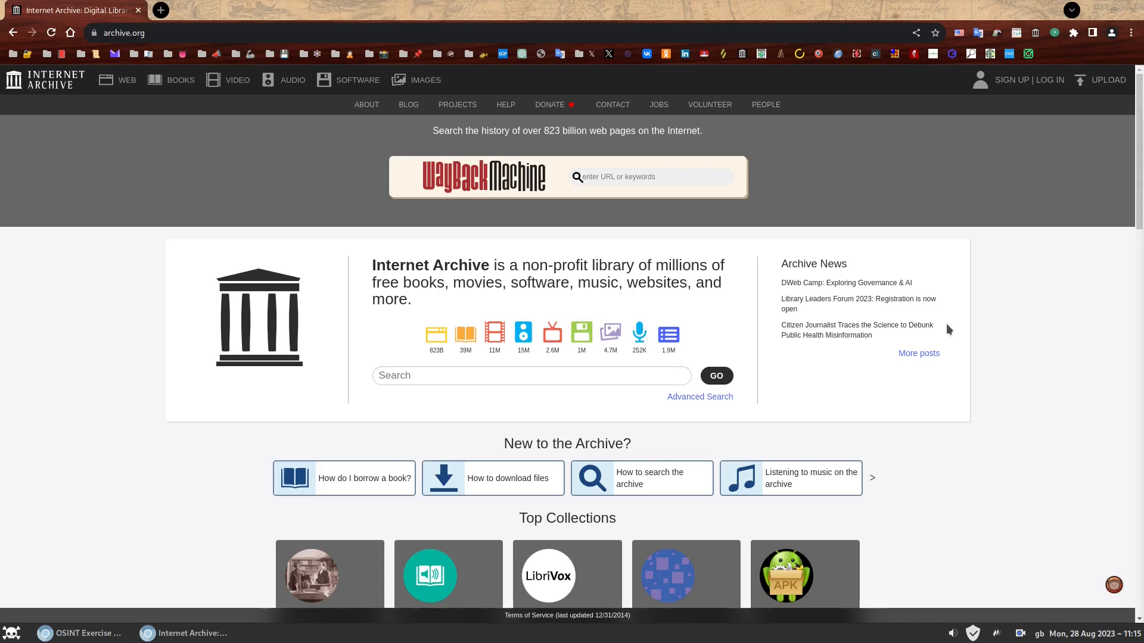
pyautogui.moveTo(945, 329)
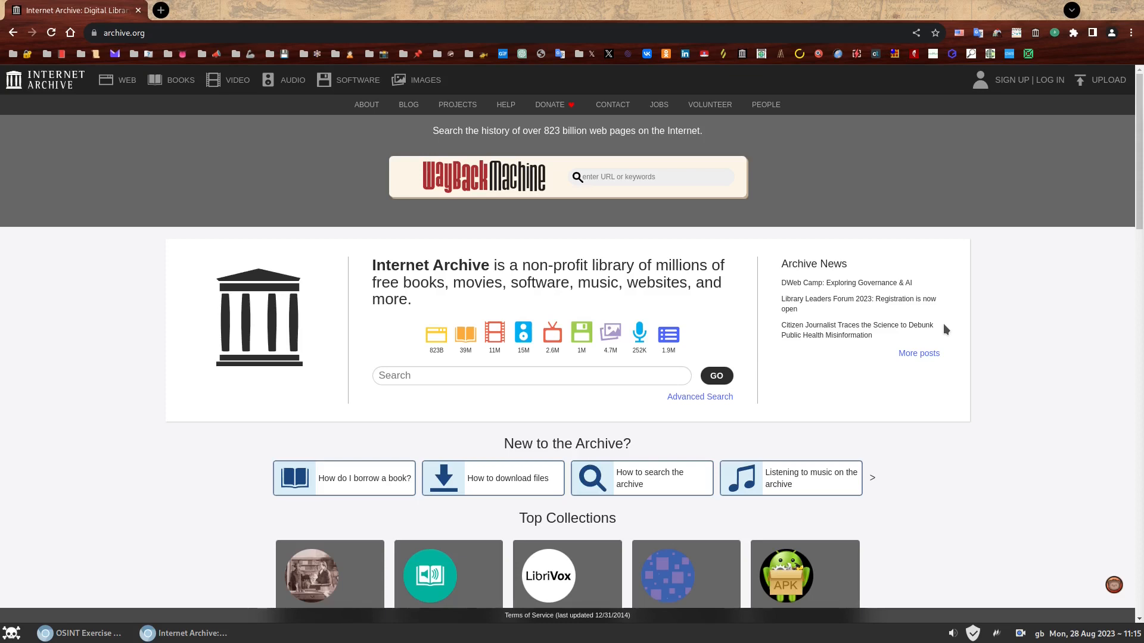
pyautogui.moveTo(658, 182)
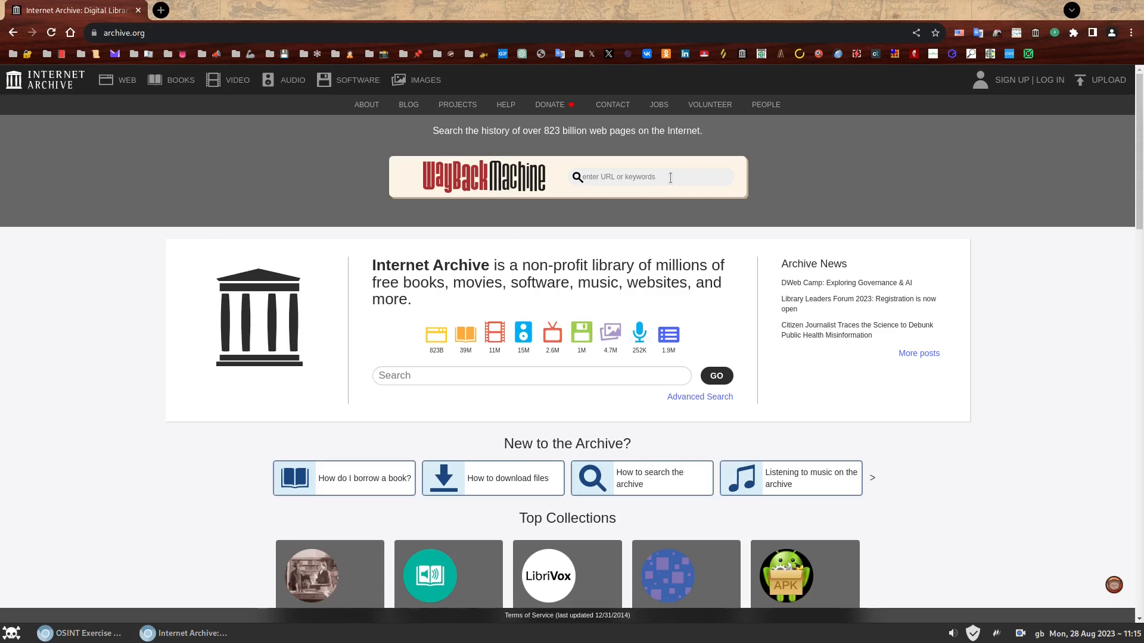
pyautogui.moveTo(988, 309)
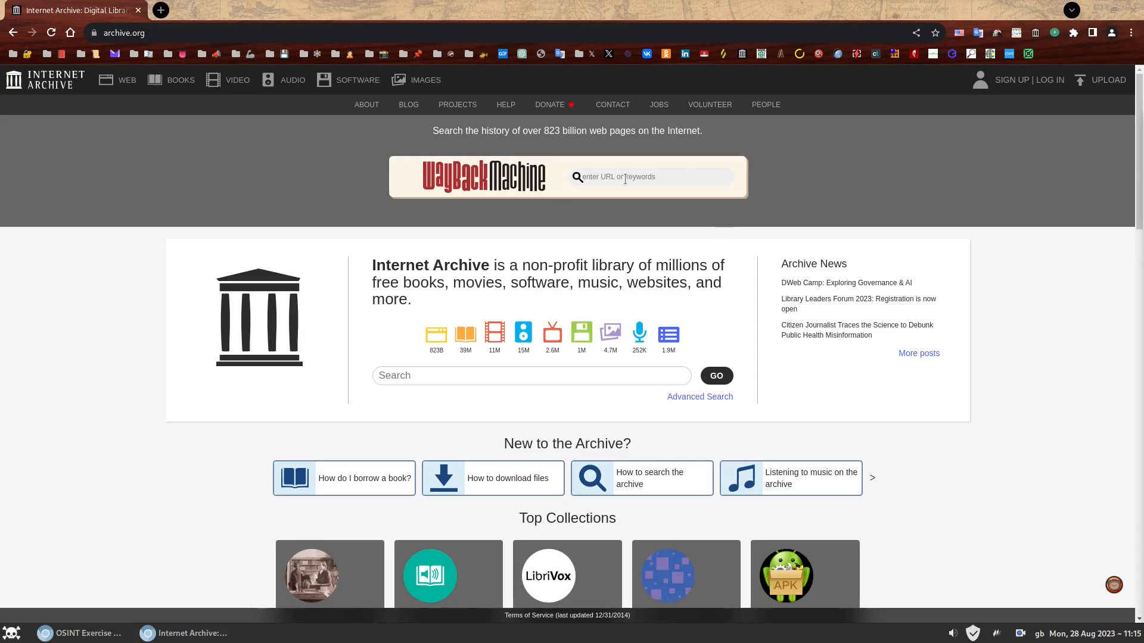
# Search the Exercise #020 URL in the Wayback Machine and choose the August 28, 2023 08:39:35 capture
pyautogui.write('.com/list-of-osint-exercises/osint-exercise-010')
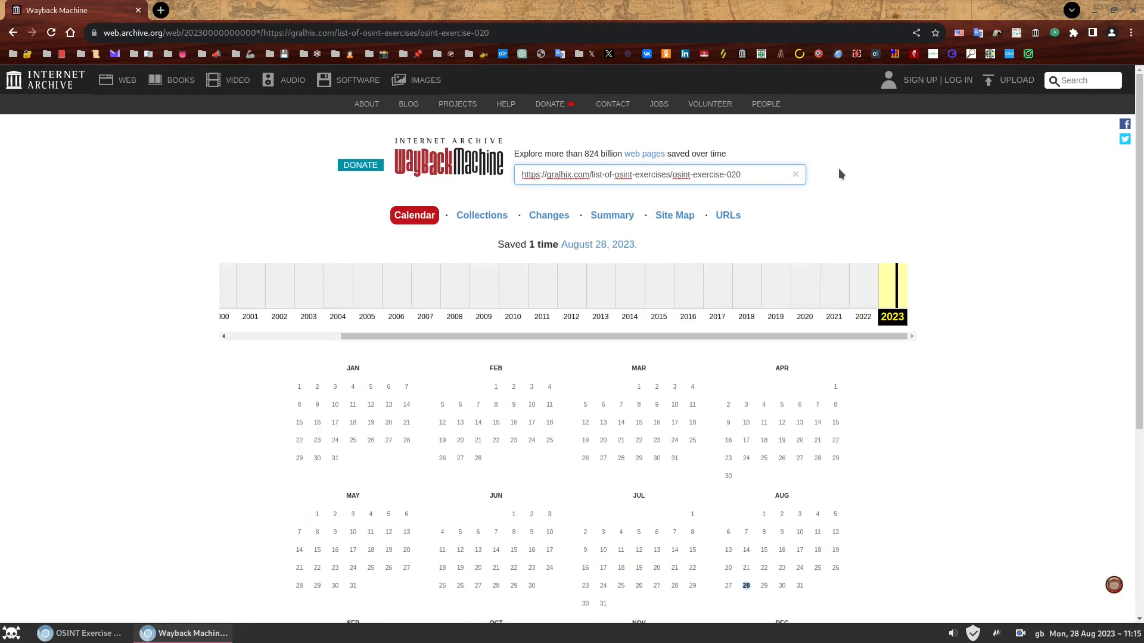
pyautogui.click(741, 175)
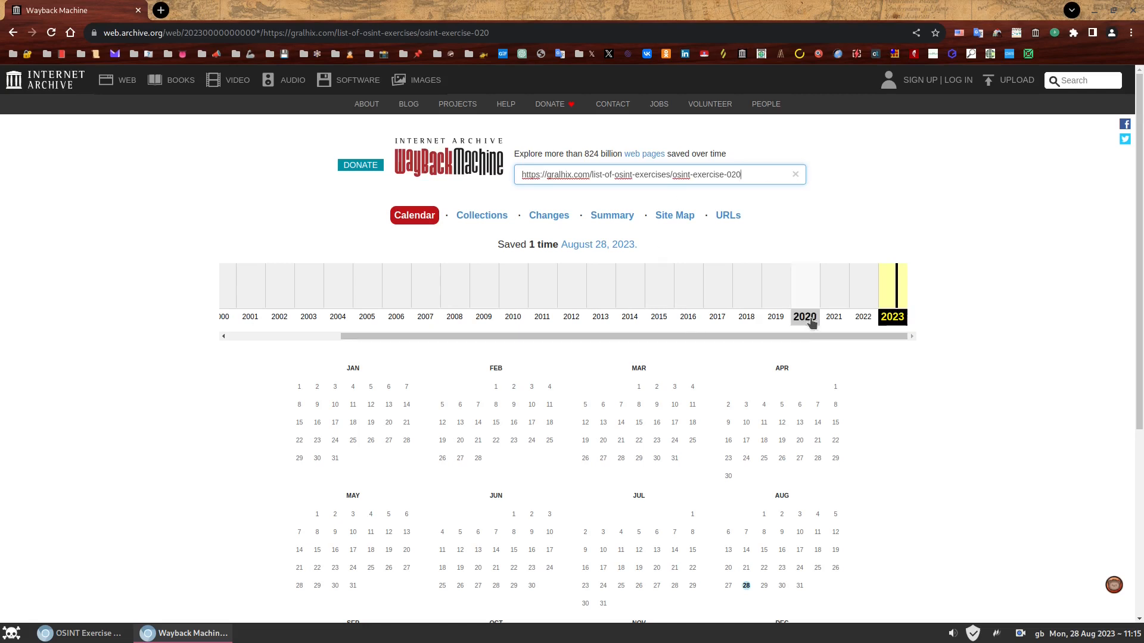
pyautogui.scroll(-3)
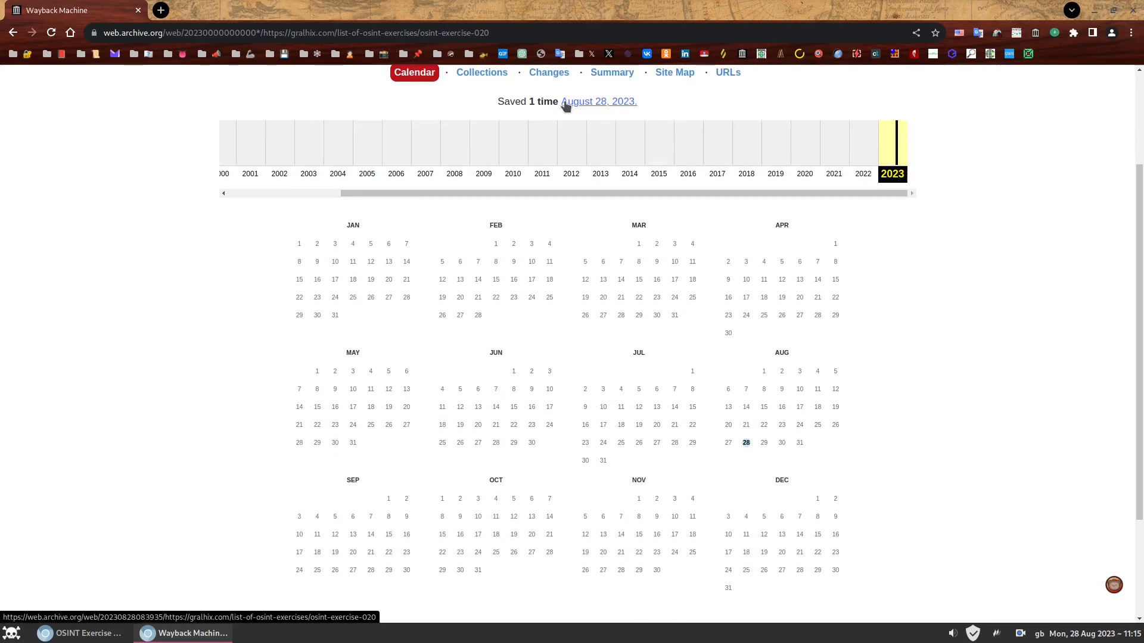
pyautogui.click(744, 443)
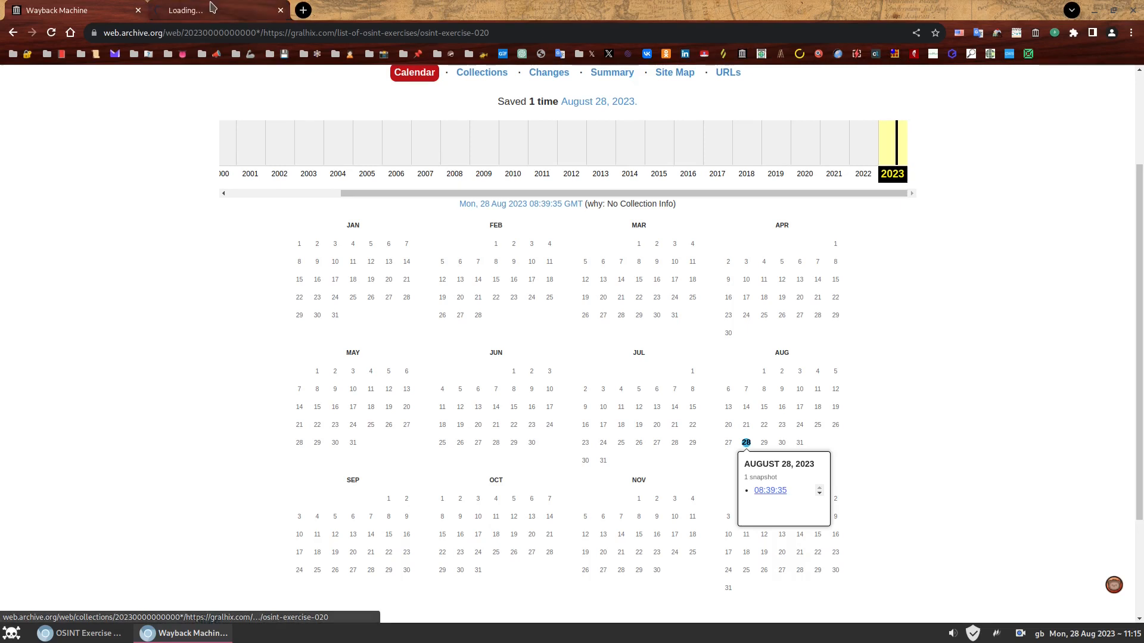
# View the archived August 28, 2023 Exercise #020 snapshot and read its x.com task briefing
pyautogui.click(769, 490)
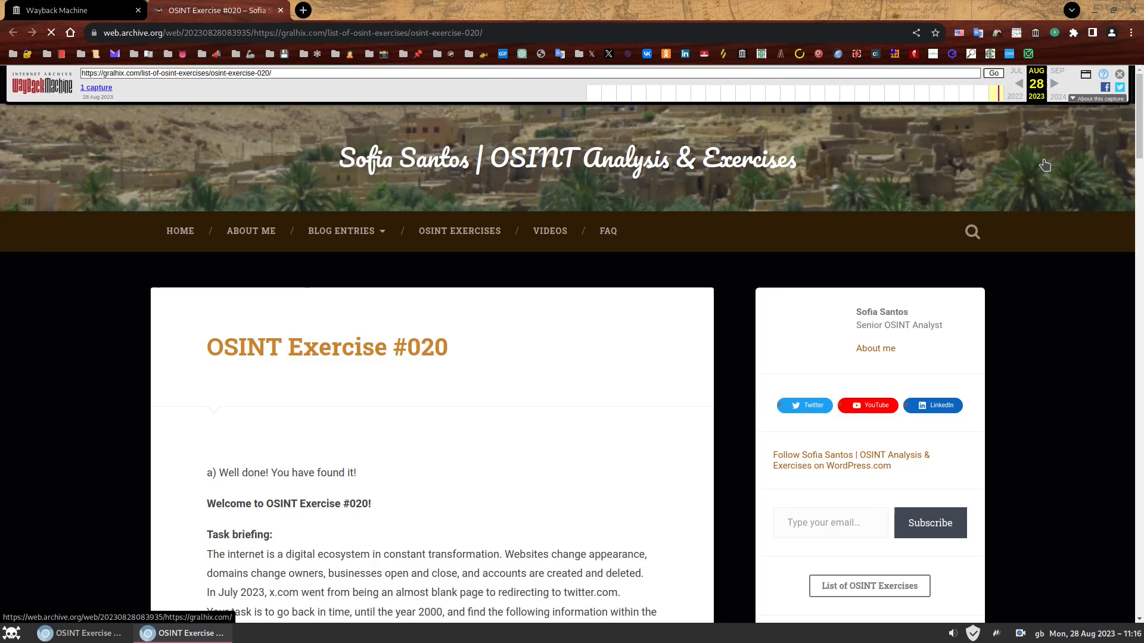
pyautogui.scroll(-3)
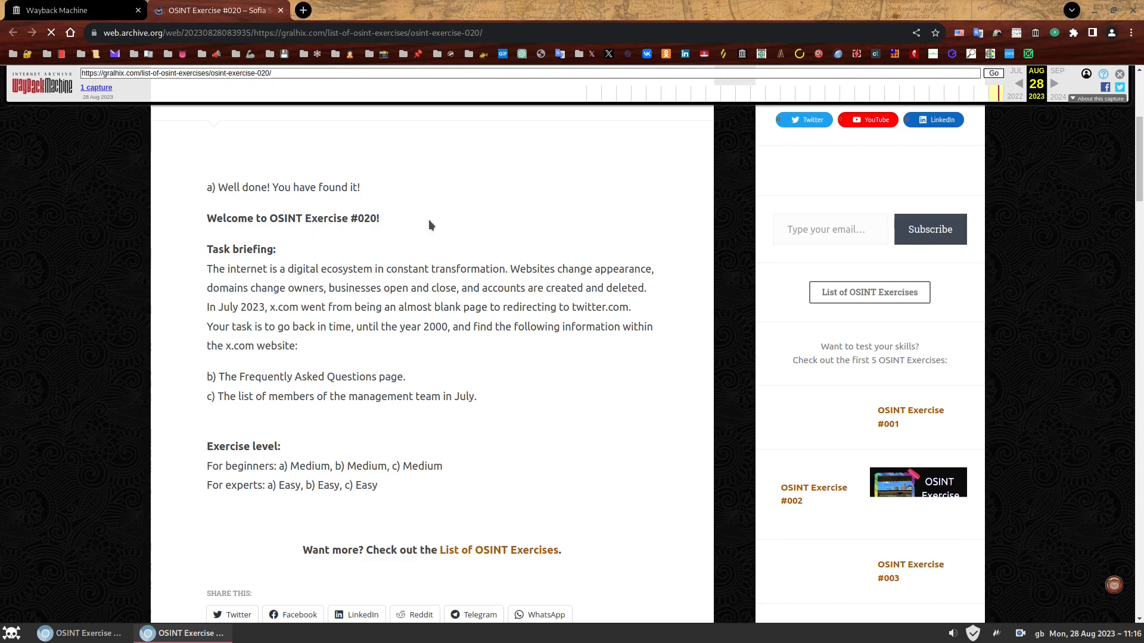
pyautogui.moveTo(451, 221)
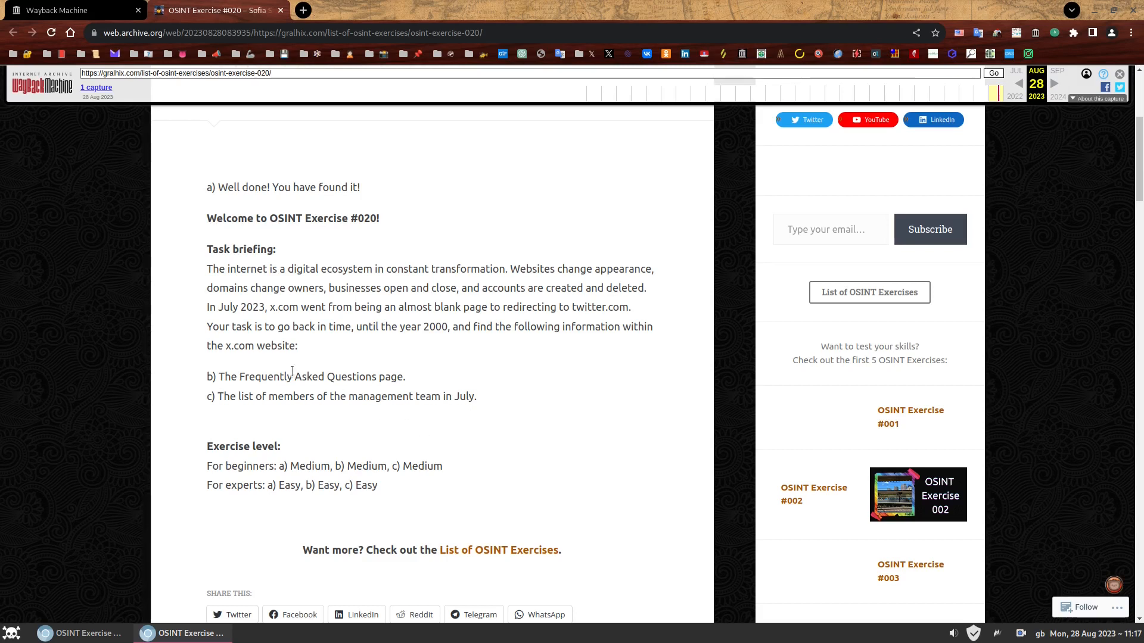
pyautogui.moveTo(426, 346)
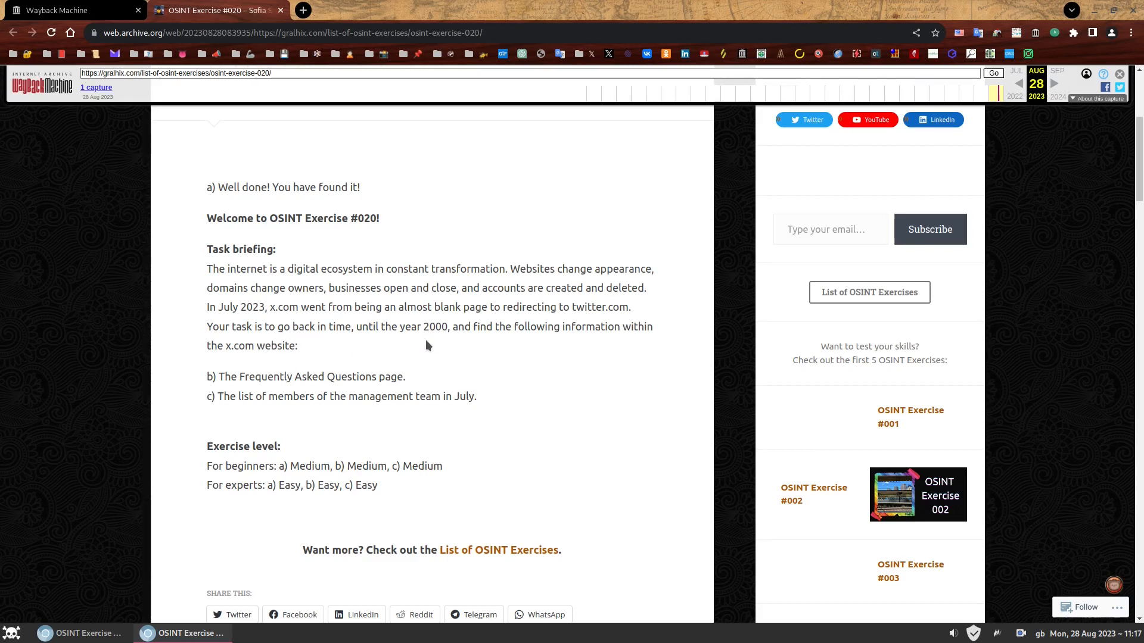
pyautogui.moveTo(522, 401)
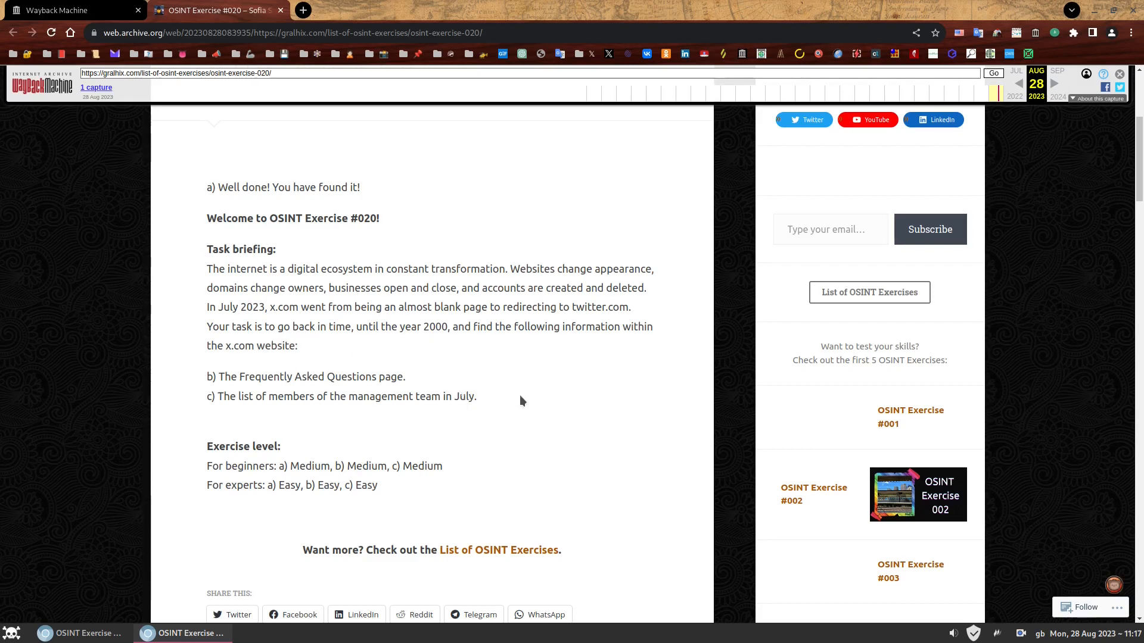
pyautogui.moveTo(506, 374)
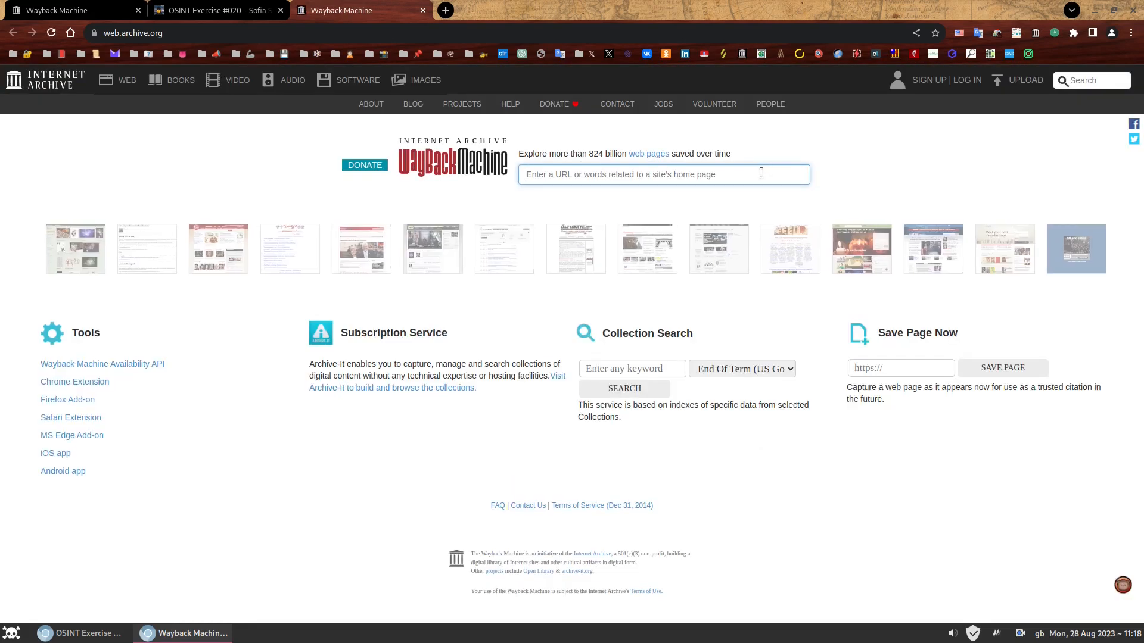
pyautogui.write('x.com')
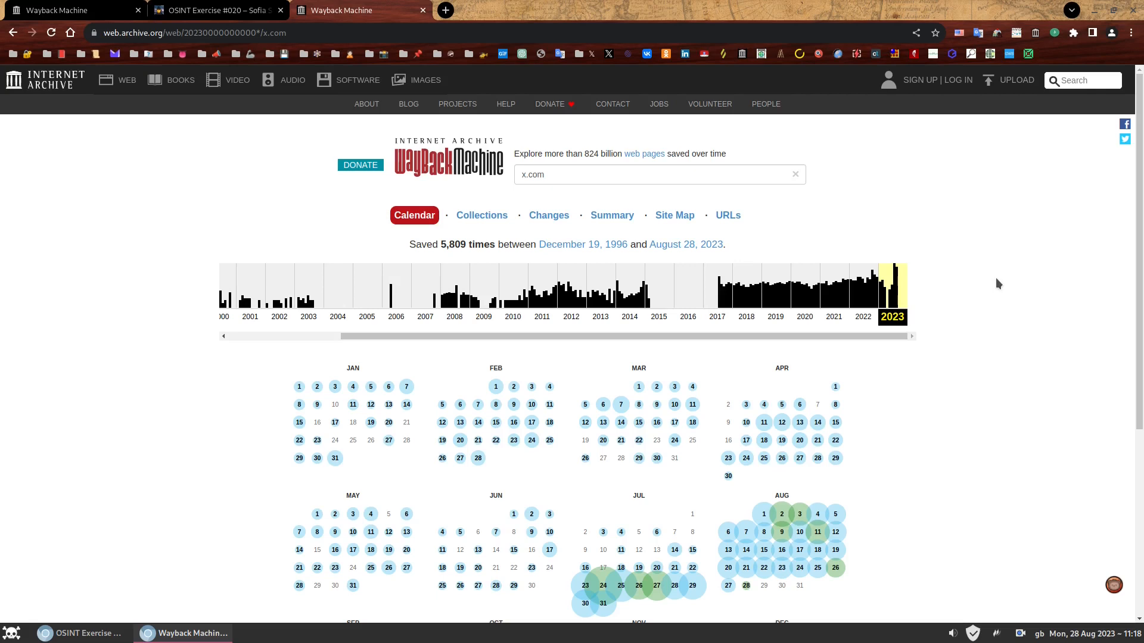
pyautogui.moveTo(998, 287)
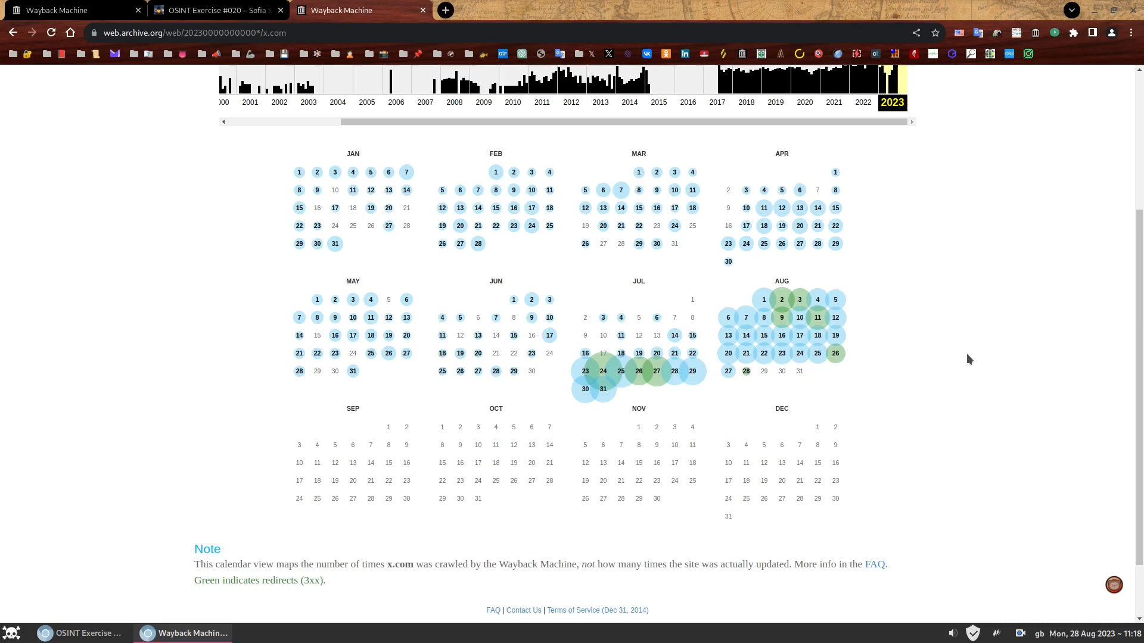
pyautogui.moveTo(963, 373)
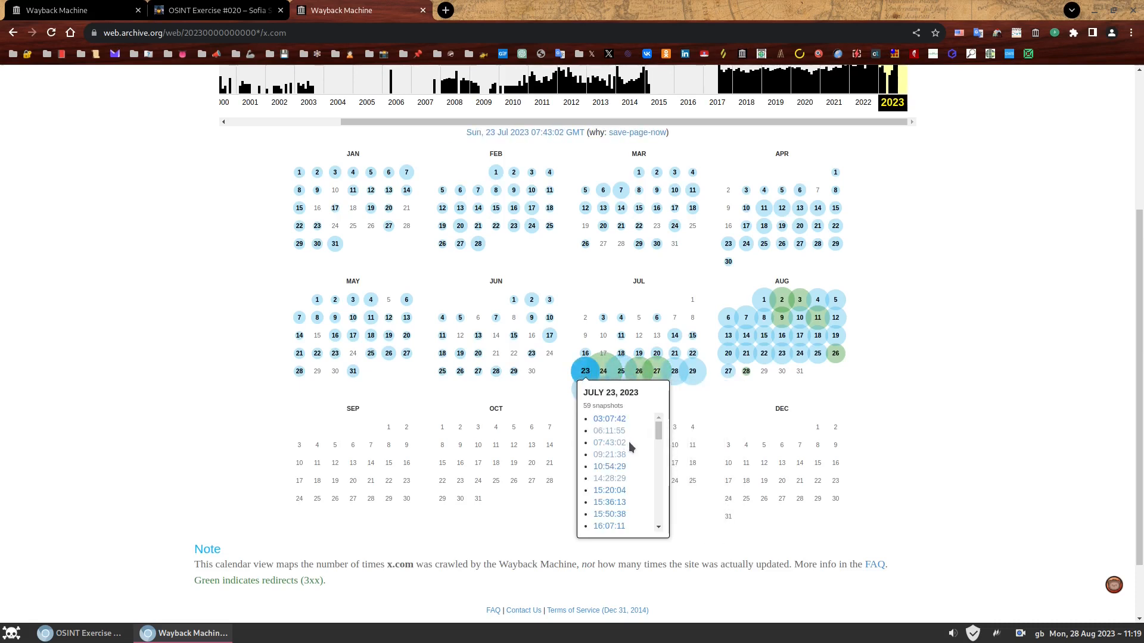
pyautogui.click(608, 419)
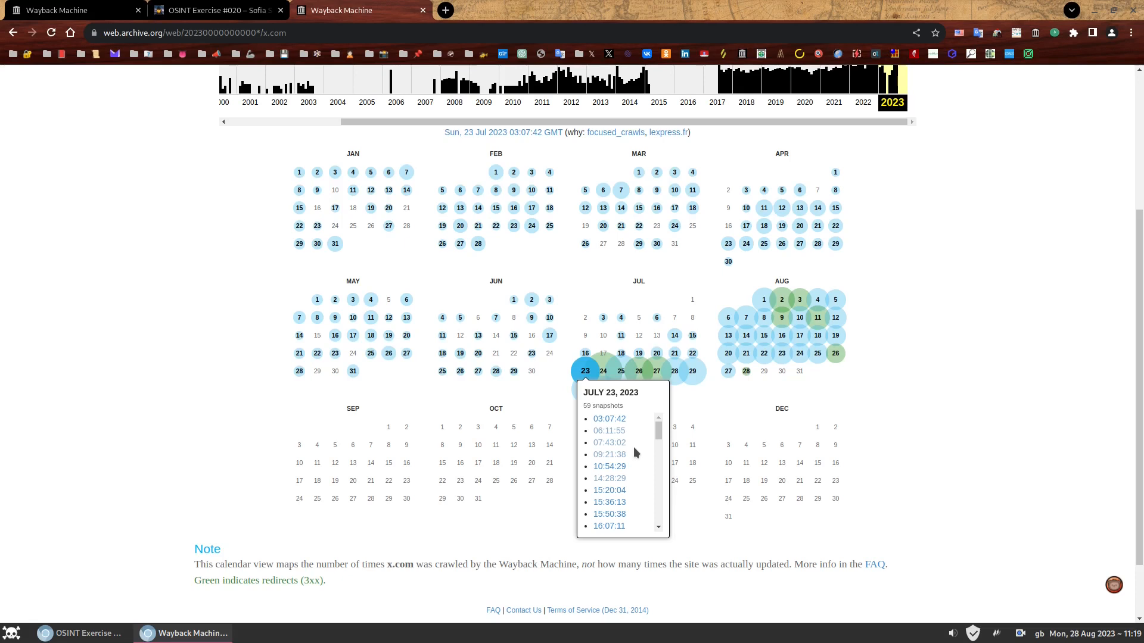
pyautogui.scroll(-3)
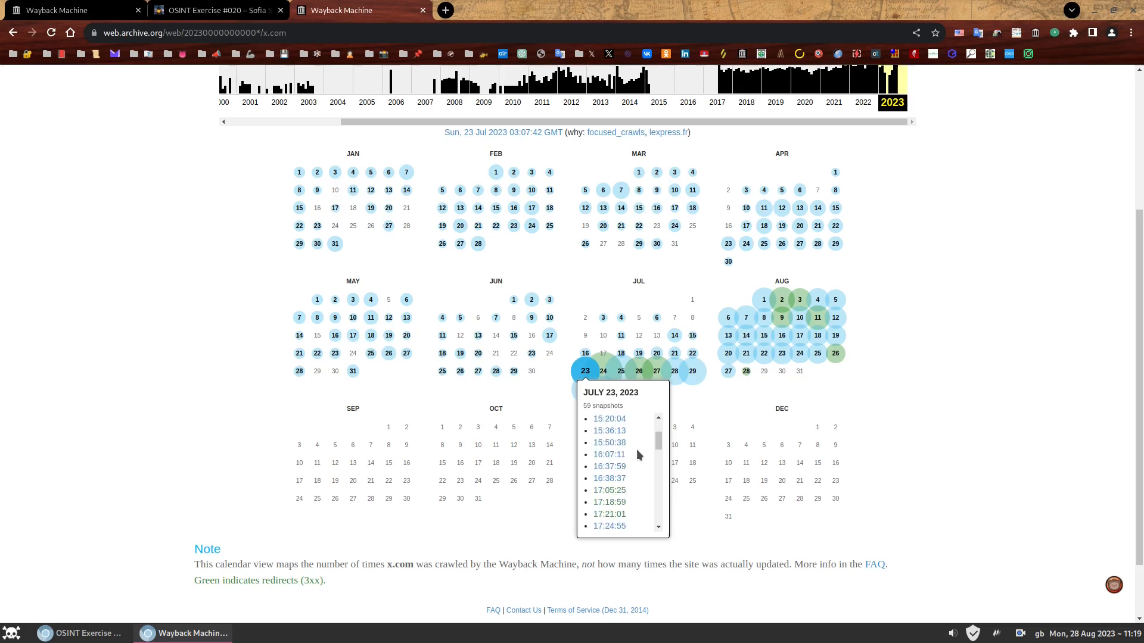
pyautogui.click(609, 478)
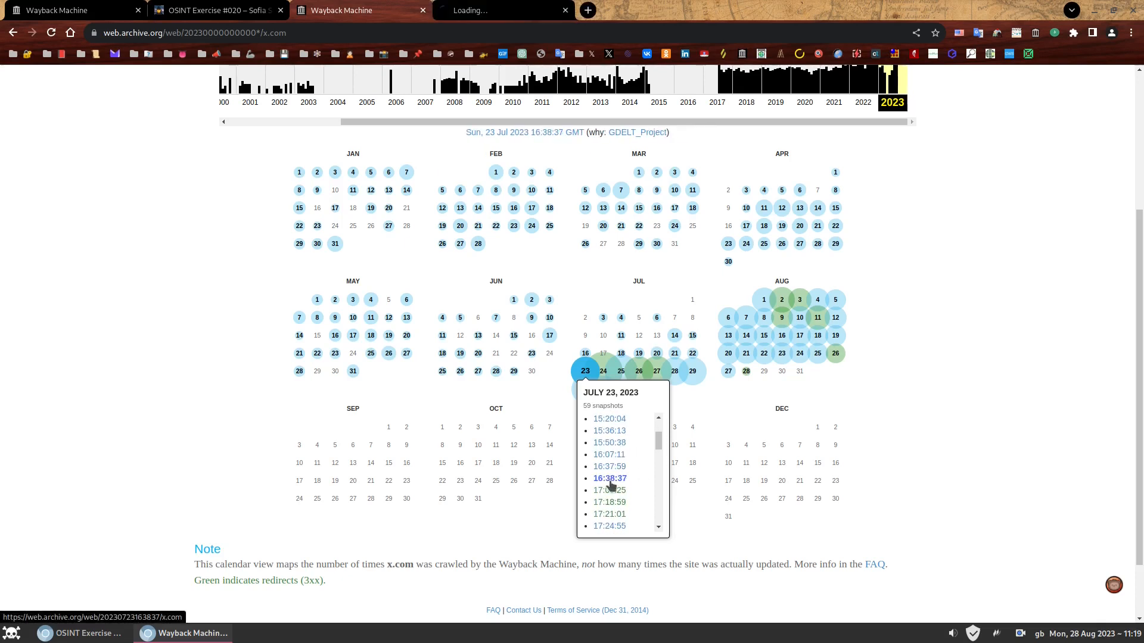
pyautogui.click(609, 490)
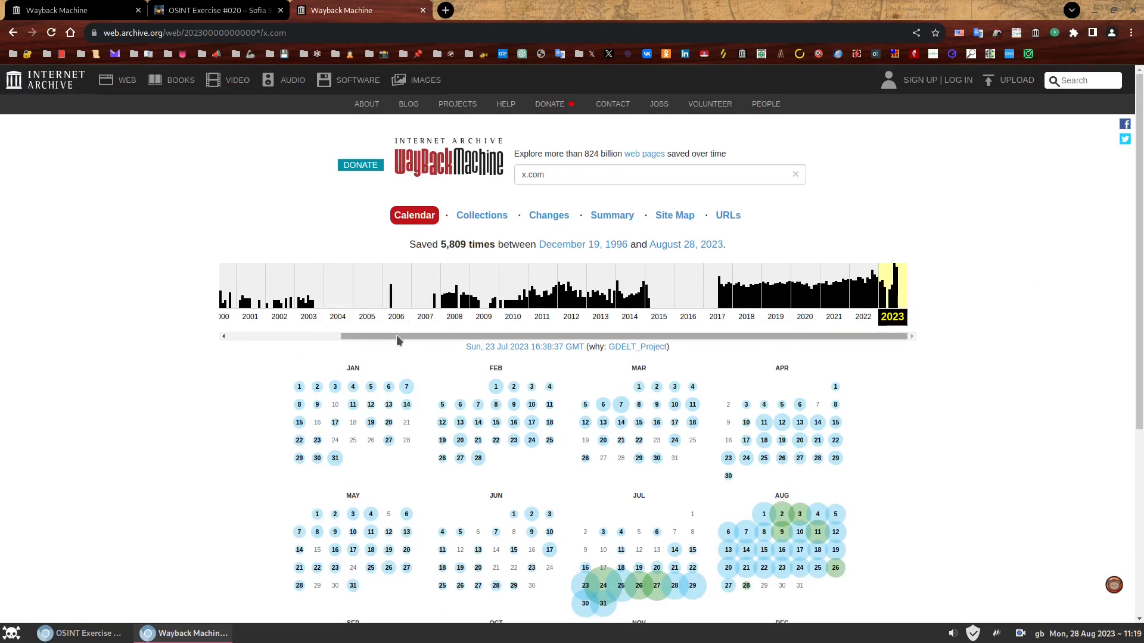
# Show x.com's 2000 capture calendar and load the April 7, 2000 06:11:46 homepage snapshot
pyautogui.click(358, 291)
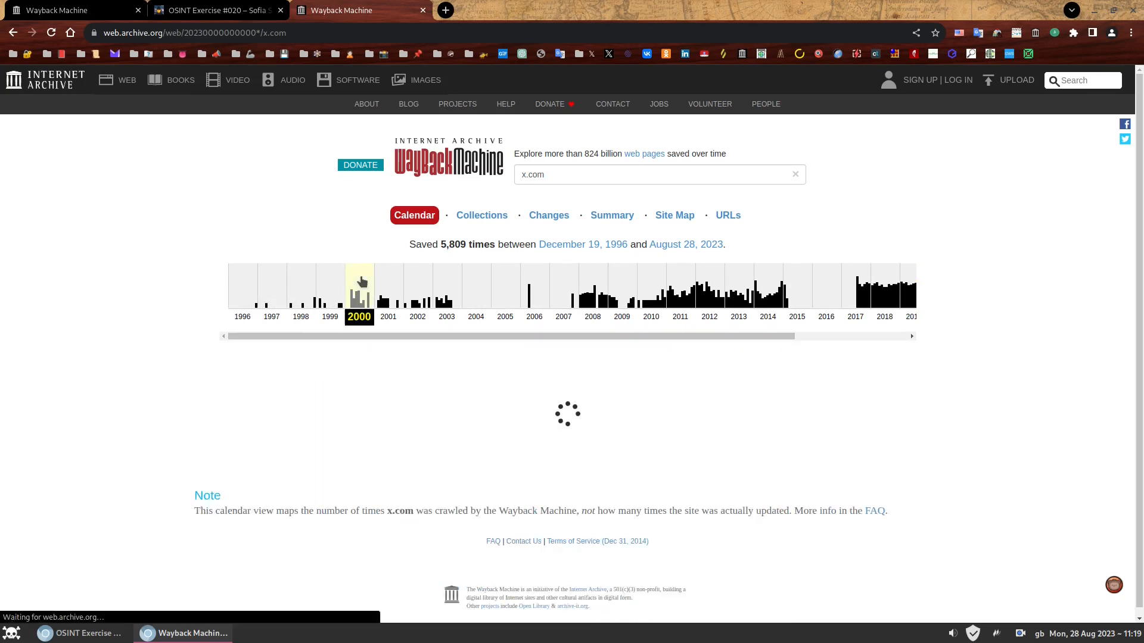
pyautogui.click(360, 292)
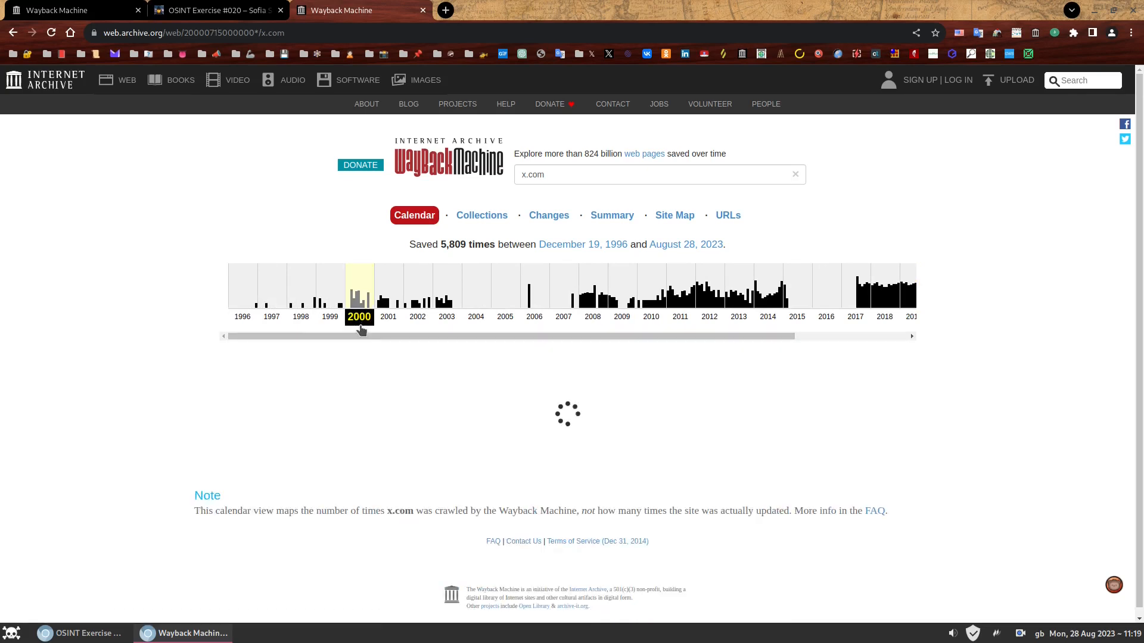
pyautogui.click(358, 288)
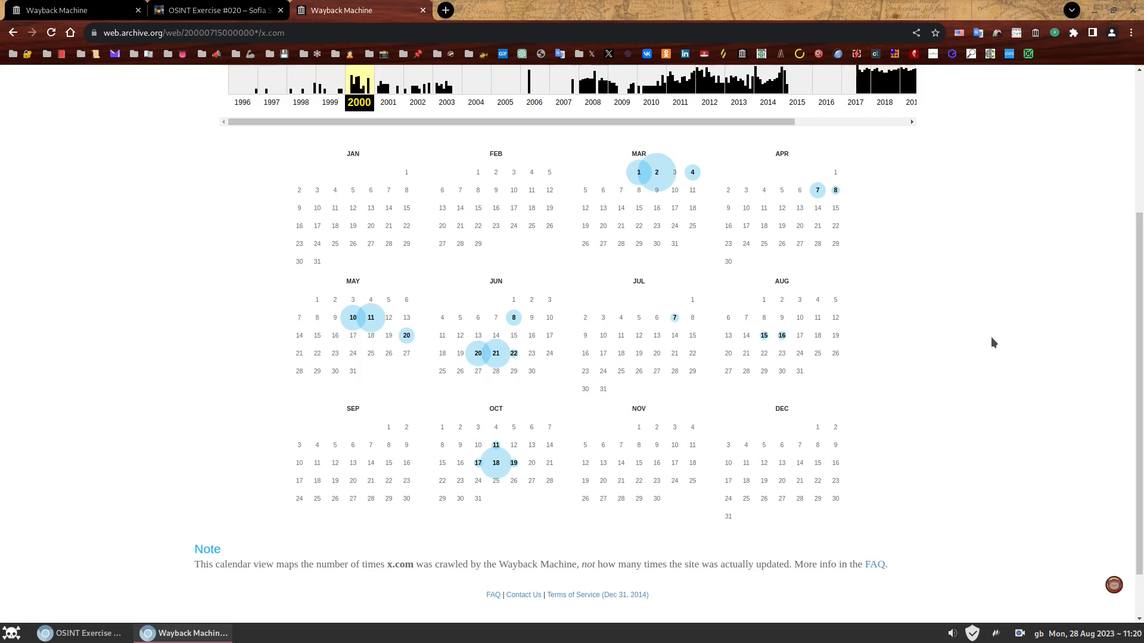
pyautogui.moveTo(816, 189)
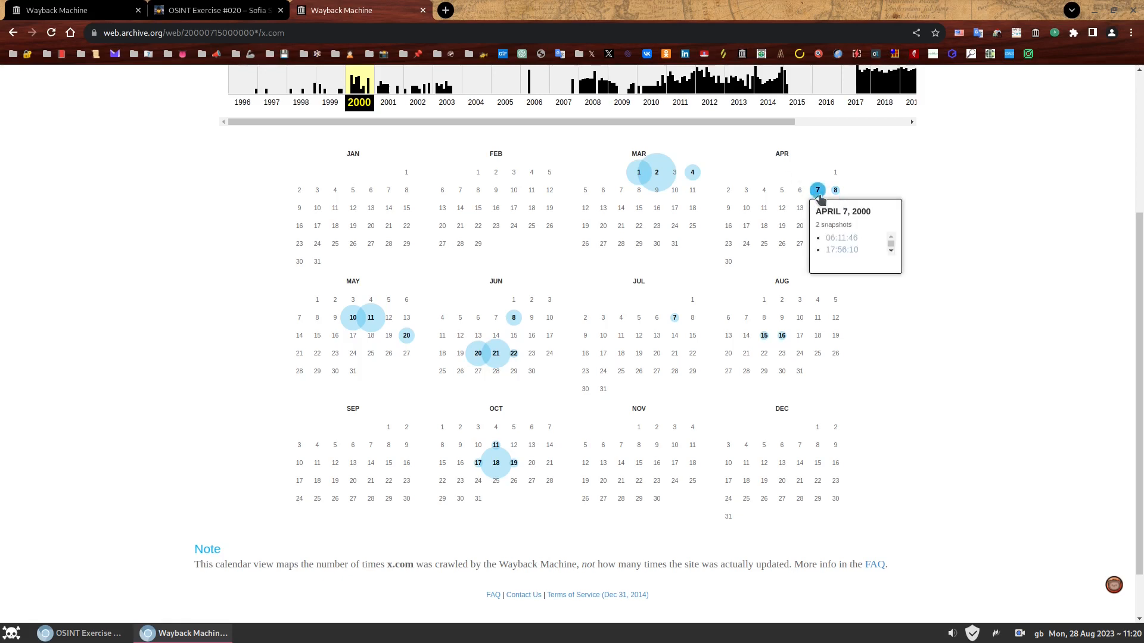
pyautogui.click(840, 238)
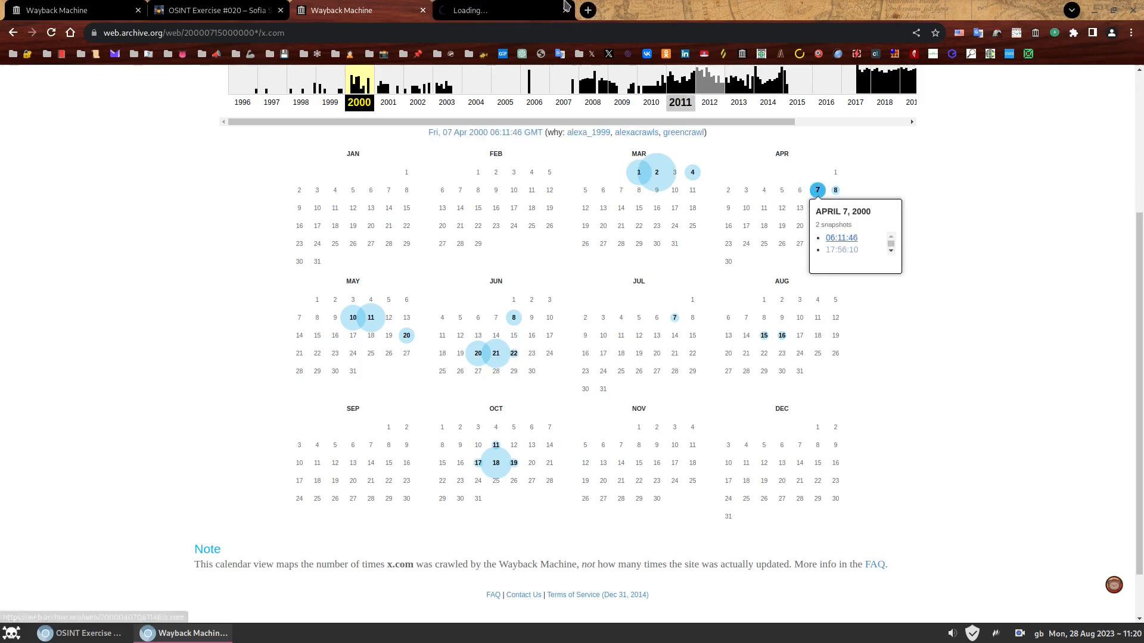
pyautogui.click(840, 237)
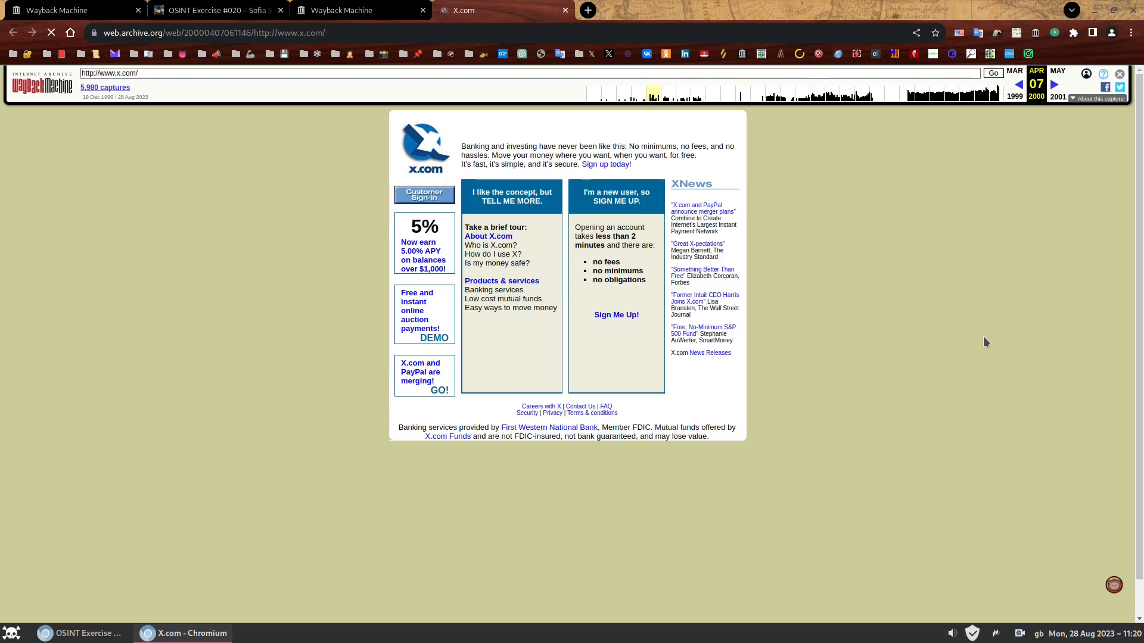
pyautogui.moveTo(605, 407)
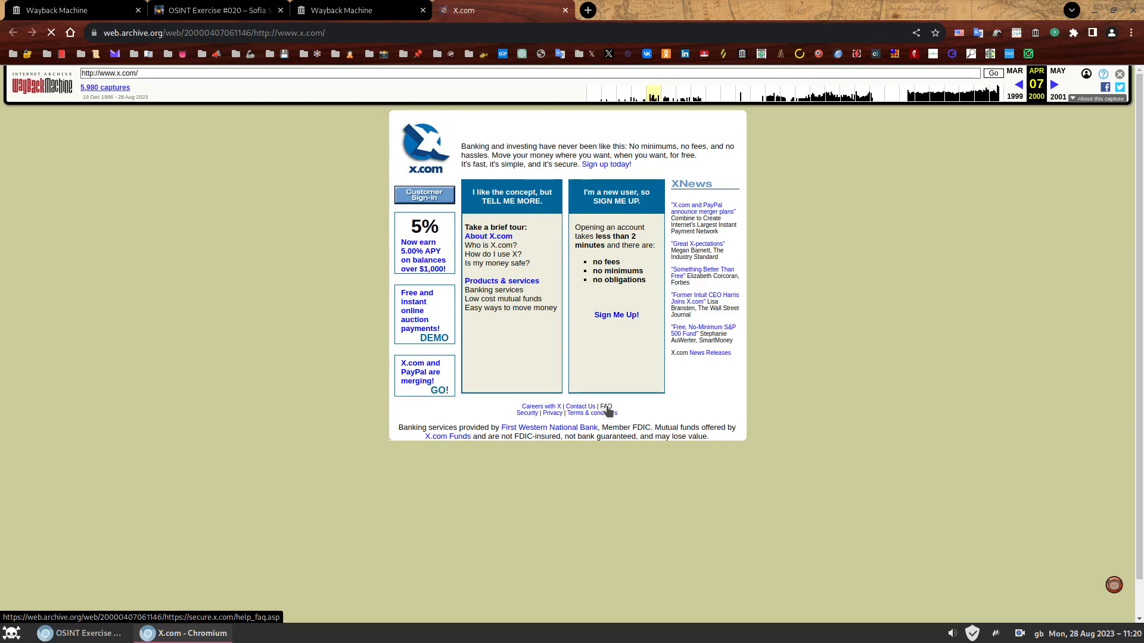
# Put the archived FAQ page in a new tab and return to the x.com capture calendar
pyautogui.click(587, 10)
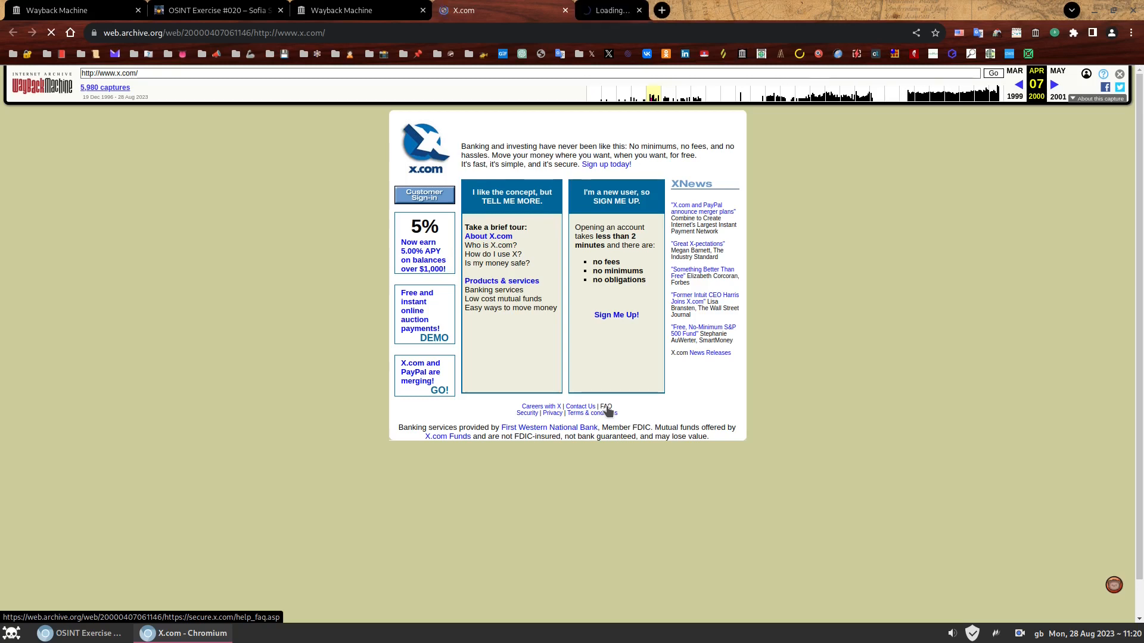
pyautogui.click(607, 407)
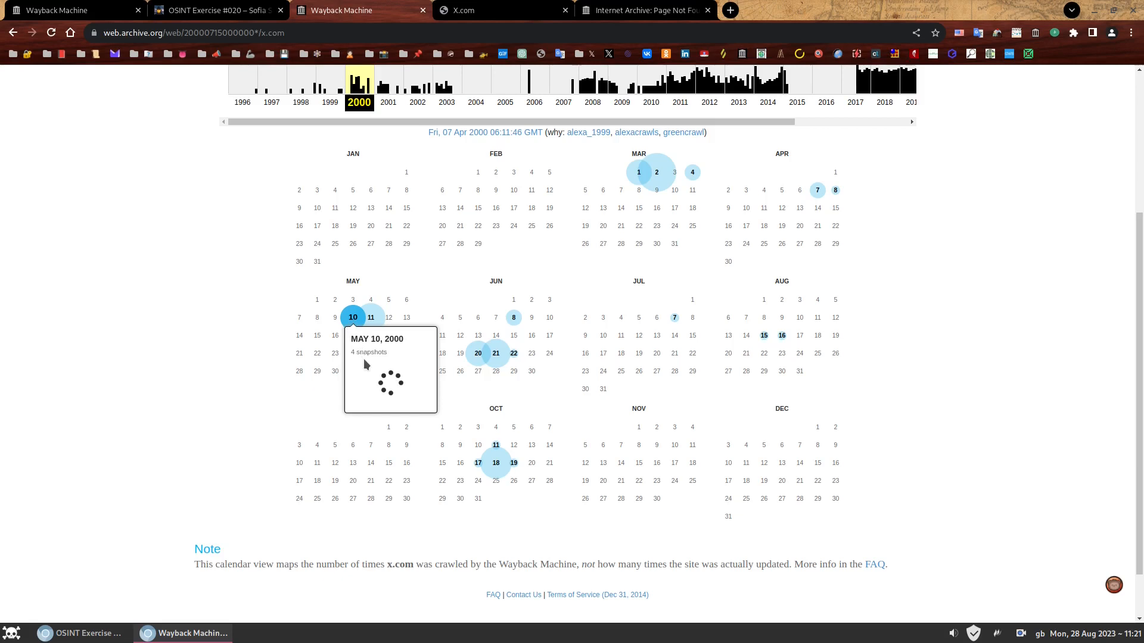
# Load the May 10, 2000 05:47:33 x.com capture, which shows a page-not-found notice
pyautogui.click(377, 365)
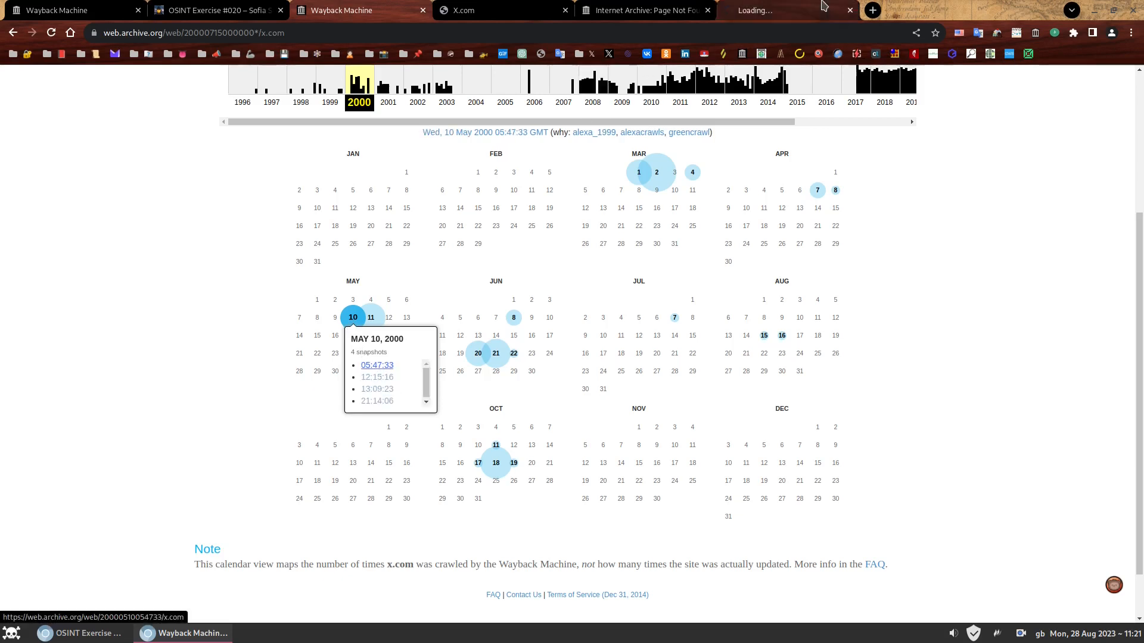
pyautogui.click(377, 365)
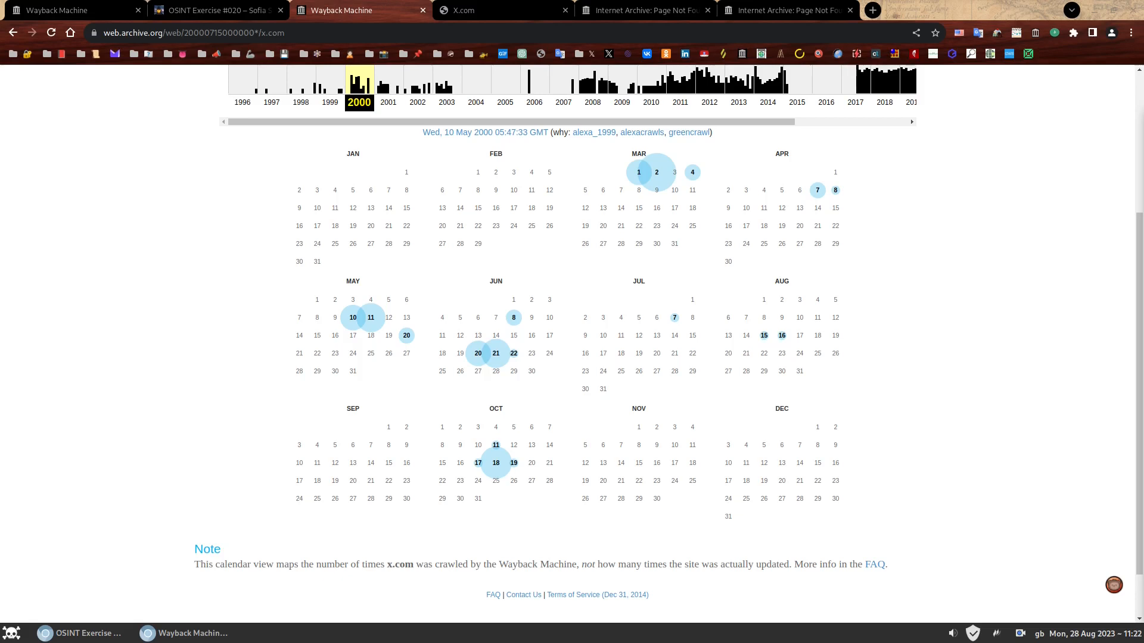
pyautogui.moveTo(943, 368)
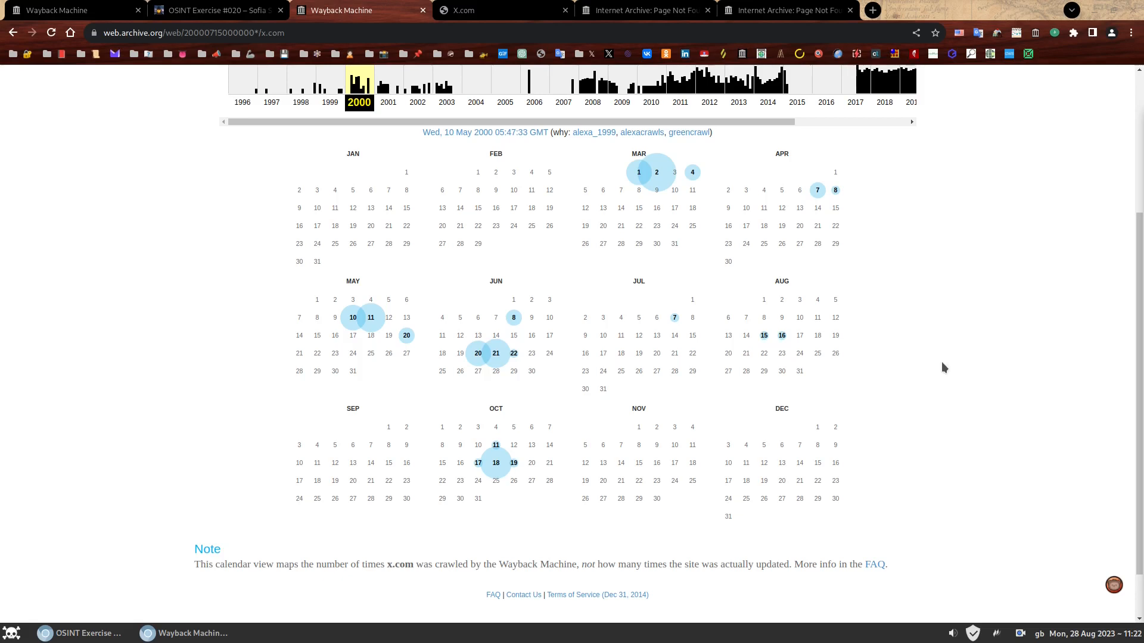
pyautogui.moveTo(934, 363)
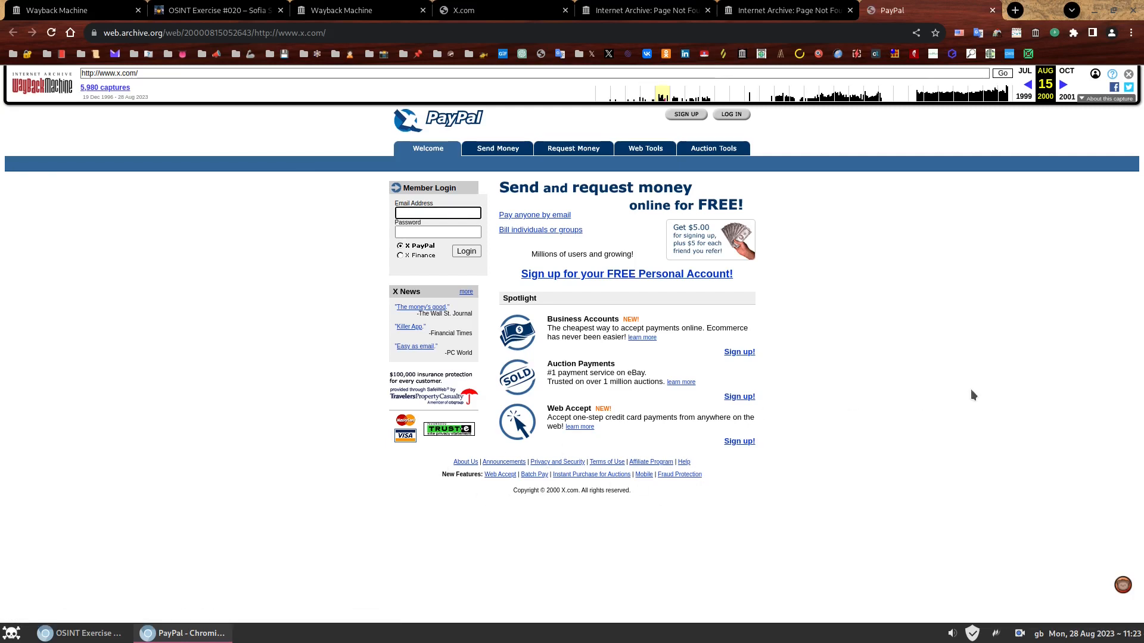
# Close the X.com, Page Not Found and PayPal snapshot tabs, leaving the 2000 calendar
pyautogui.click(437, 212)
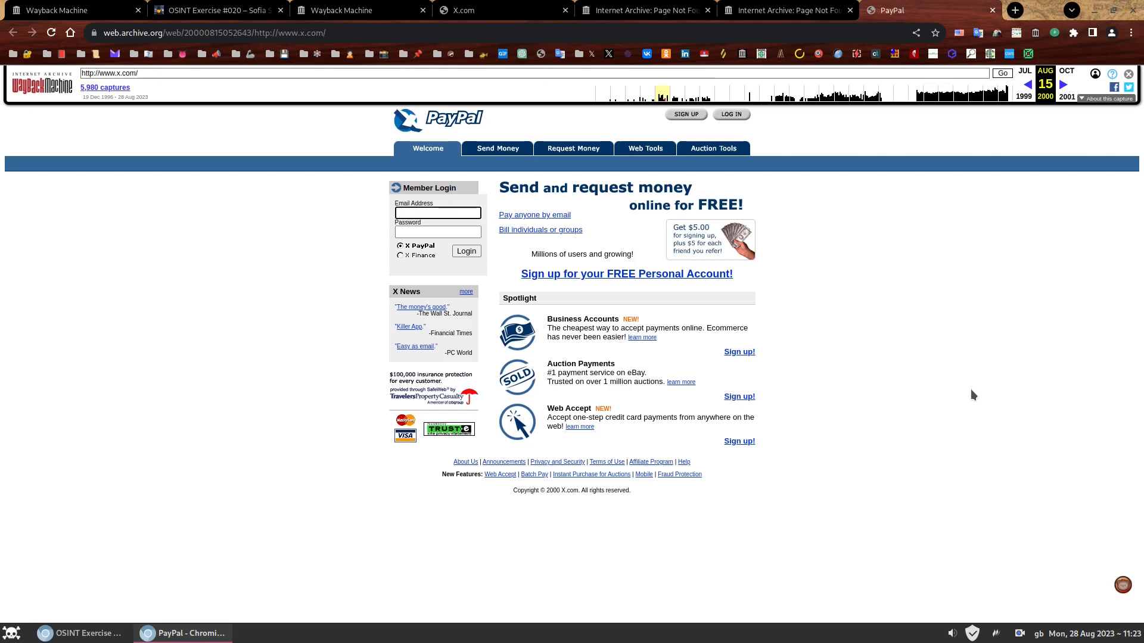
pyautogui.click(437, 212)
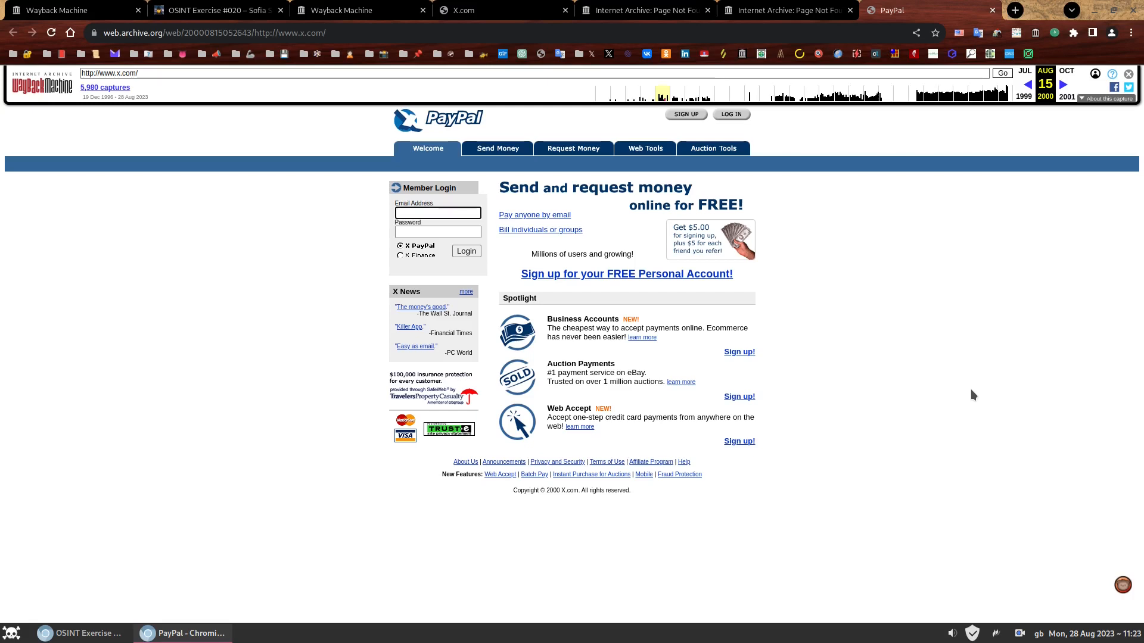
pyautogui.click(437, 212)
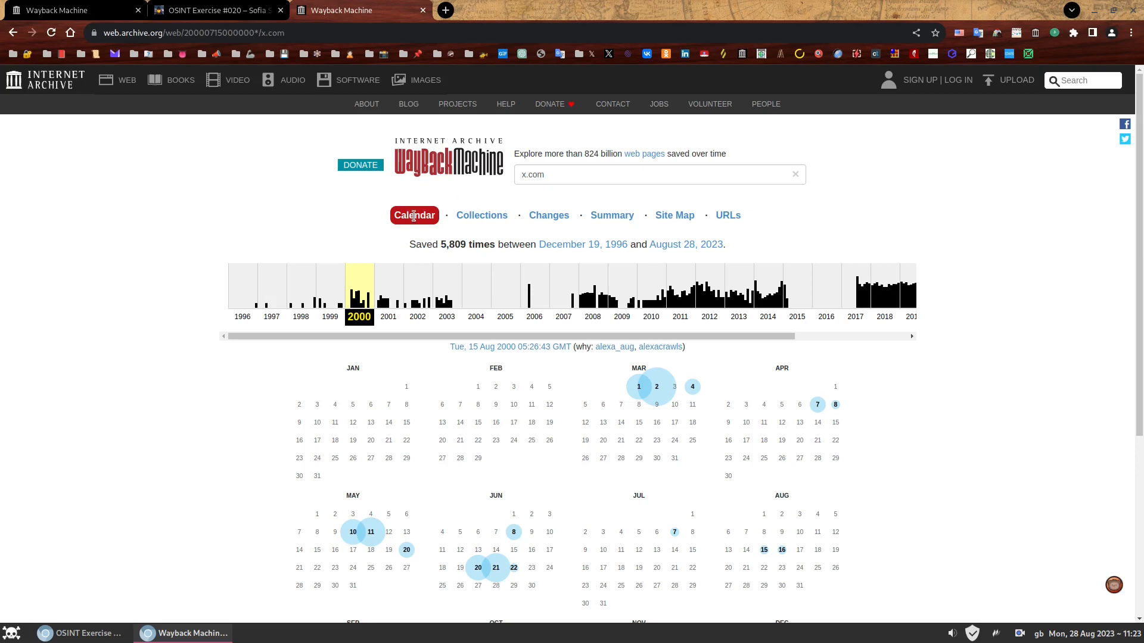
pyautogui.moveTo(415, 211)
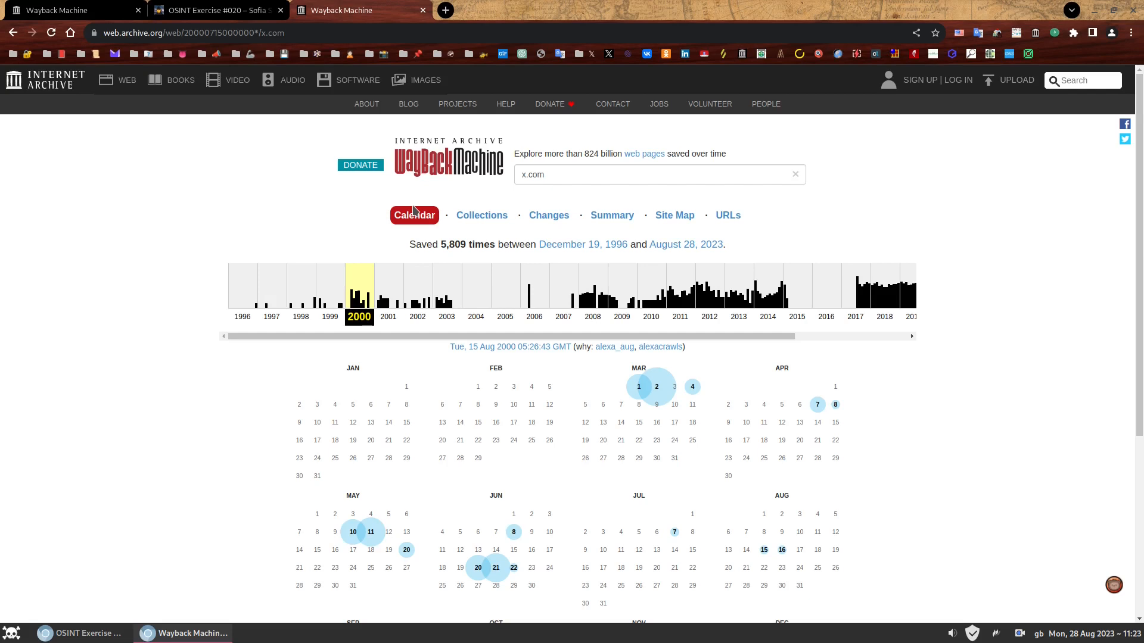
pyautogui.moveTo(385, 224)
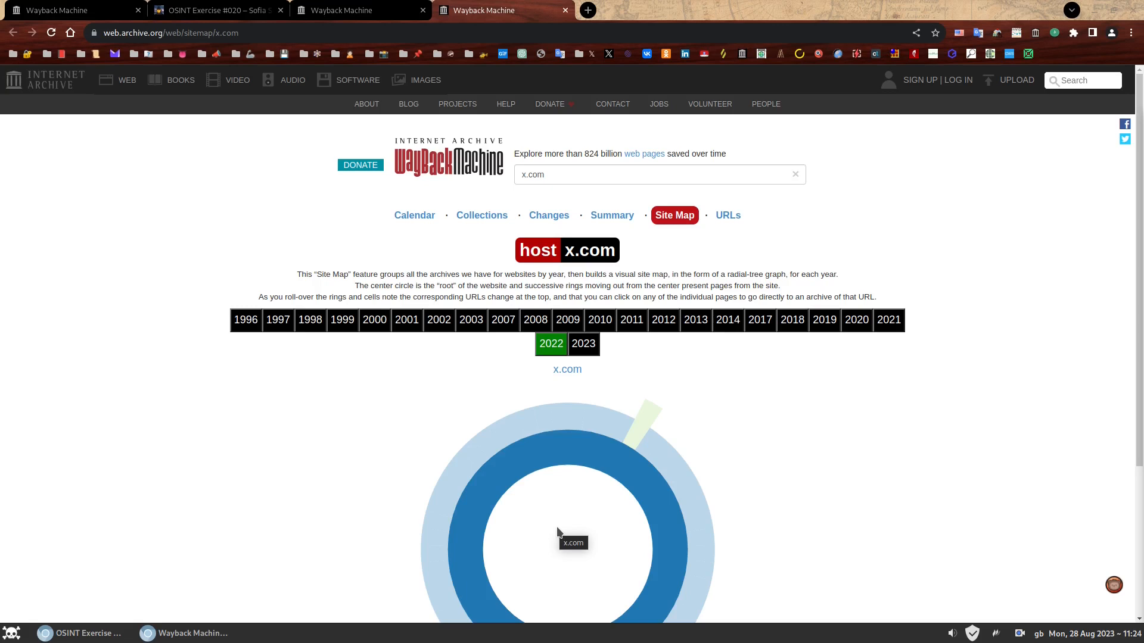
# Try the 2012, 2011 and 2022 year graphs on the x.com Site Map
pyautogui.click(695, 319)
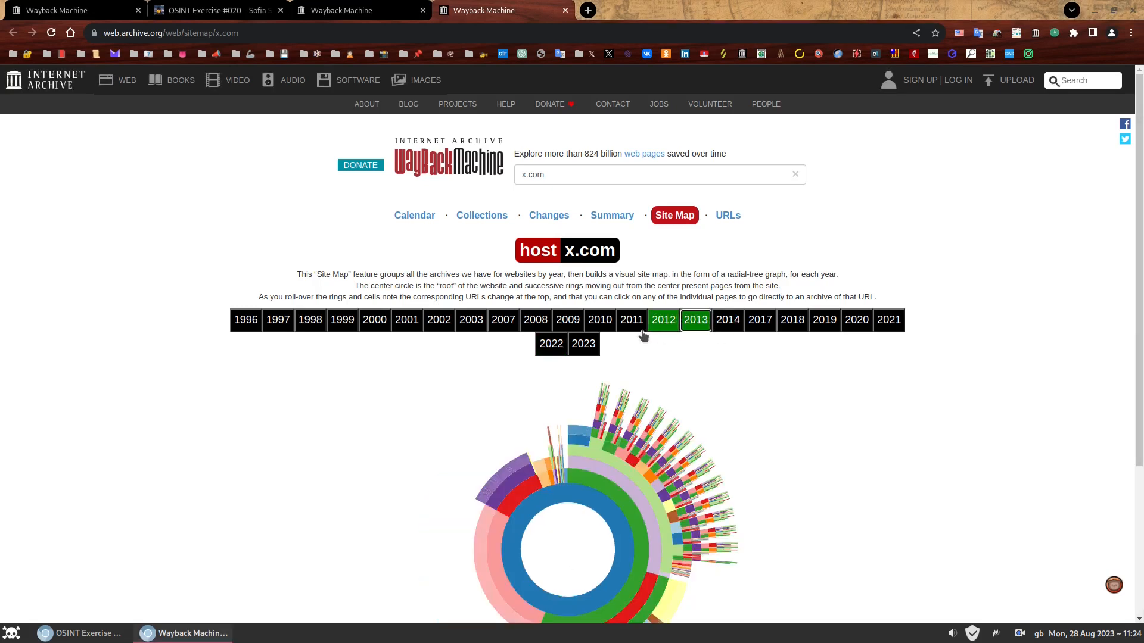
pyautogui.click(582, 343)
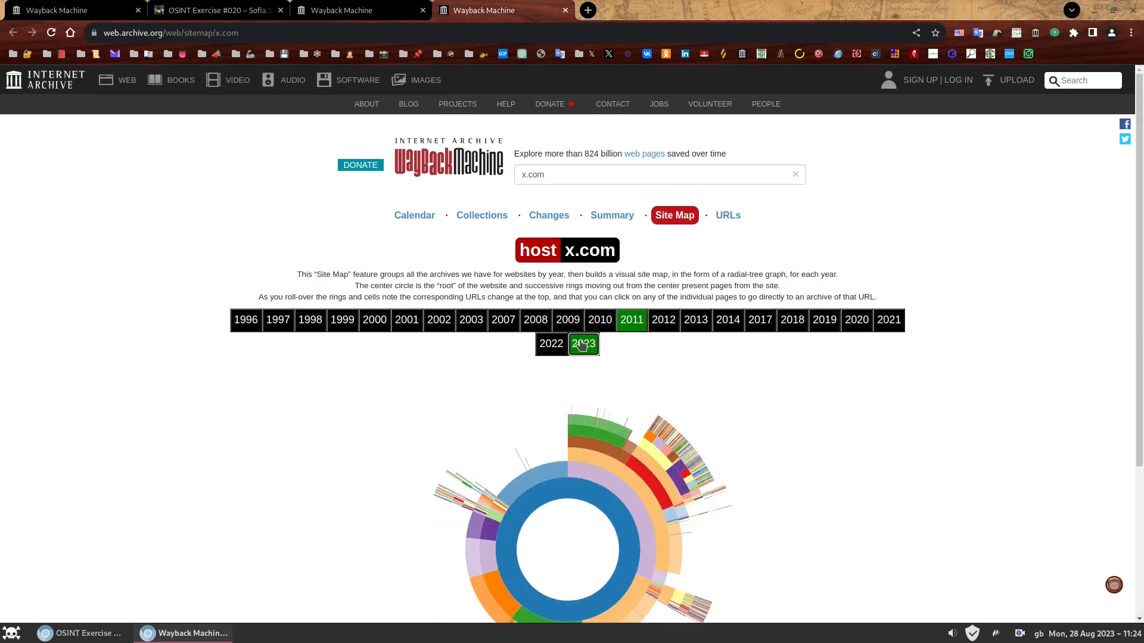
pyautogui.click(550, 343)
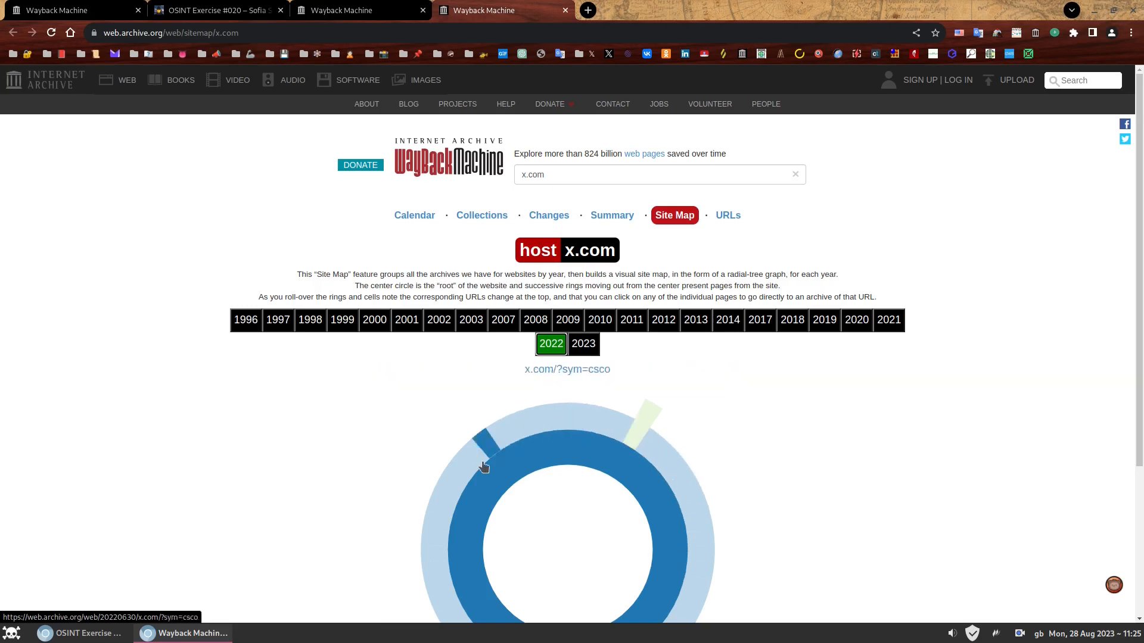
pyautogui.moveTo(550, 439)
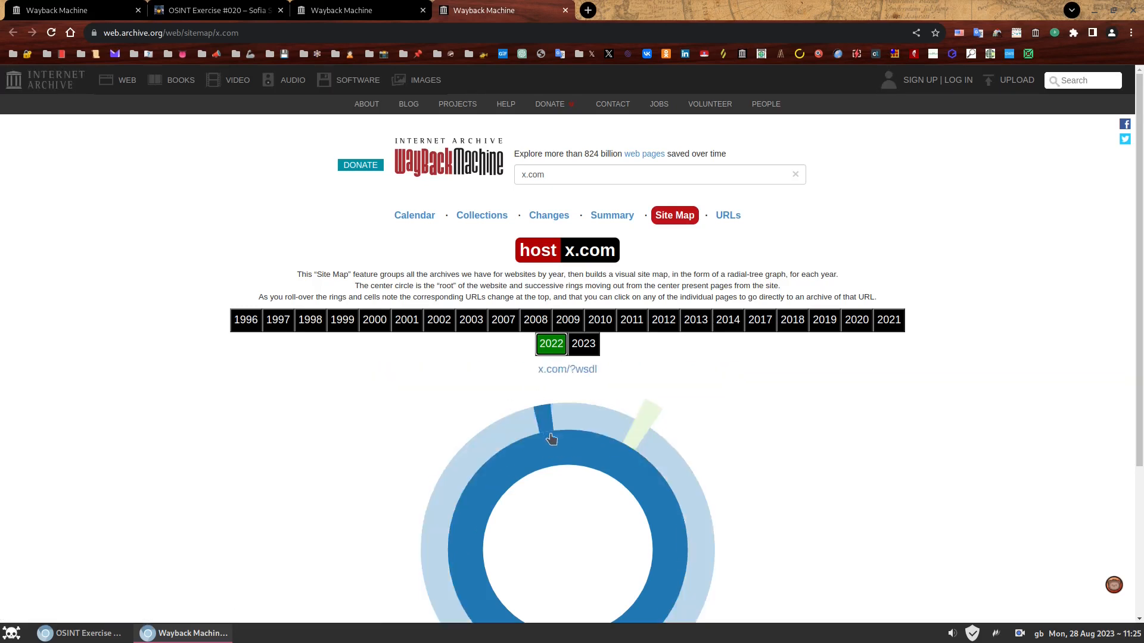
pyautogui.moveTo(562, 445)
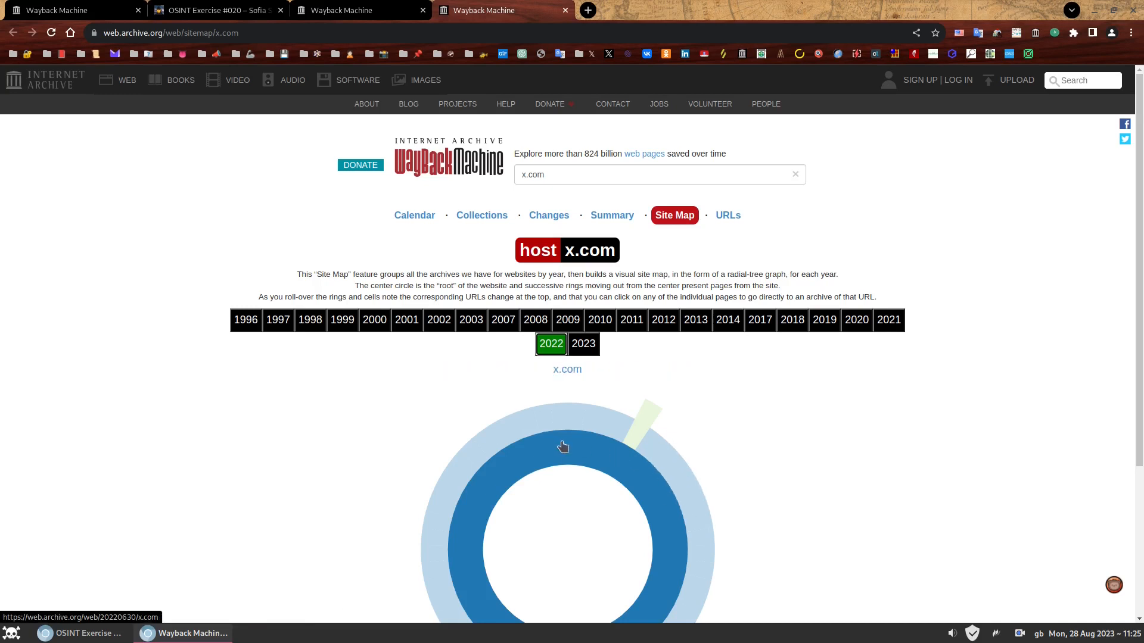
pyautogui.moveTo(562, 445)
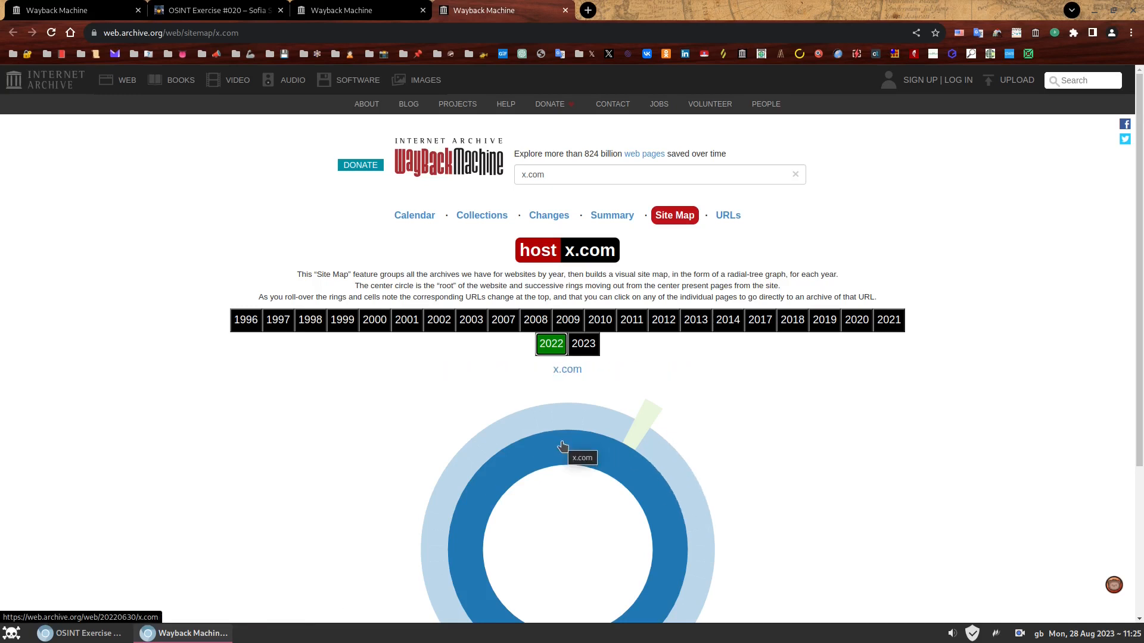
pyautogui.moveTo(539, 421)
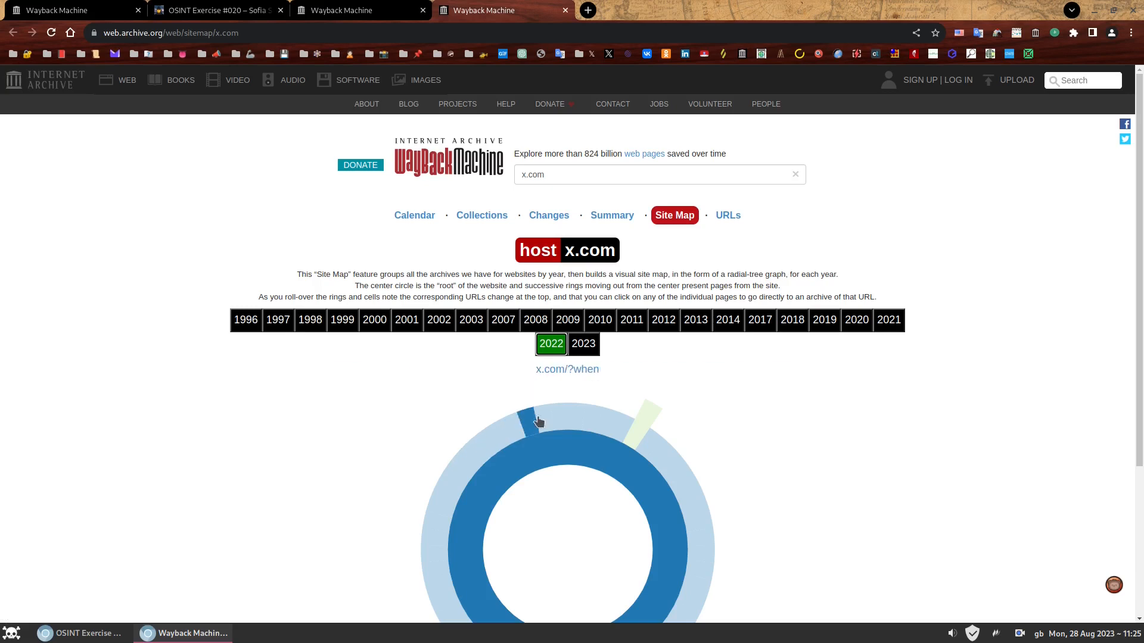
pyautogui.moveTo(693, 547)
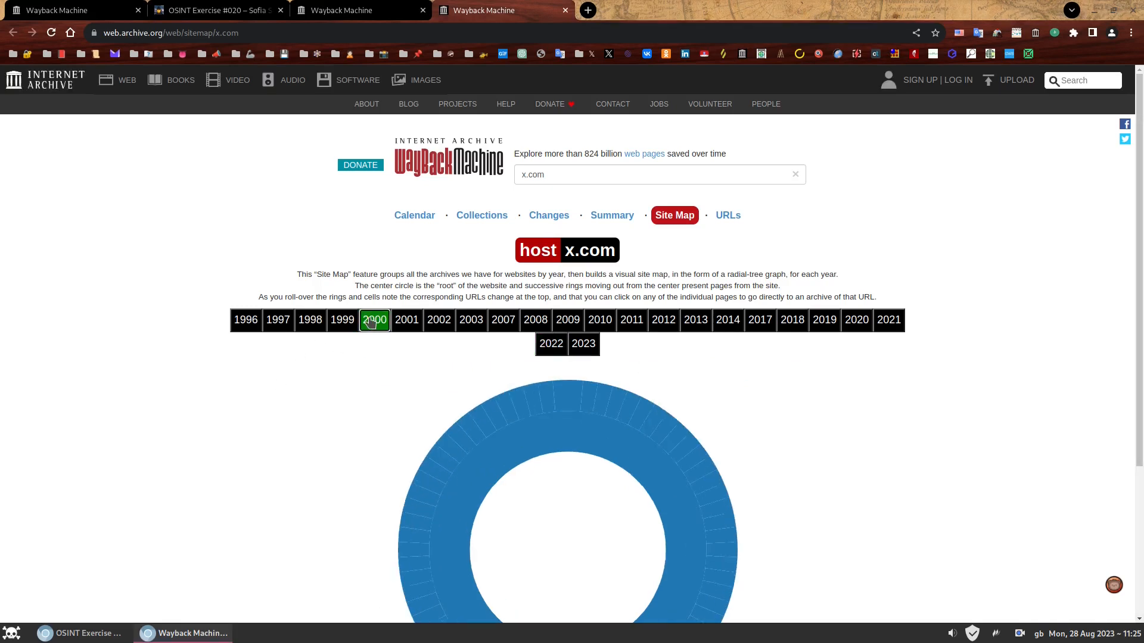
# Pick the x.com/help_faq.htm segment on the 2000 ring chart, landing on the June 18, 2000 FAQ
pyautogui.scroll(-3)
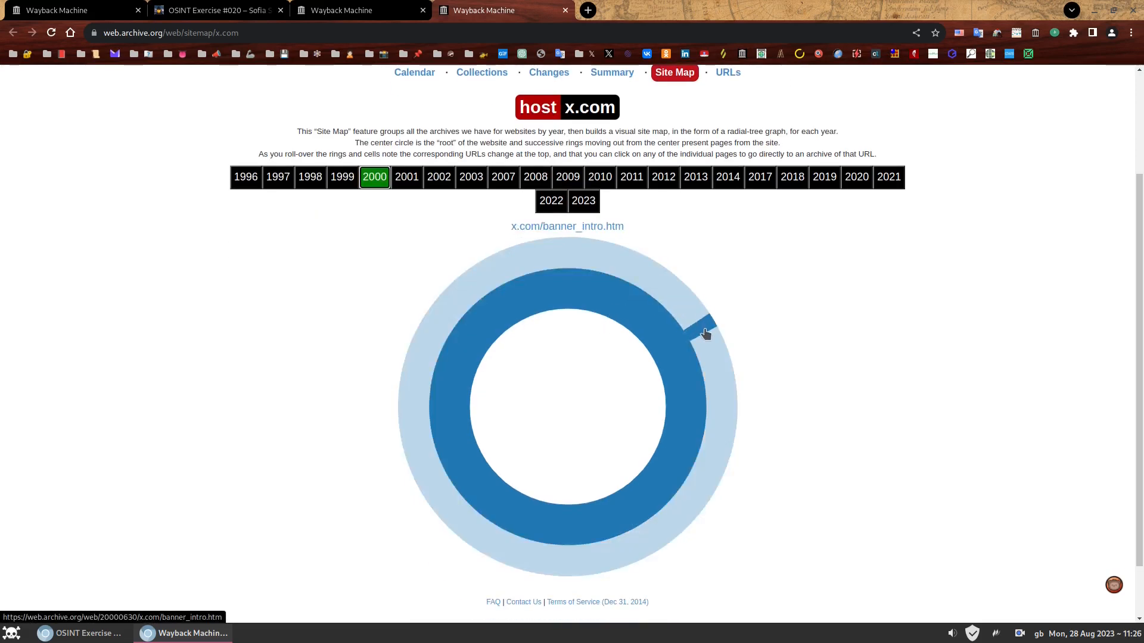
pyautogui.moveTo(716, 360)
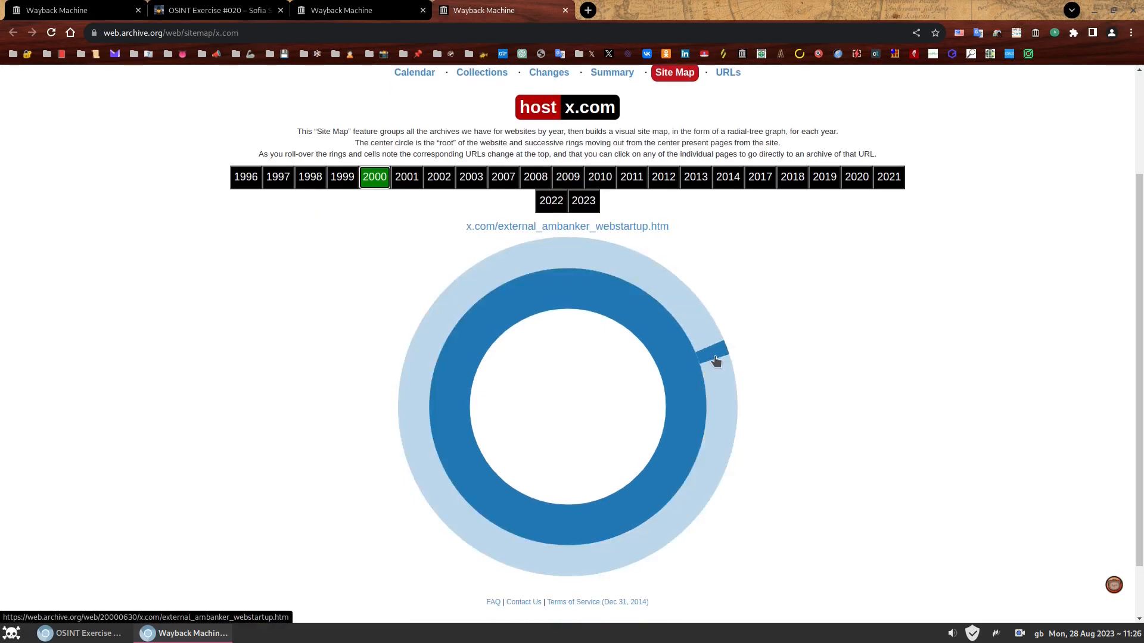
pyautogui.moveTo(716, 393)
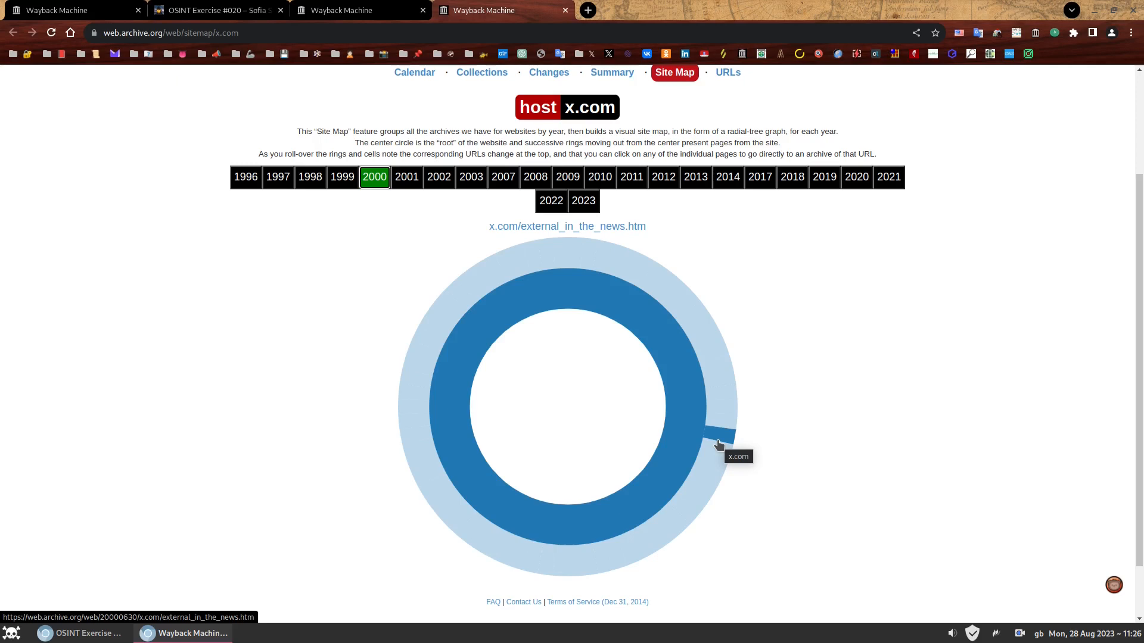
pyautogui.moveTo(718, 476)
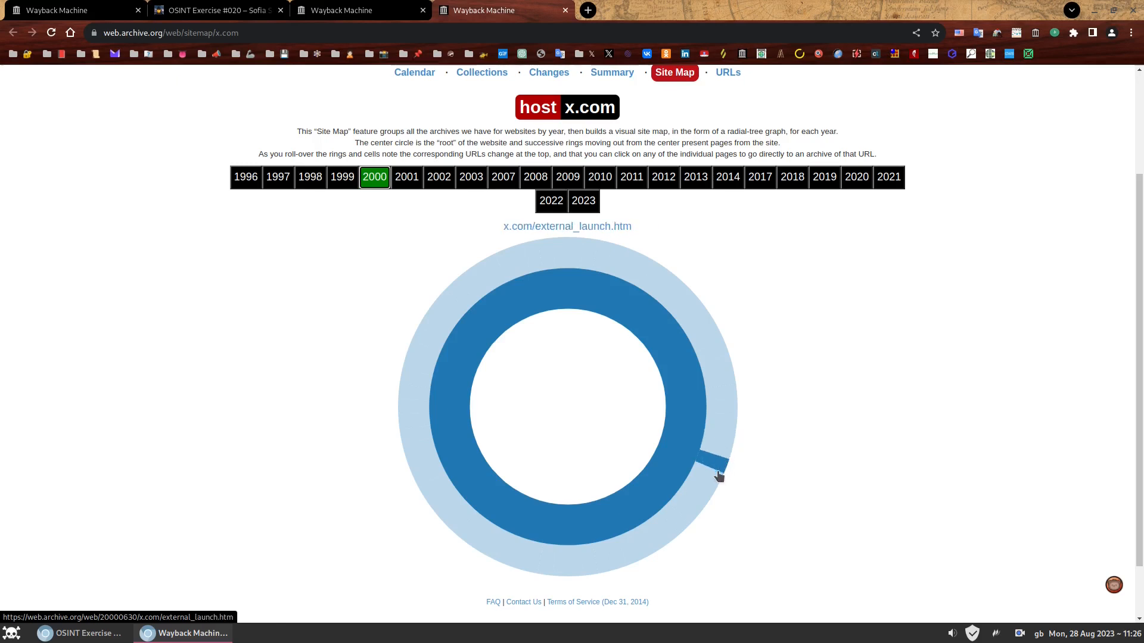
pyautogui.moveTo(647, 536)
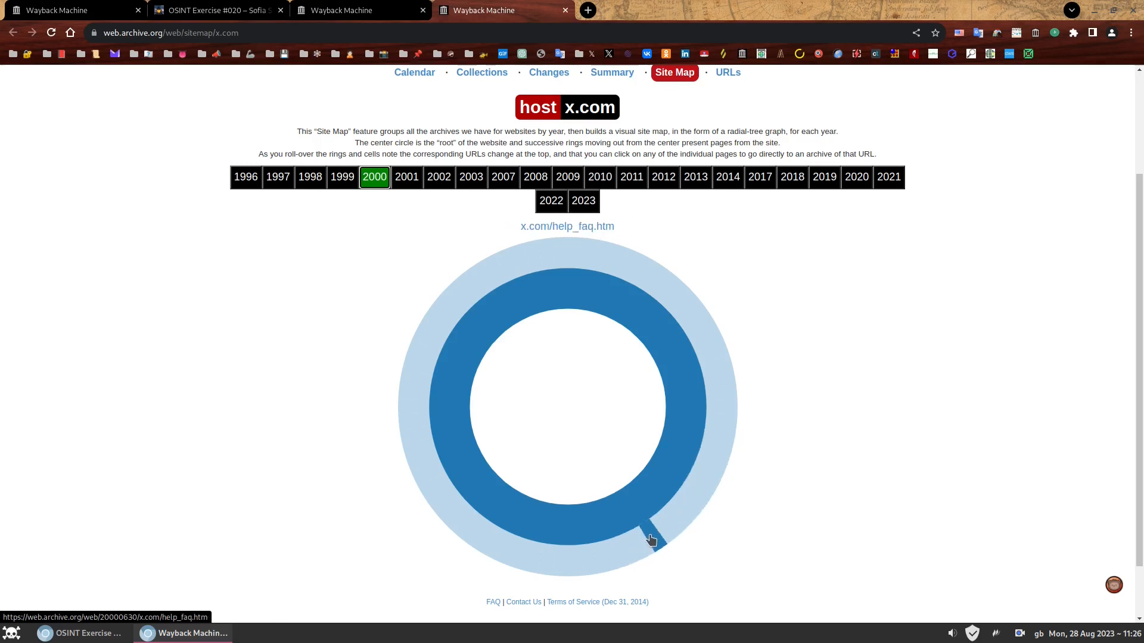
pyautogui.moveTo(651, 536)
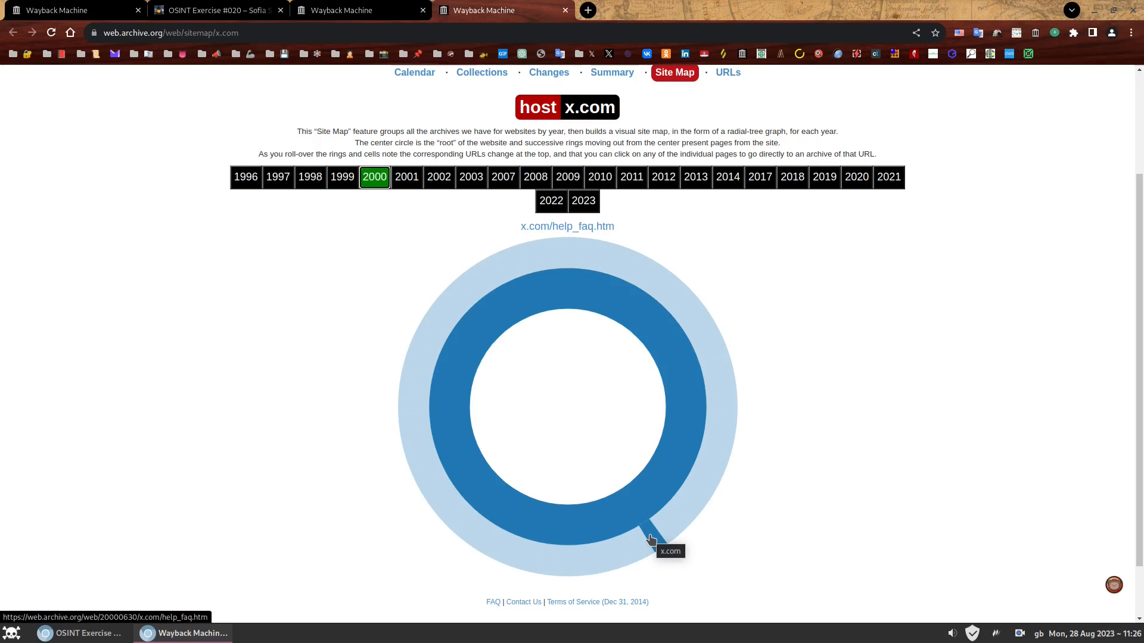
pyautogui.click(649, 540)
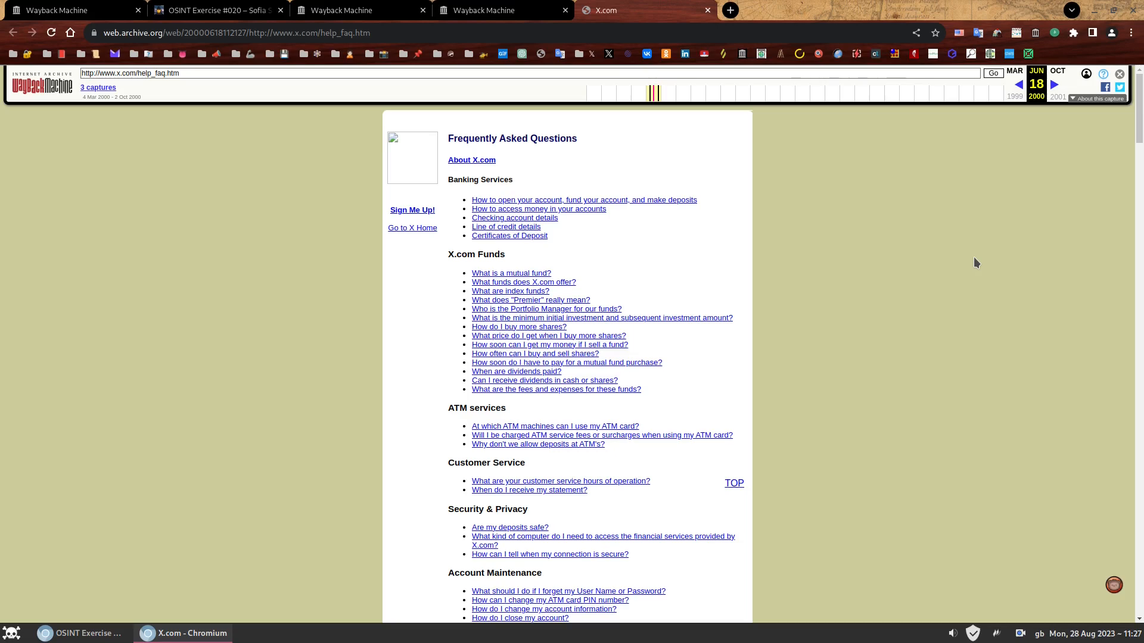
pyautogui.scroll(-3)
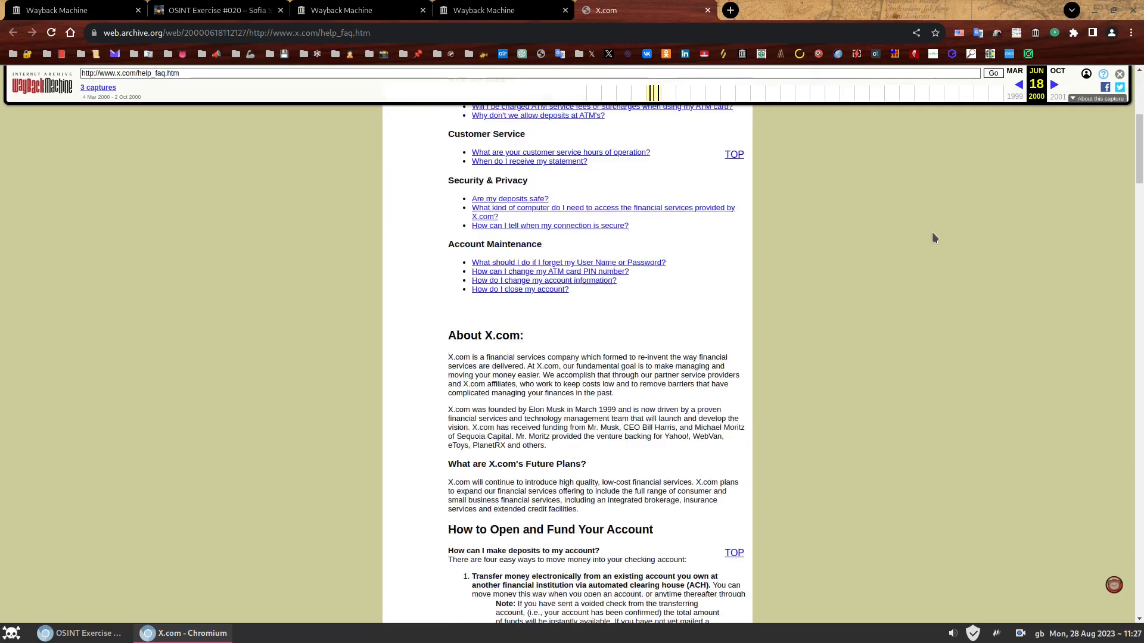
pyautogui.scroll(-3)
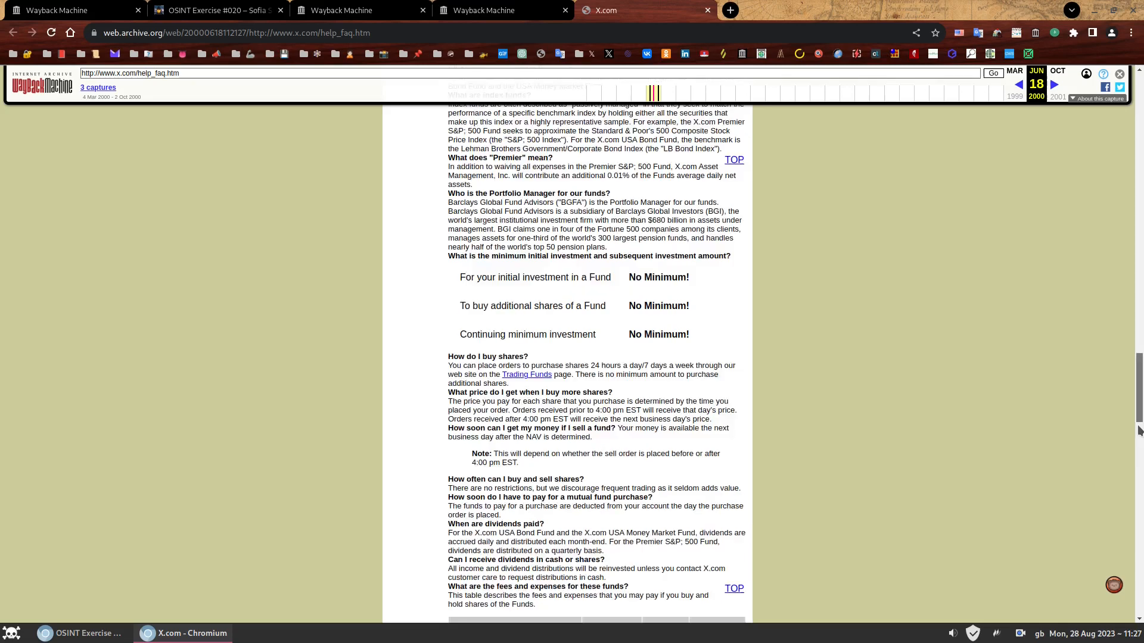
pyautogui.scroll(3)
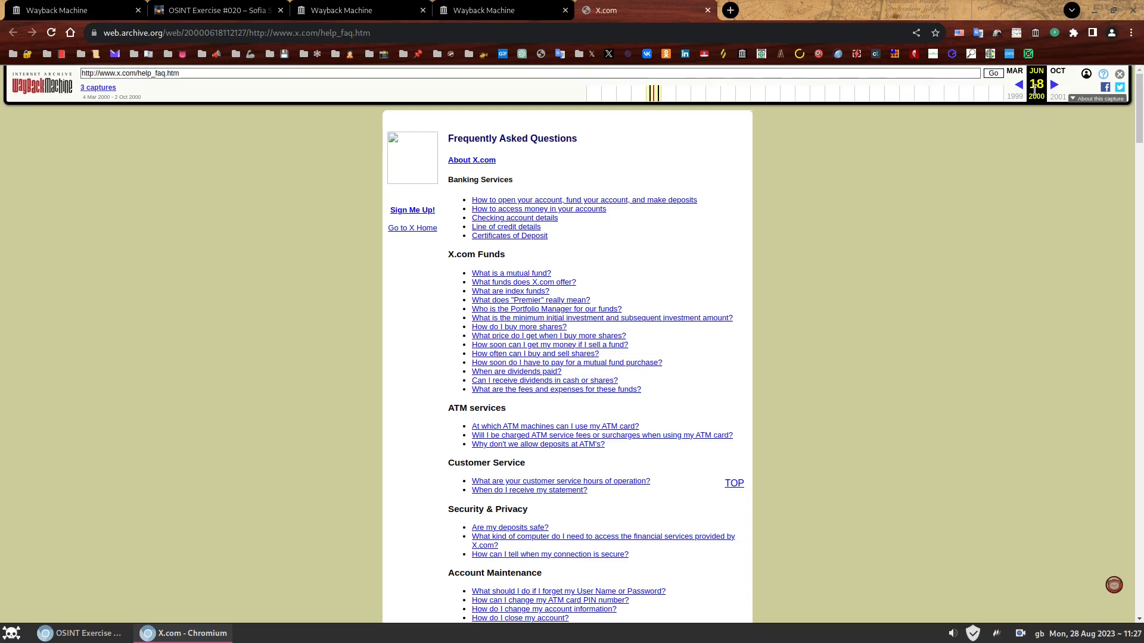
pyautogui.moveTo(975, 267)
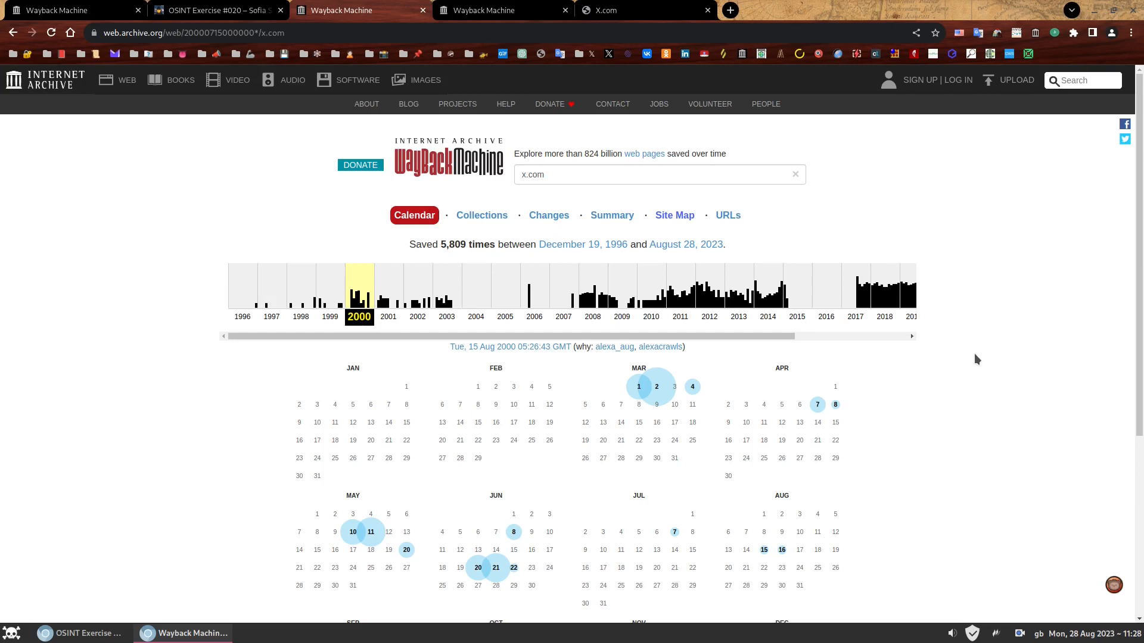
pyautogui.scroll(-3)
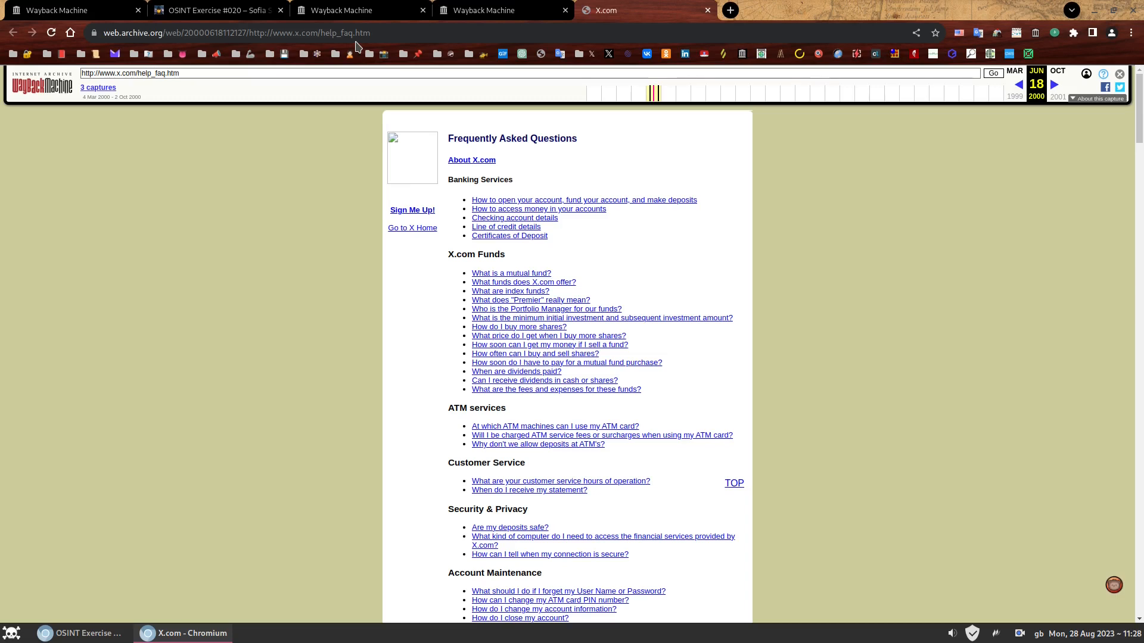
pyautogui.moveTo(107, 269)
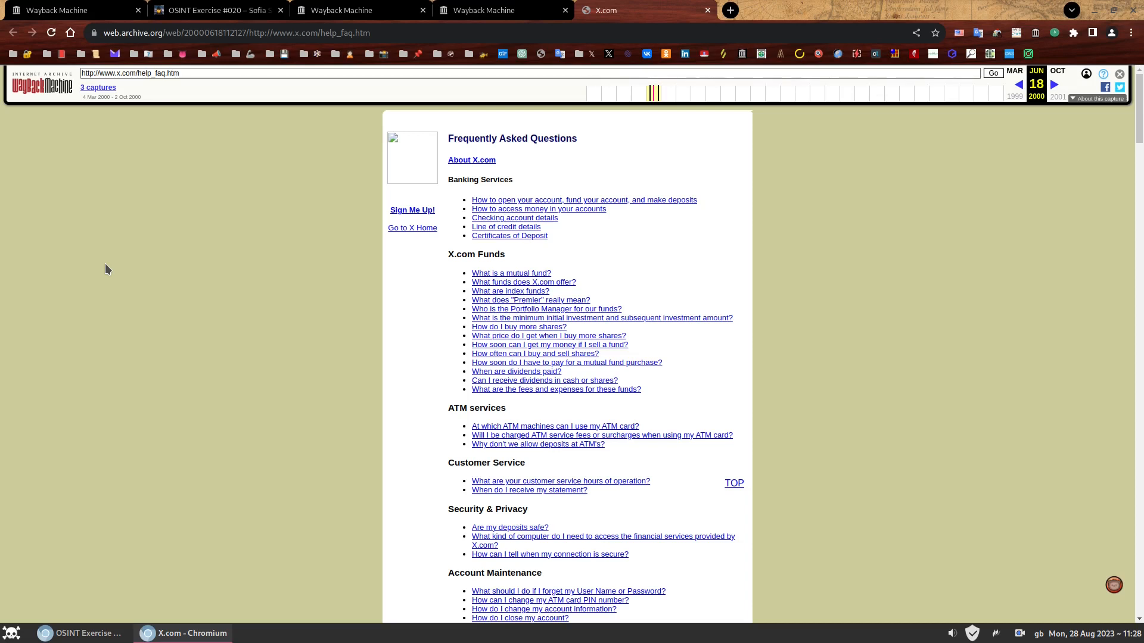
pyautogui.moveTo(504, 128)
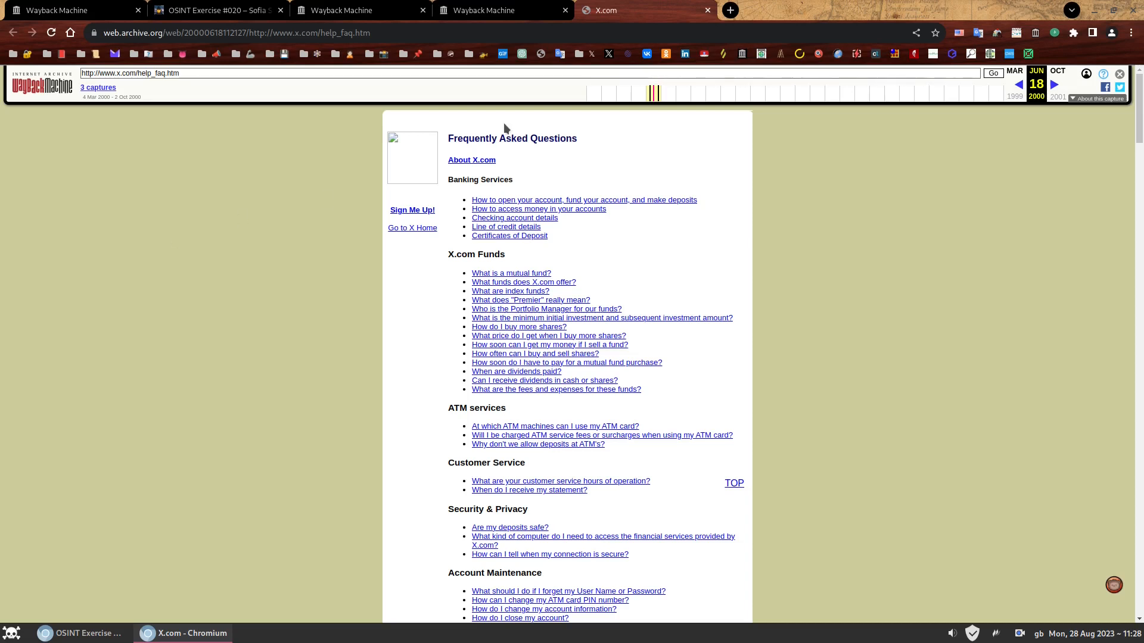
pyautogui.moveTo(868, 296)
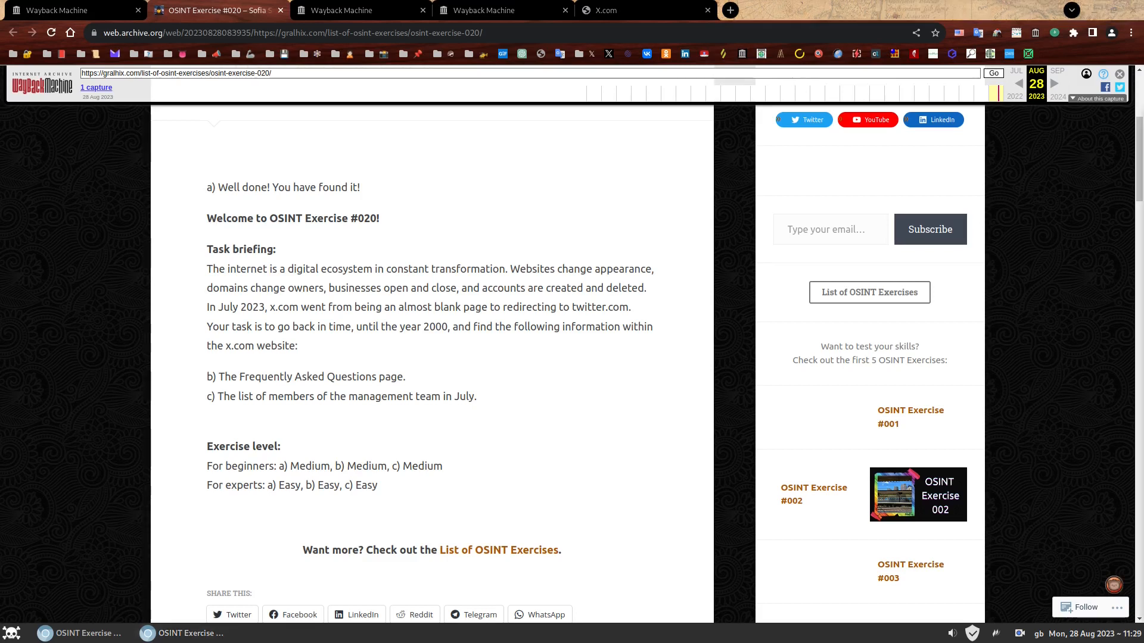
pyautogui.moveTo(608, 393)
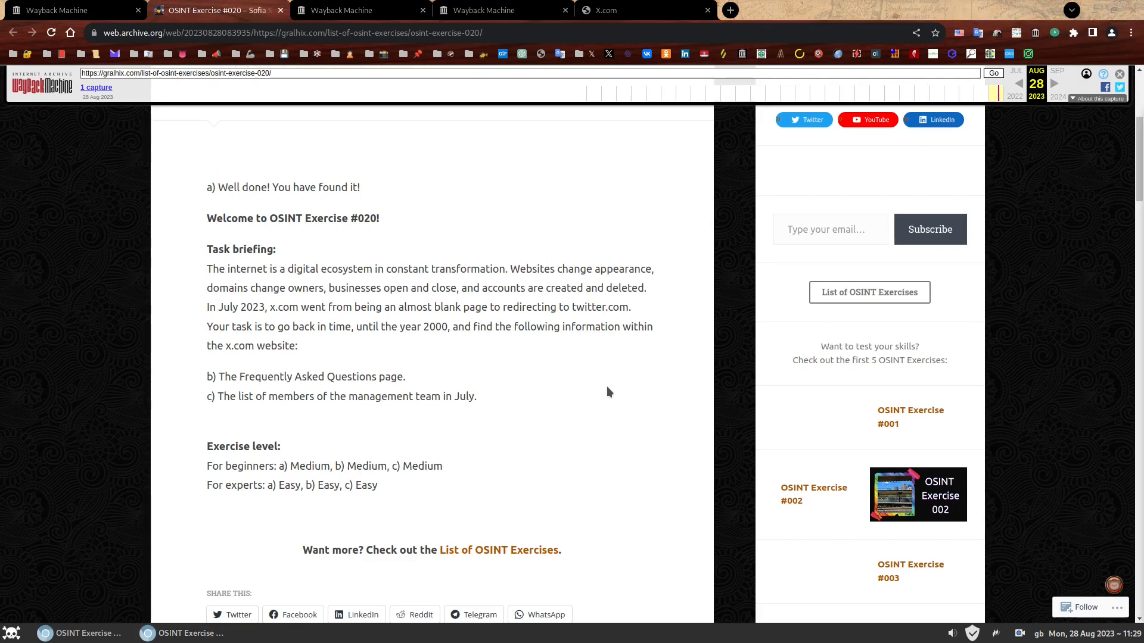
pyautogui.moveTo(354, 410)
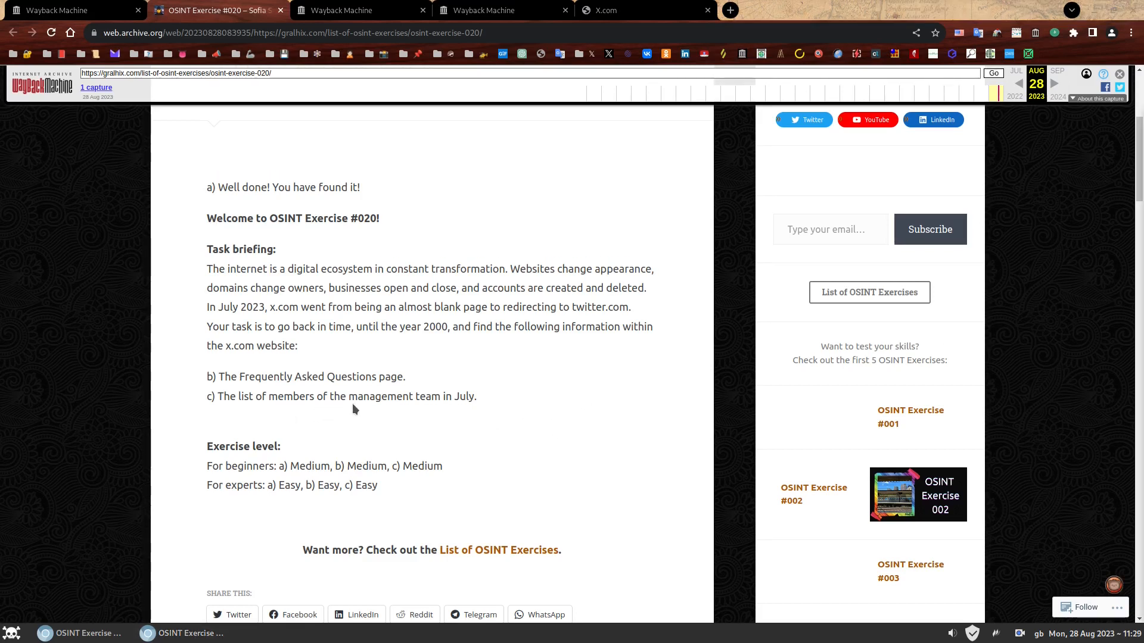
pyautogui.moveTo(517, 400)
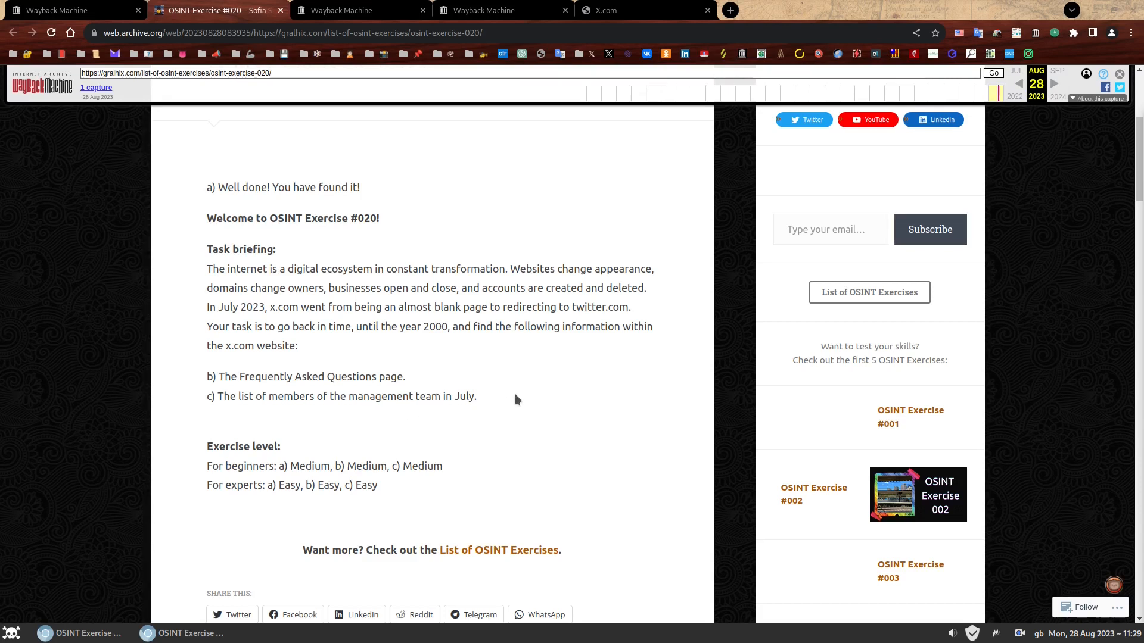
pyautogui.moveTo(506, 397)
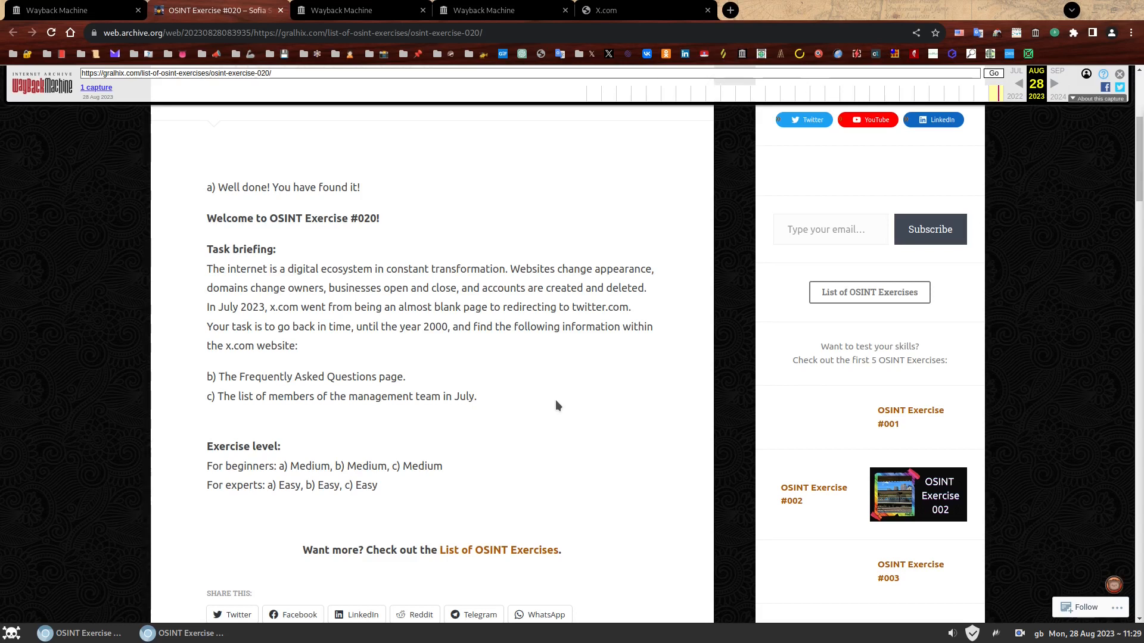
pyautogui.moveTo(539, 386)
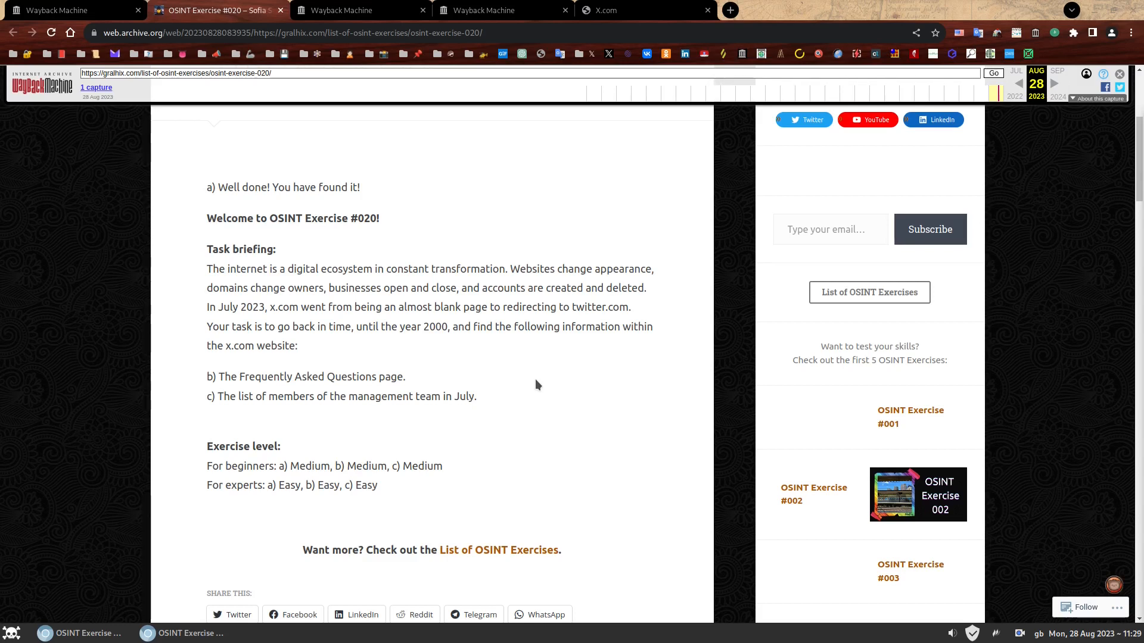
# Return from the Exercise #020 briefing to x.com's 2000 capture calendar tab
pyautogui.click(358, 10)
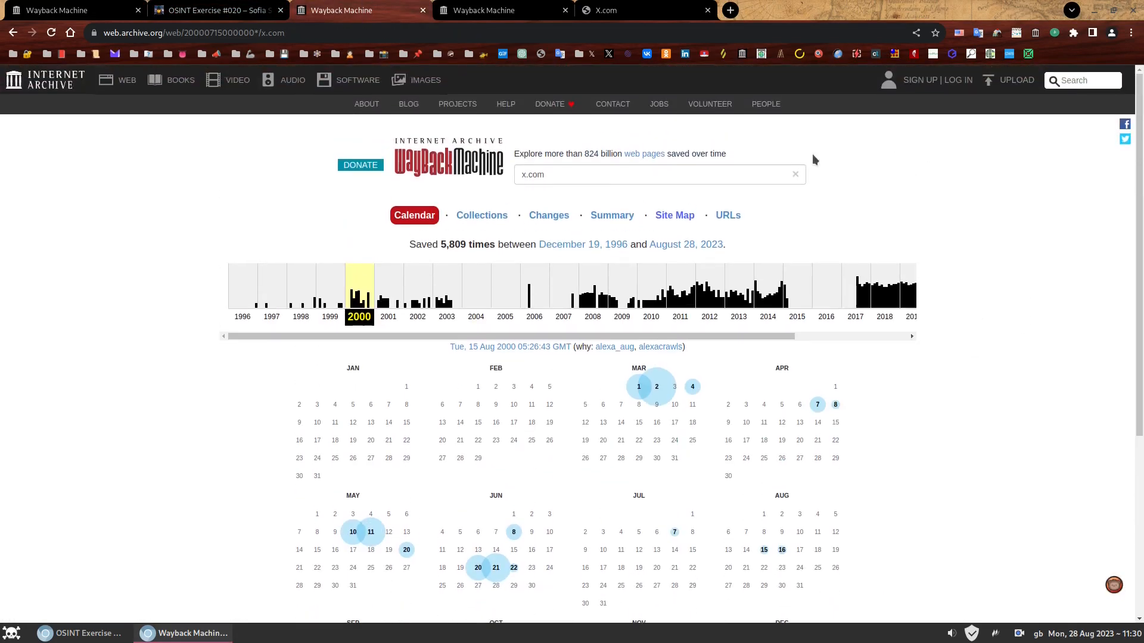
# Show the full list of URLs captured under the x.com prefix
pyautogui.click(727, 215)
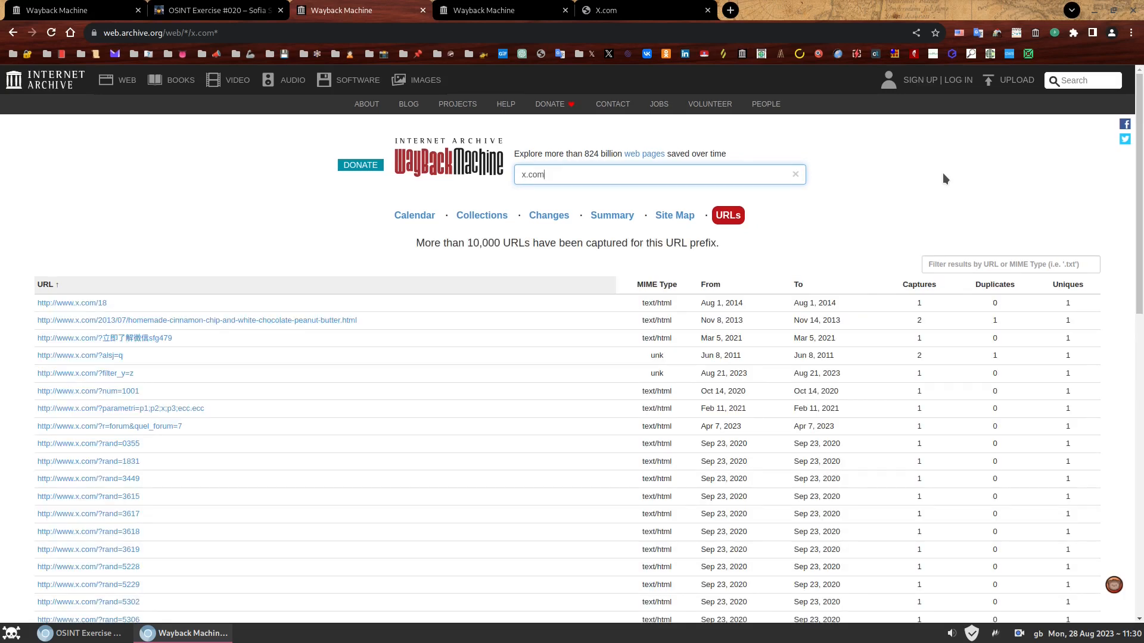
pyautogui.moveTo(475, 256)
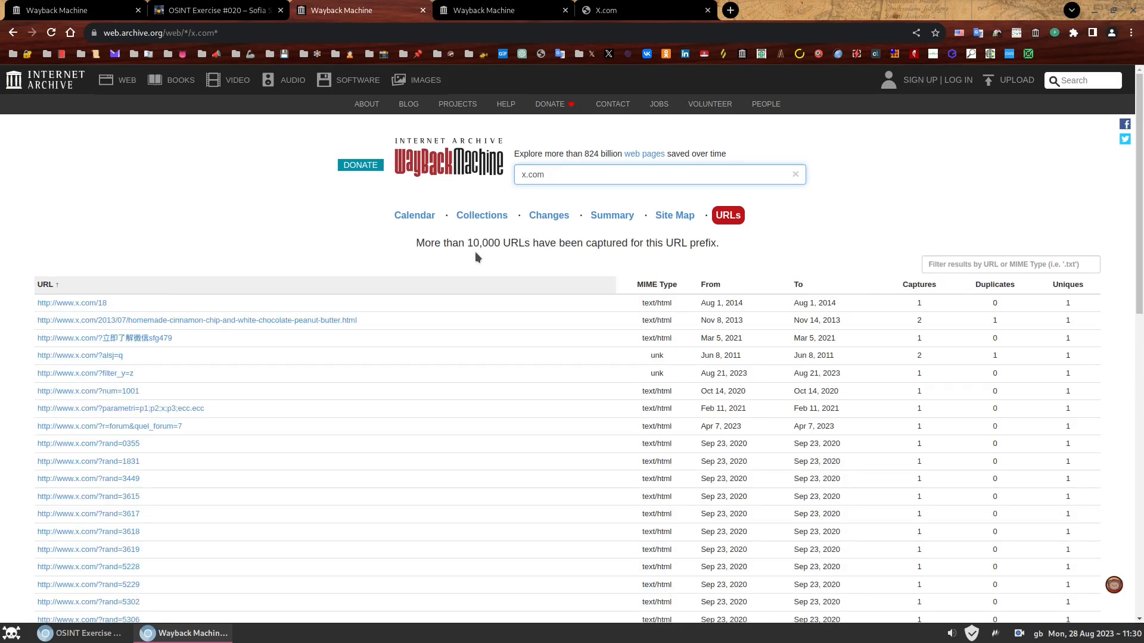
pyautogui.moveTo(675, 256)
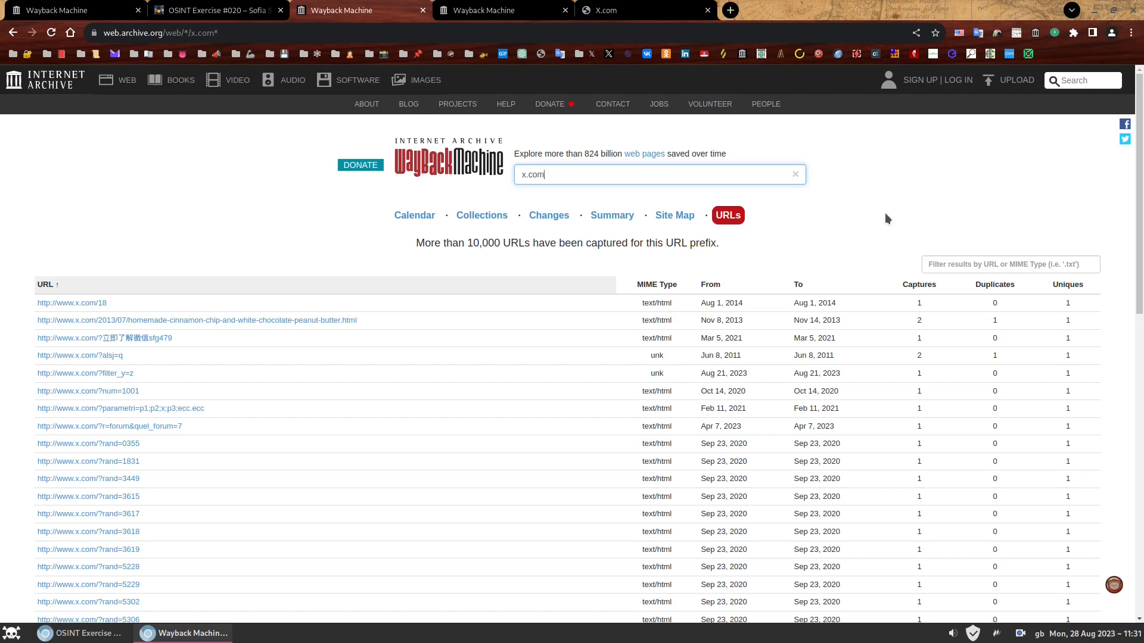
pyautogui.moveTo(897, 224)
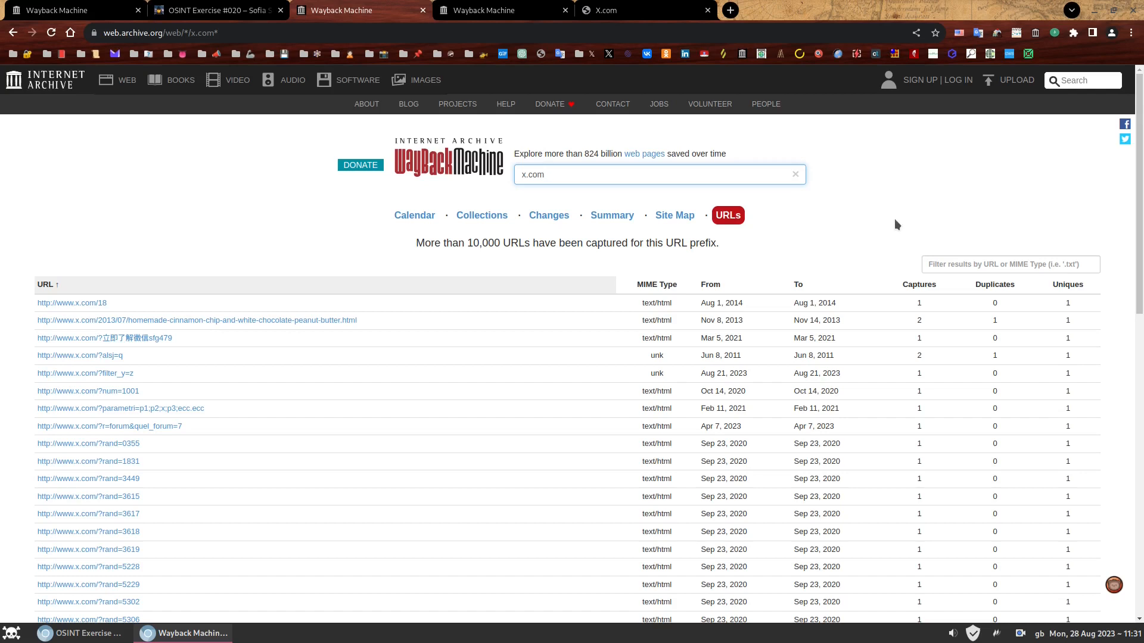
pyautogui.moveTo(849, 398)
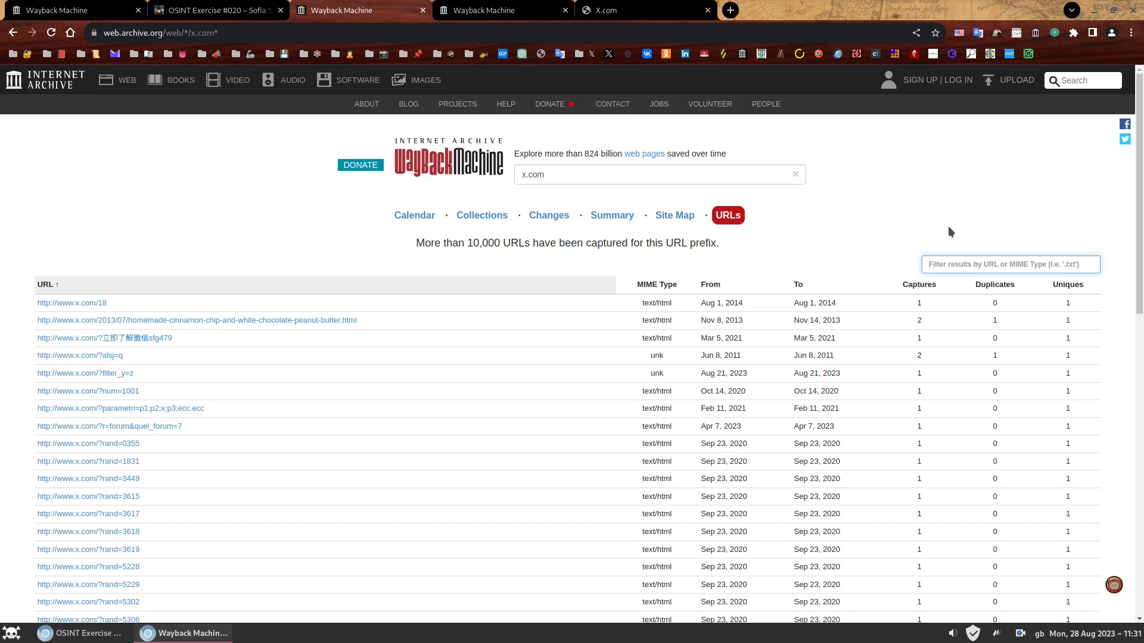
# Filter the x.com URL list by 'management', leaving two entries including about_management.htm
pyautogui.write('management')
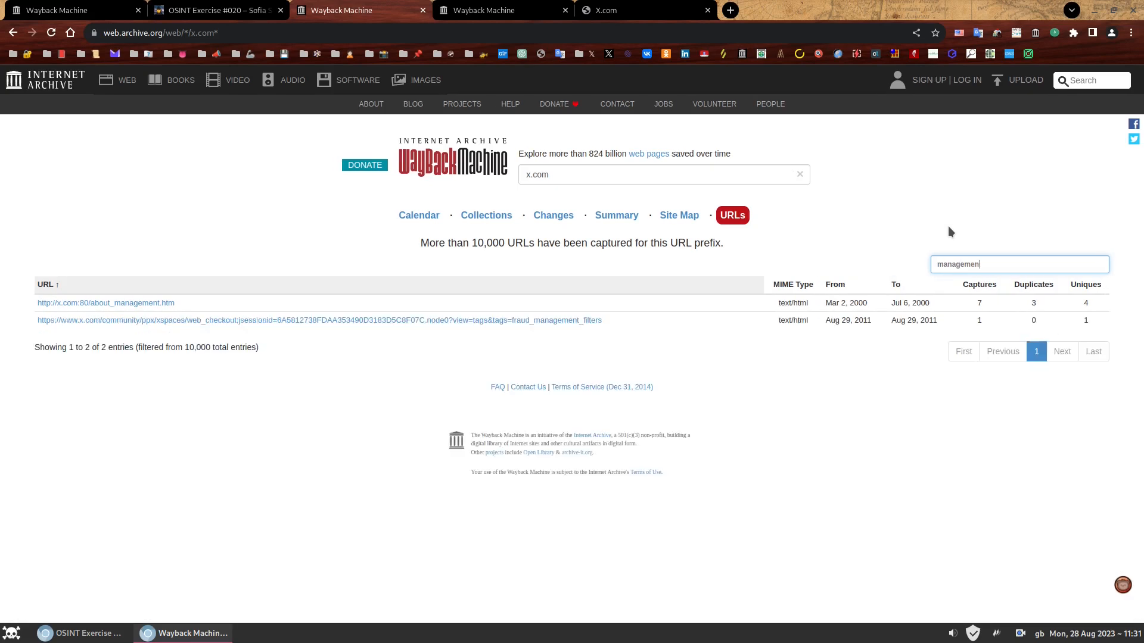
pyautogui.write('t')
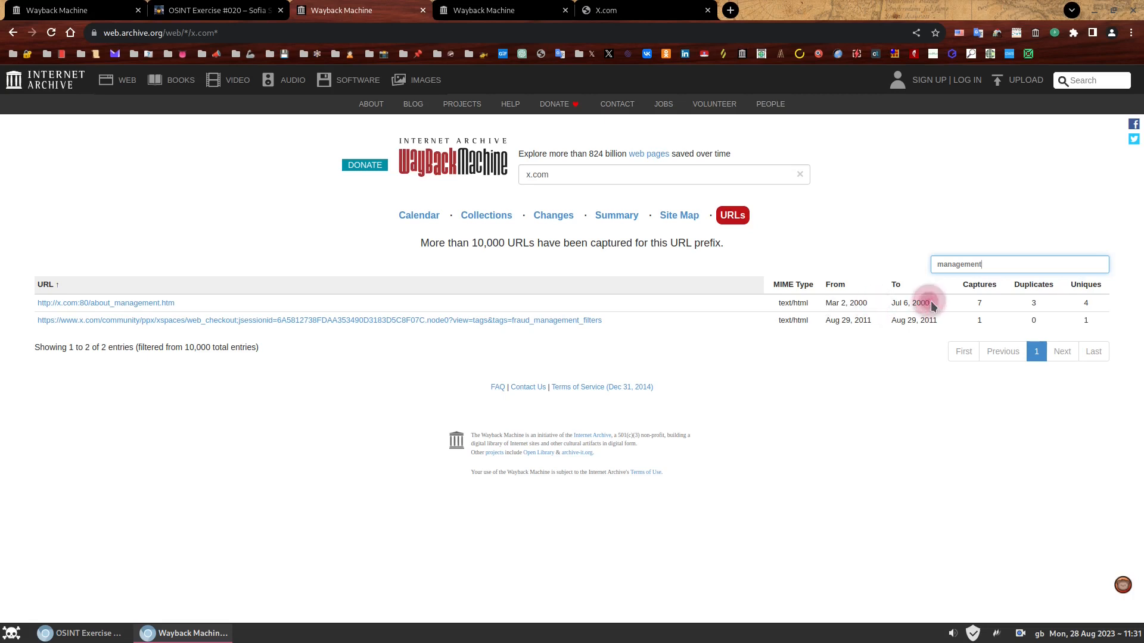
pyautogui.moveTo(168, 288)
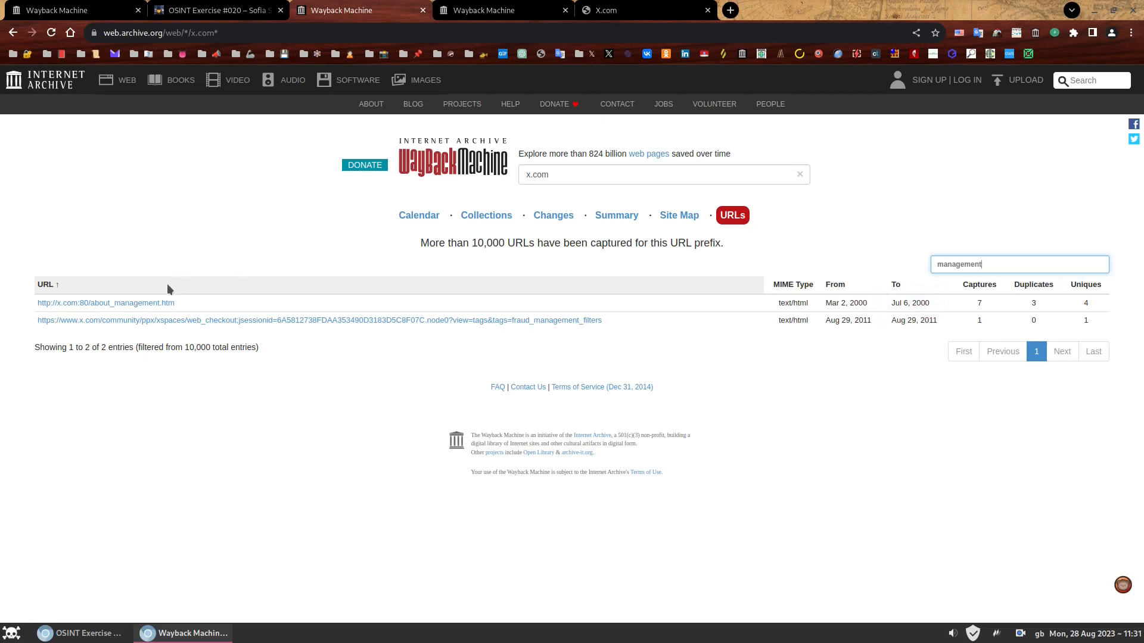
# Show the capture calendar for x.com/about_management.htm and find its July 6, 2000 capture
pyautogui.click(106, 303)
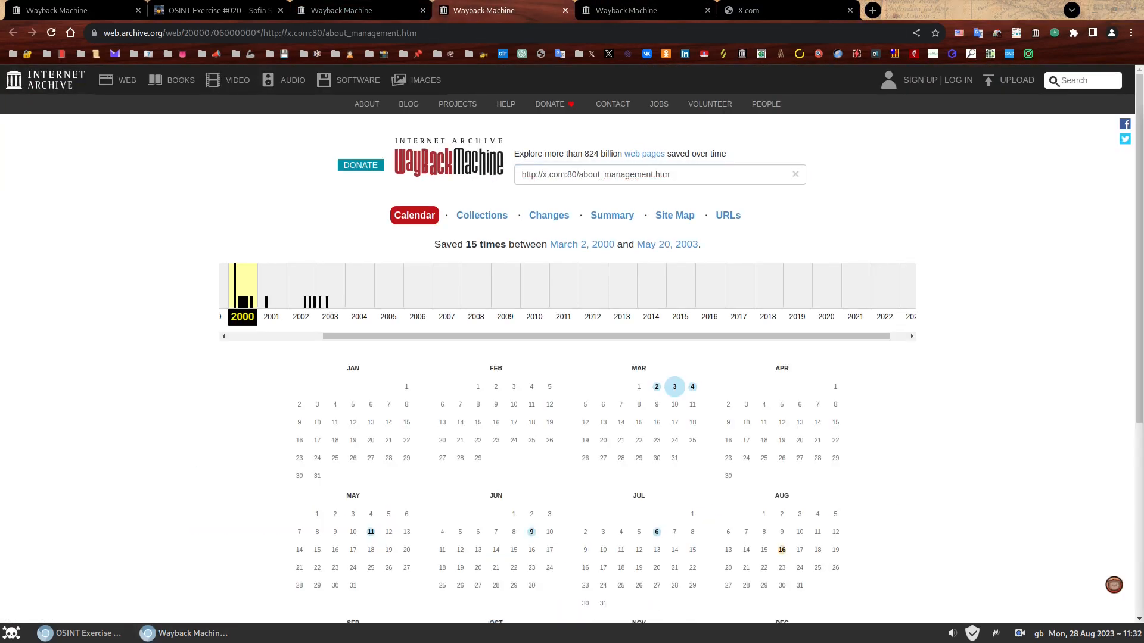
pyautogui.moveTo(1000, 414)
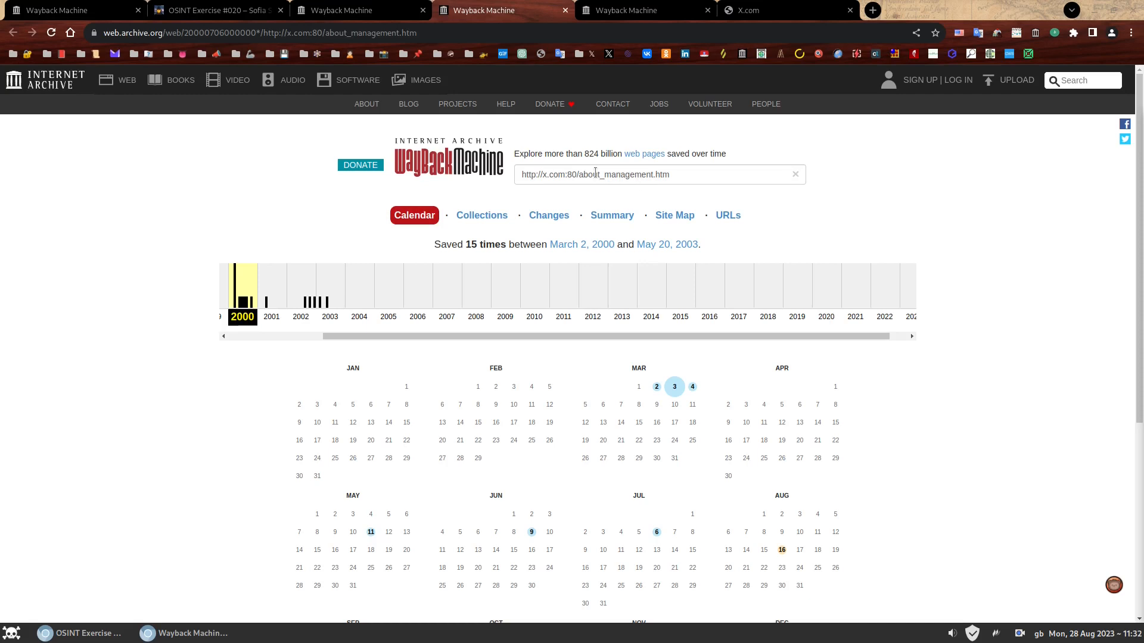
pyautogui.scroll(-3)
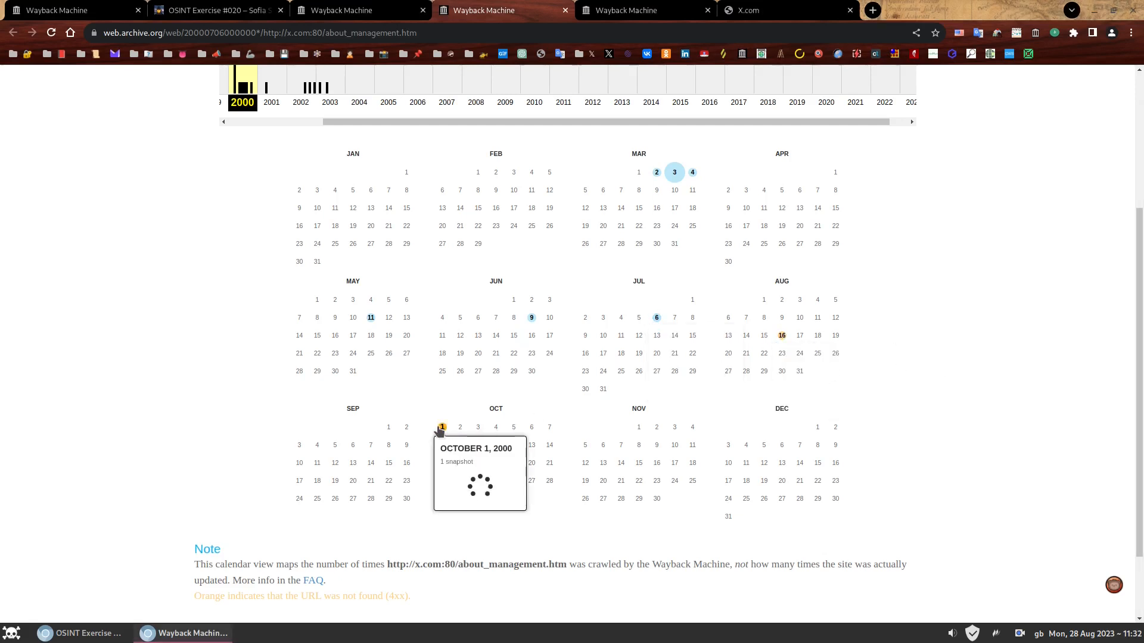
pyautogui.moveTo(923, 386)
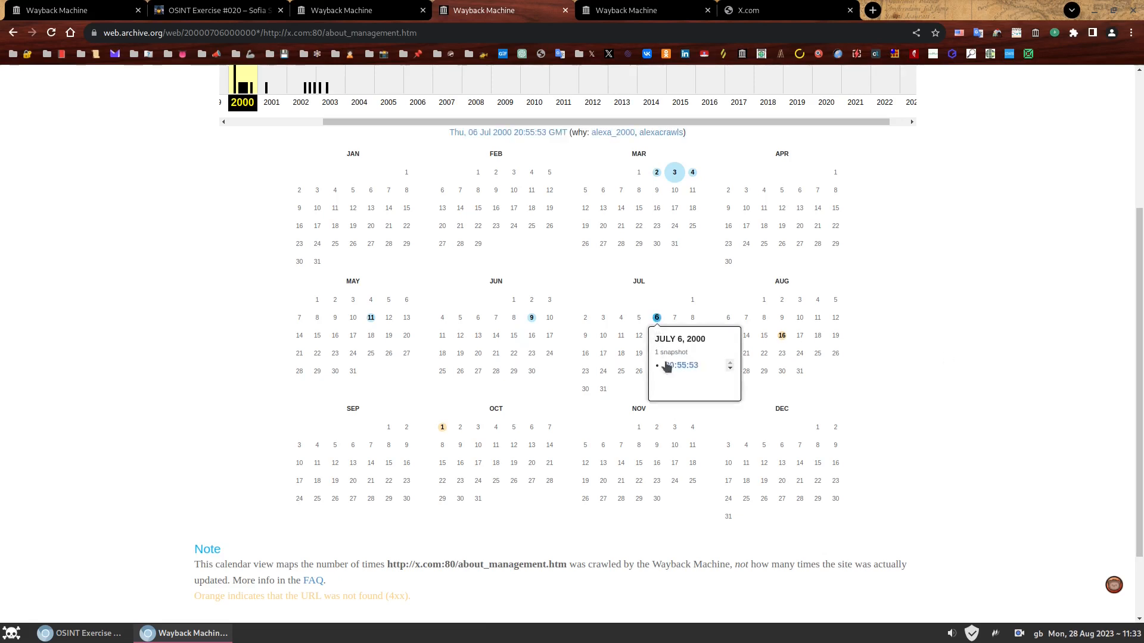
# Load the July 6, 2000 20:55:53 capture of the X.com Management page listing its executives
pyautogui.click(680, 365)
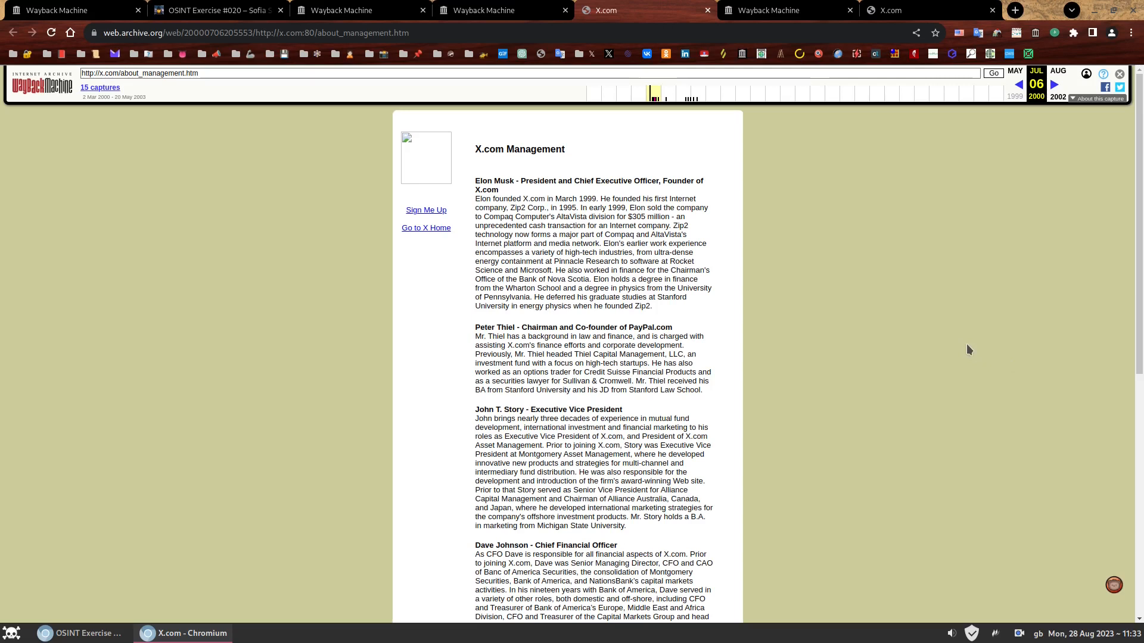
pyautogui.scroll(-3)
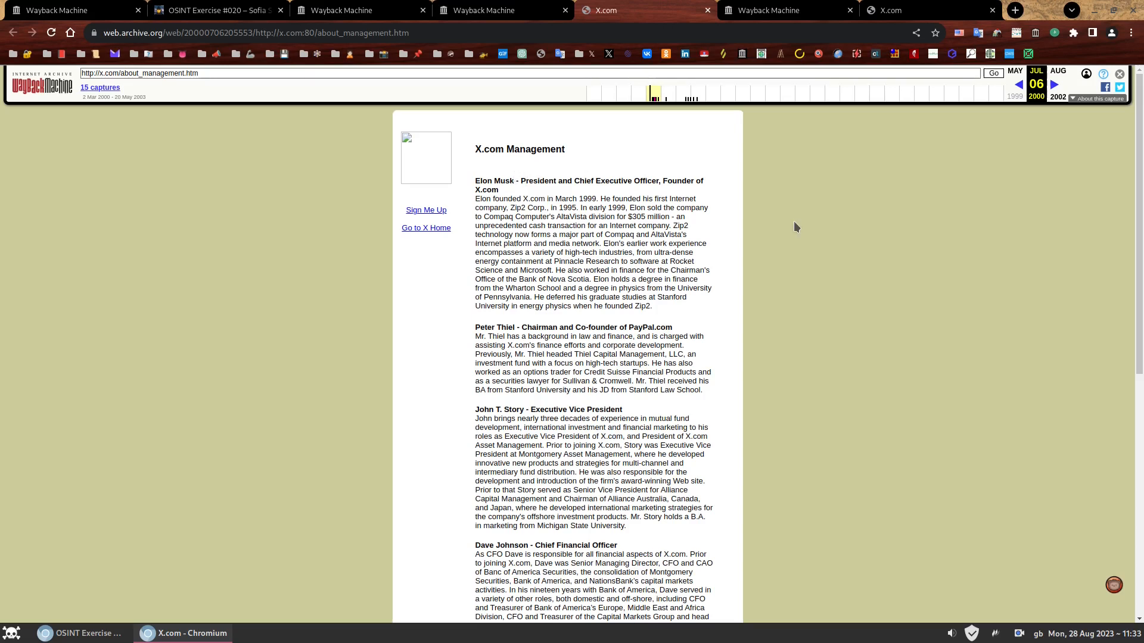
pyautogui.moveTo(910, 274)
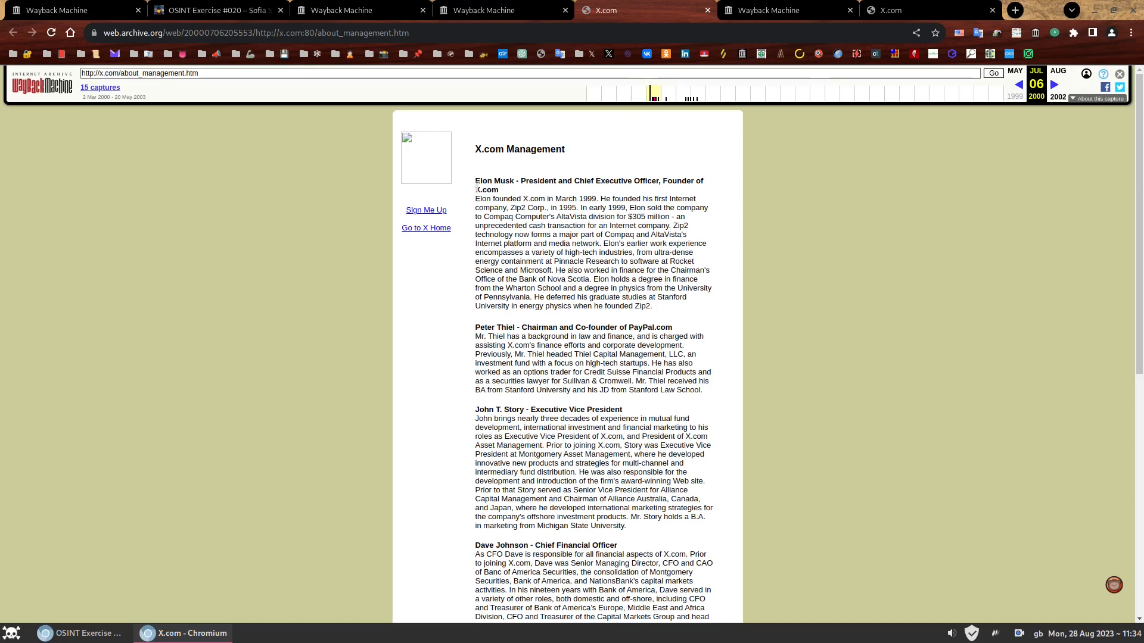
pyautogui.doubleClick(587, 198)
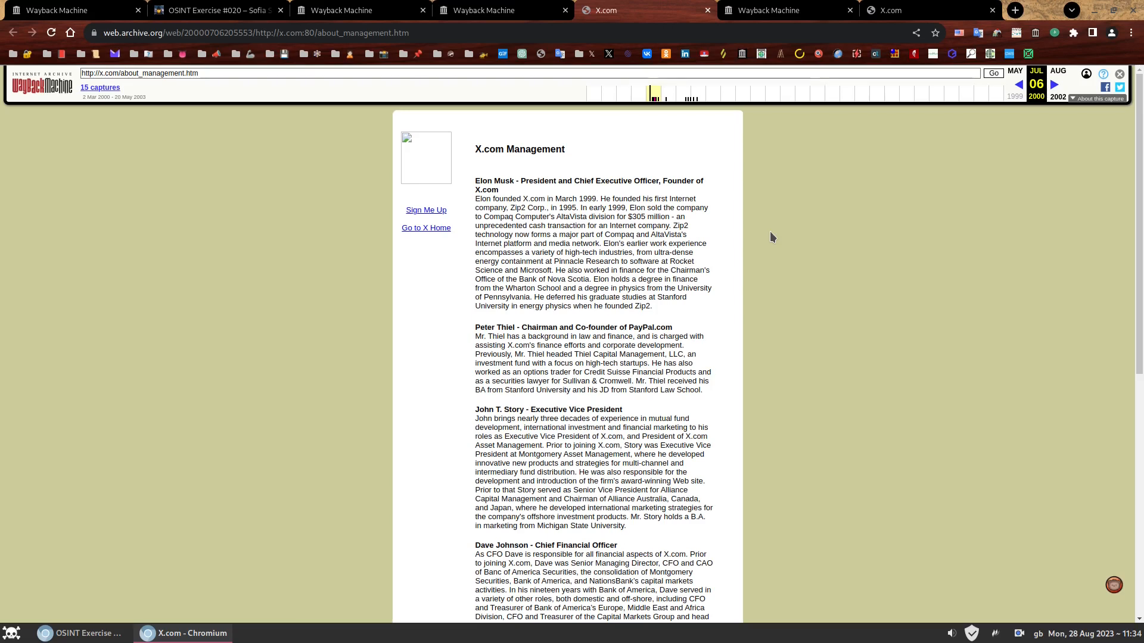
pyautogui.moveTo(941, 309)
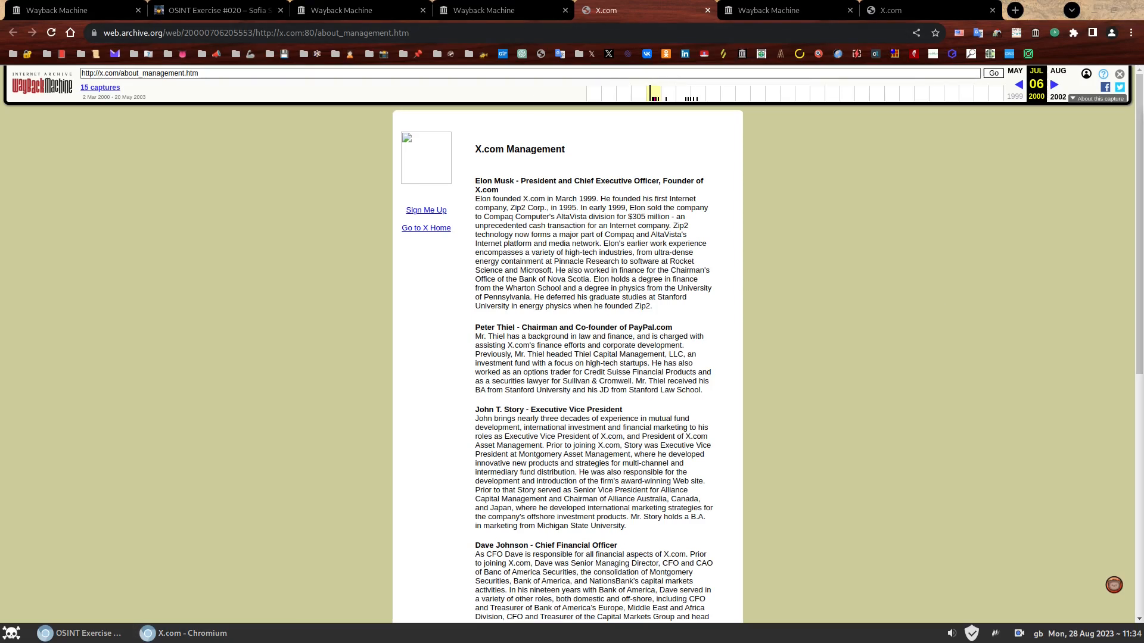
pyautogui.moveTo(926, 228)
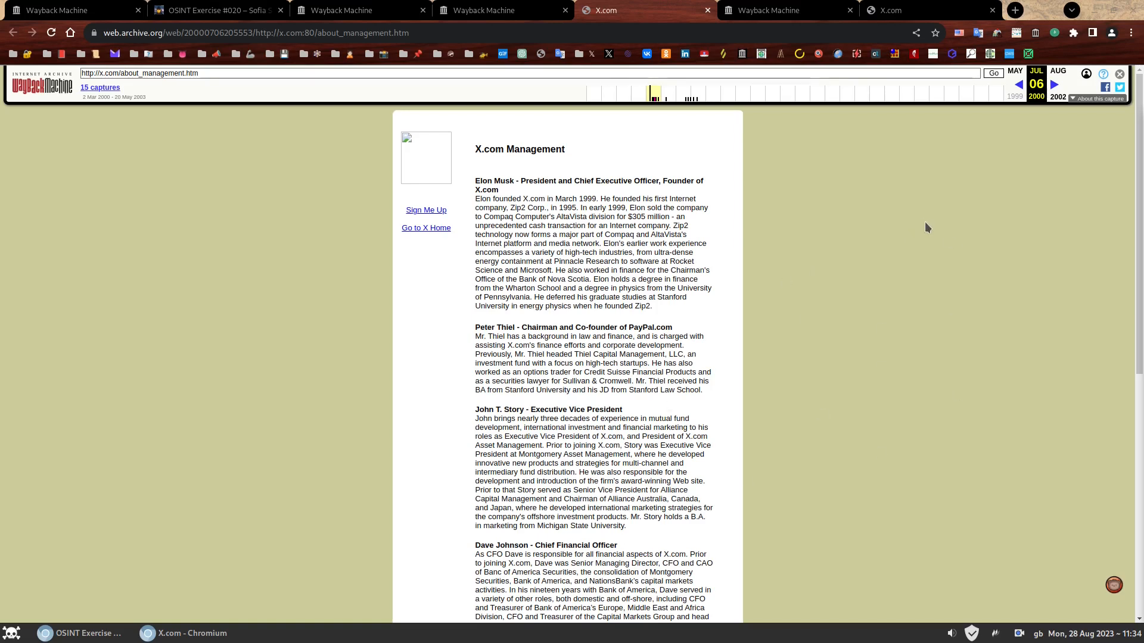
pyautogui.moveTo(920, 296)
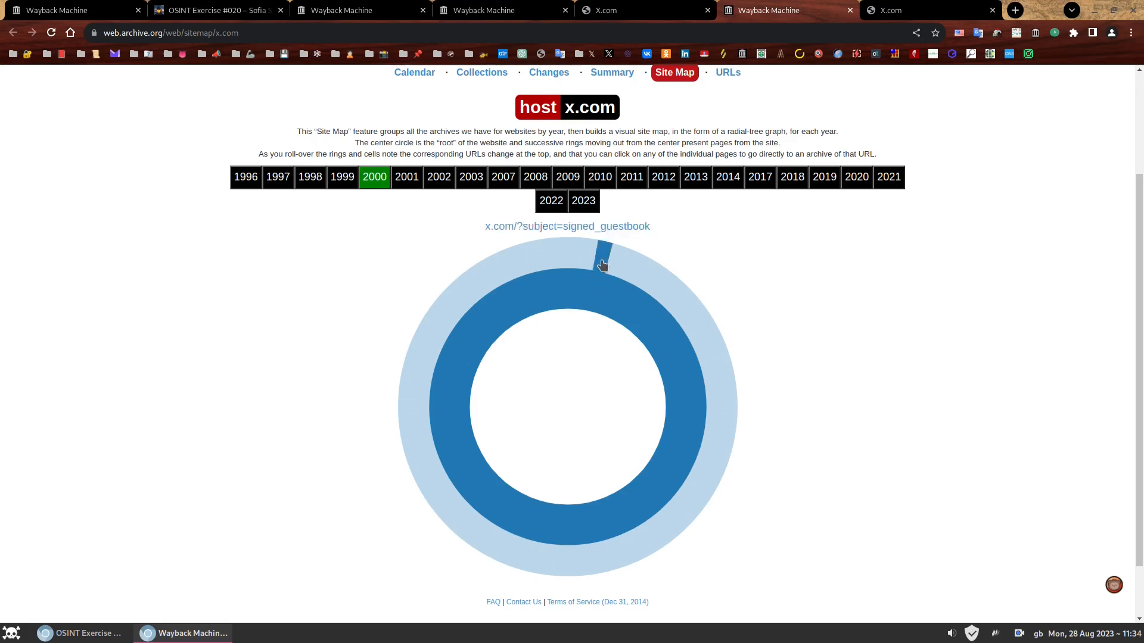
pyautogui.moveTo(626, 264)
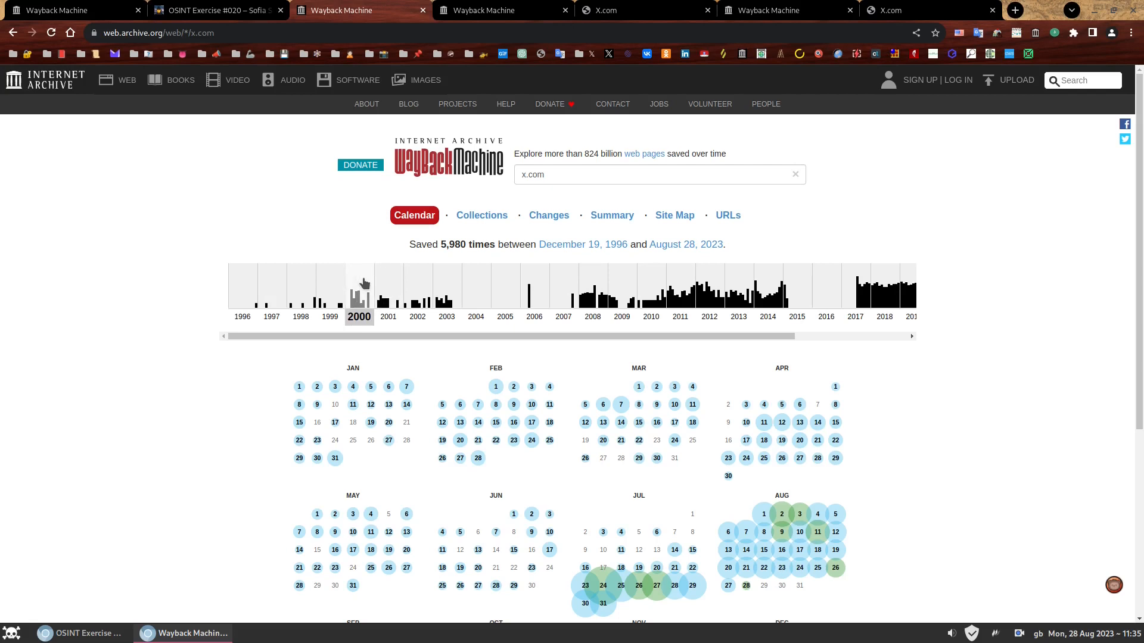
# Return to the x.com captured-URL list, still filtered by 'management'
pyautogui.click(727, 215)
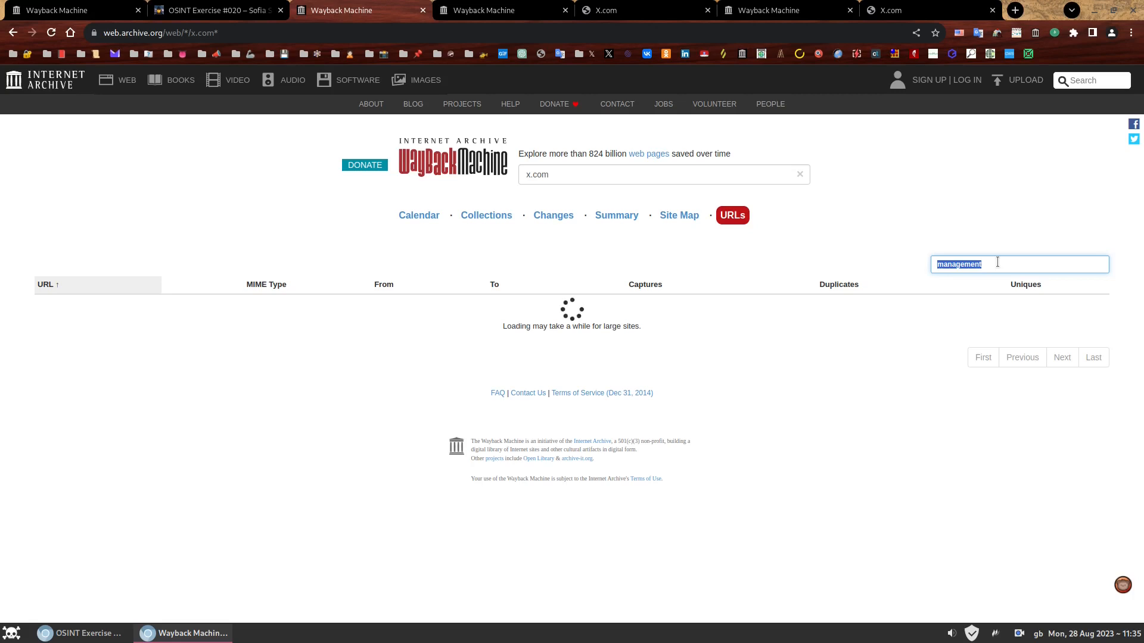
# Try filters 'help' and 'faq', then 'freque', leaving three matches including two FAQ pages
pyautogui.write('help')
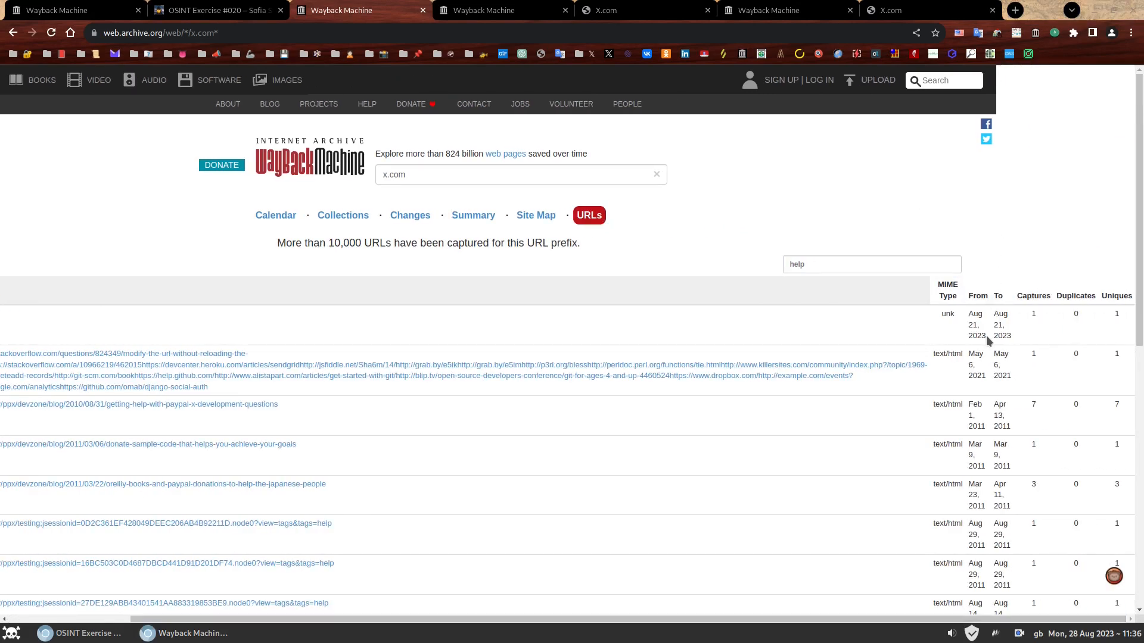
pyautogui.scroll(-3)
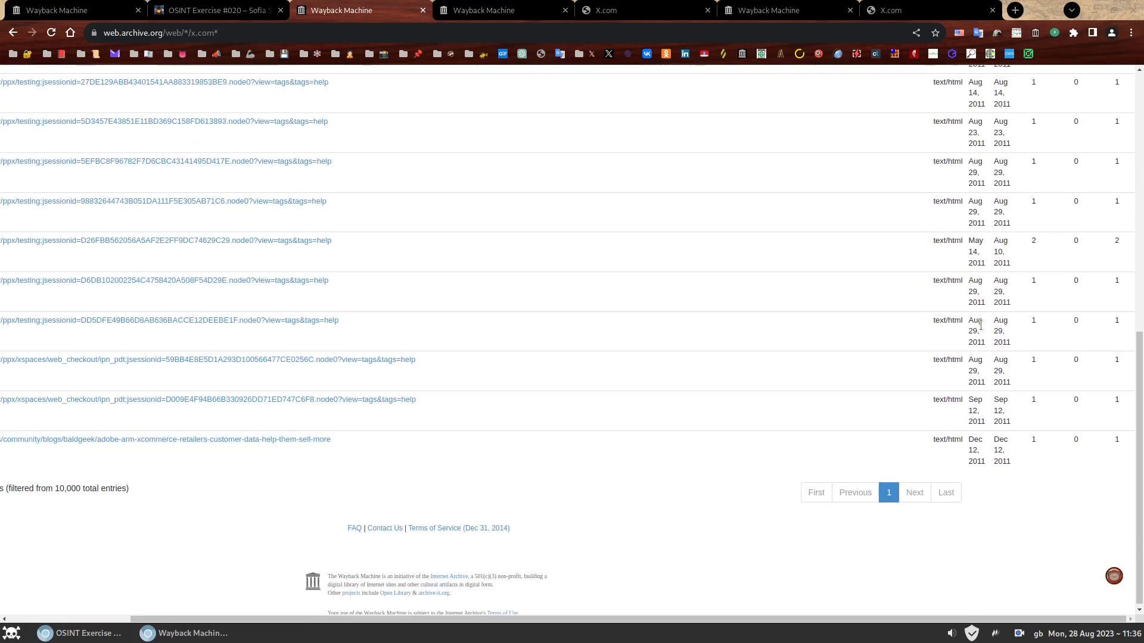
pyautogui.scroll(3)
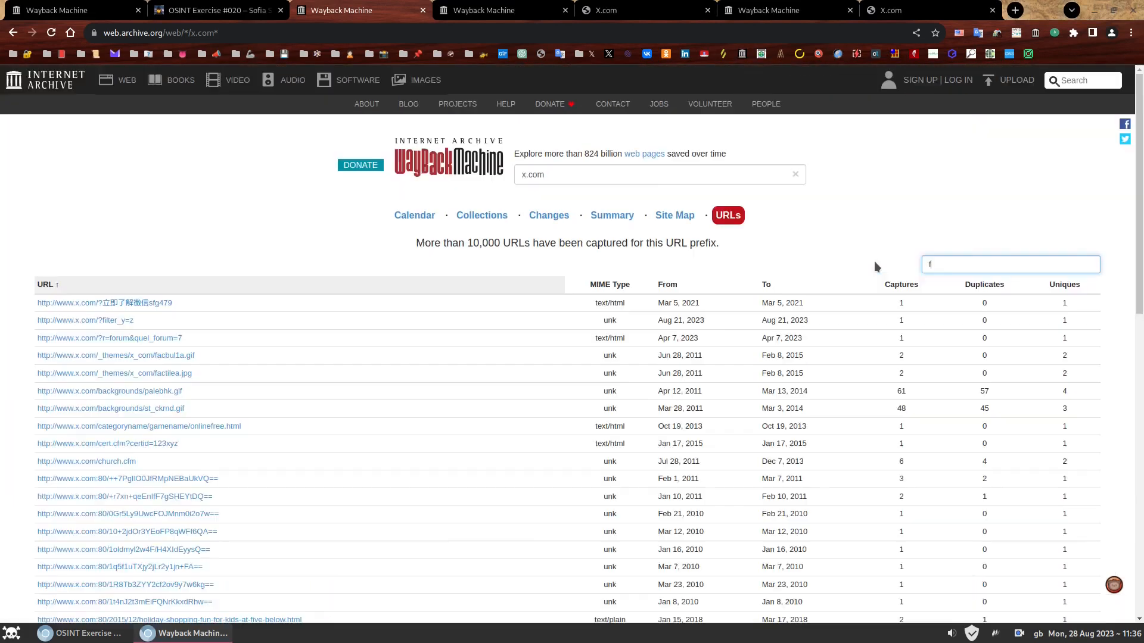
pyautogui.write('faq')
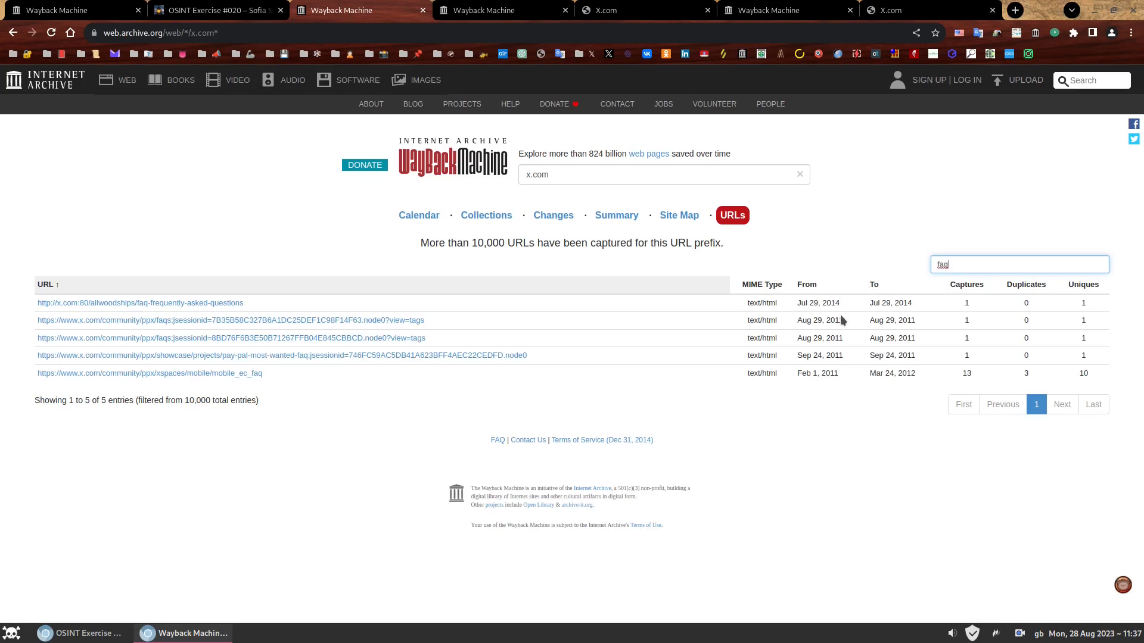
pyautogui.doubleClick(941, 264)
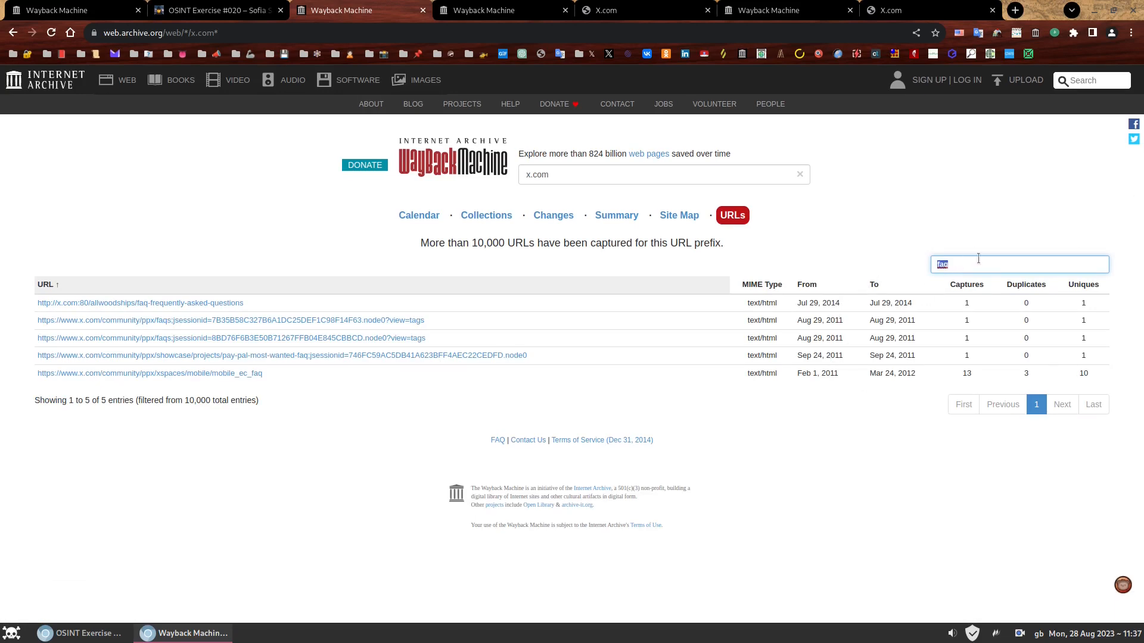
pyautogui.write('freque')
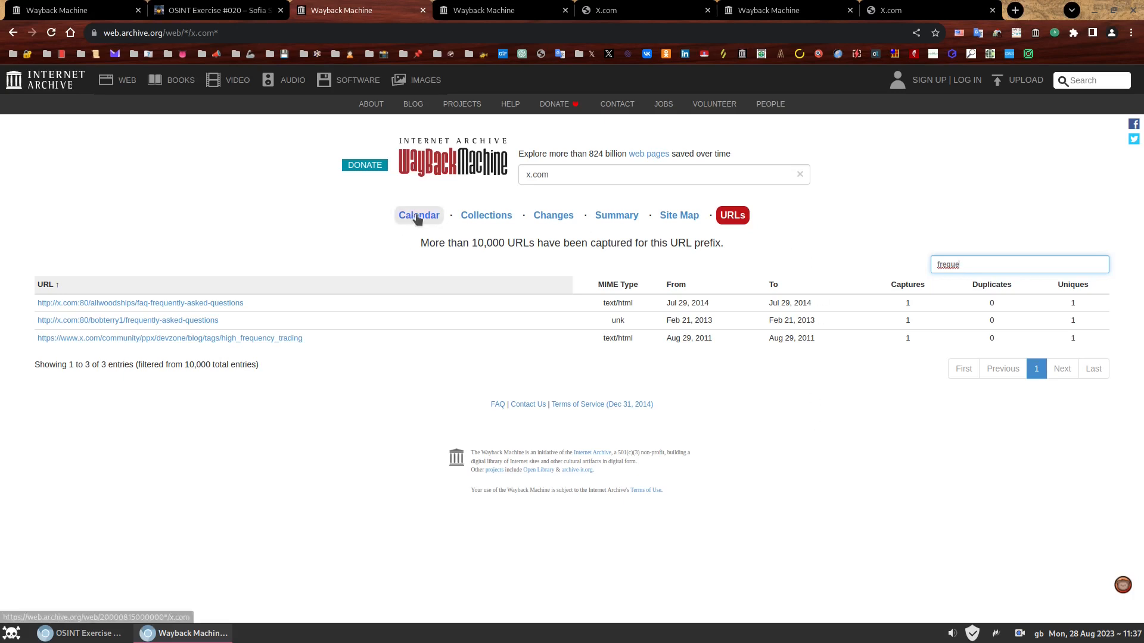
pyautogui.moveTo(911, 221)
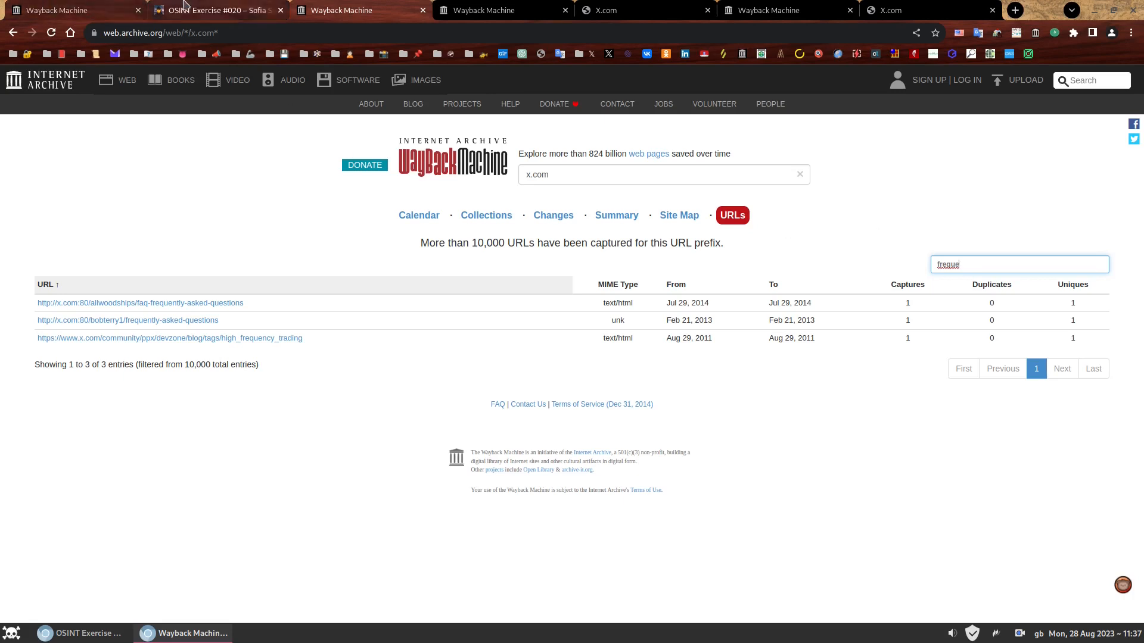
# Reread the OSINT exercise briefing, then go to the Internet Archive donation page
pyautogui.click(215, 10)
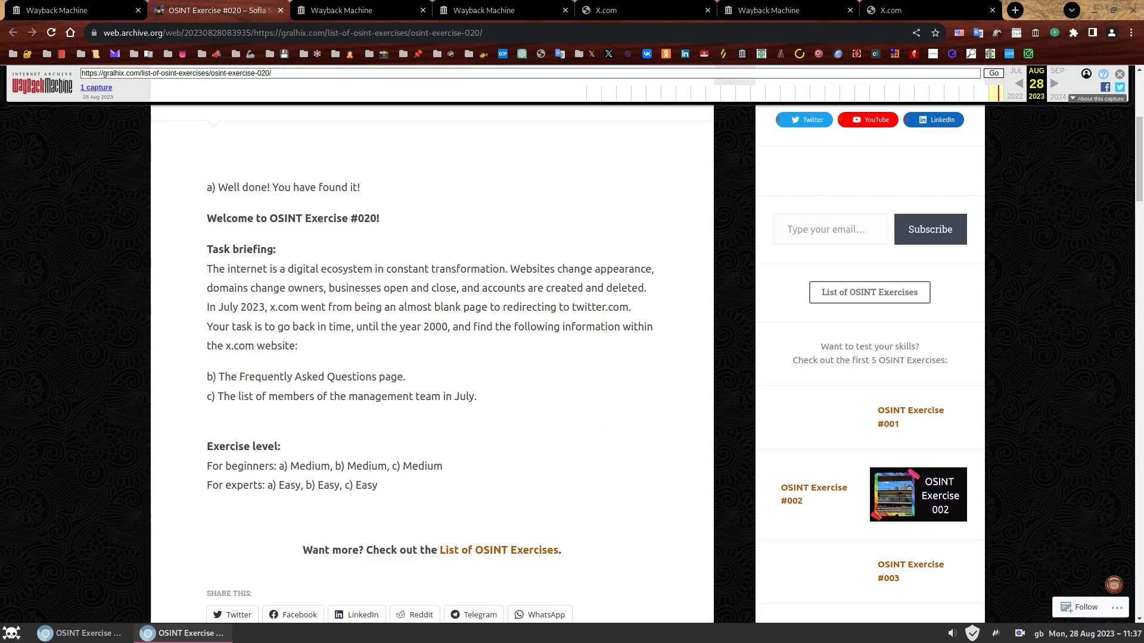
pyautogui.moveTo(553, 284)
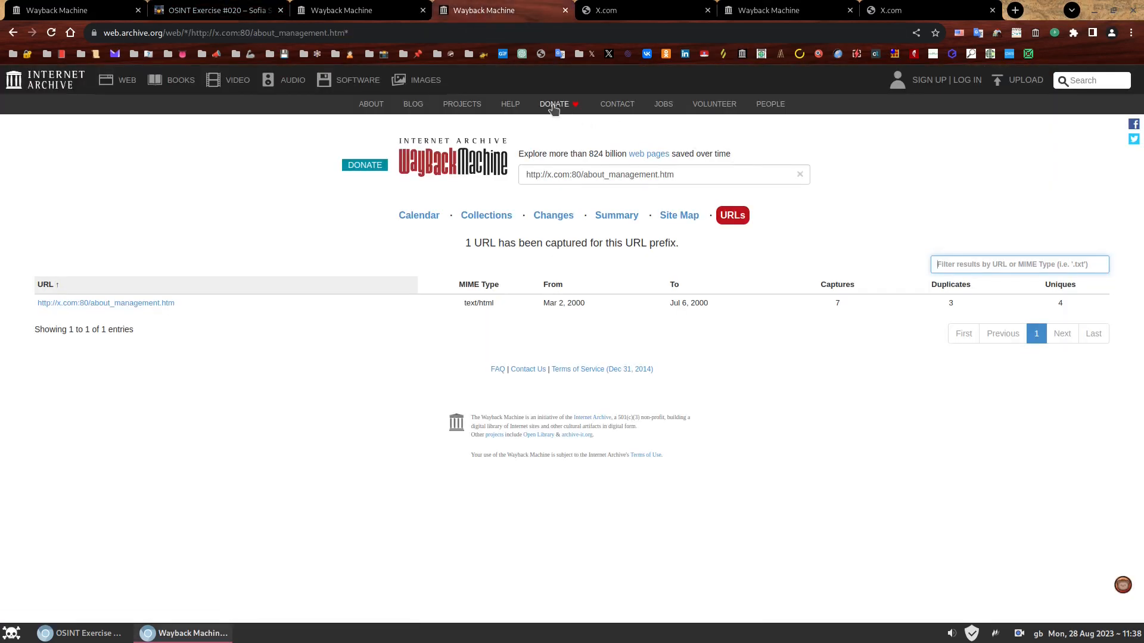
pyautogui.click(553, 105)
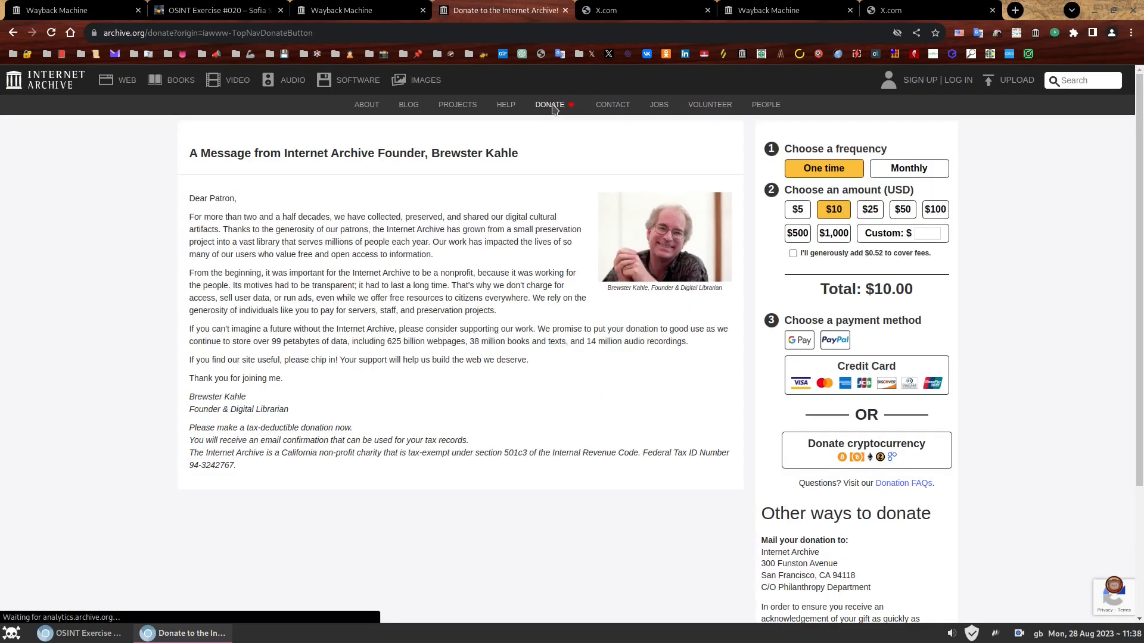
pyautogui.moveTo(552, 108)
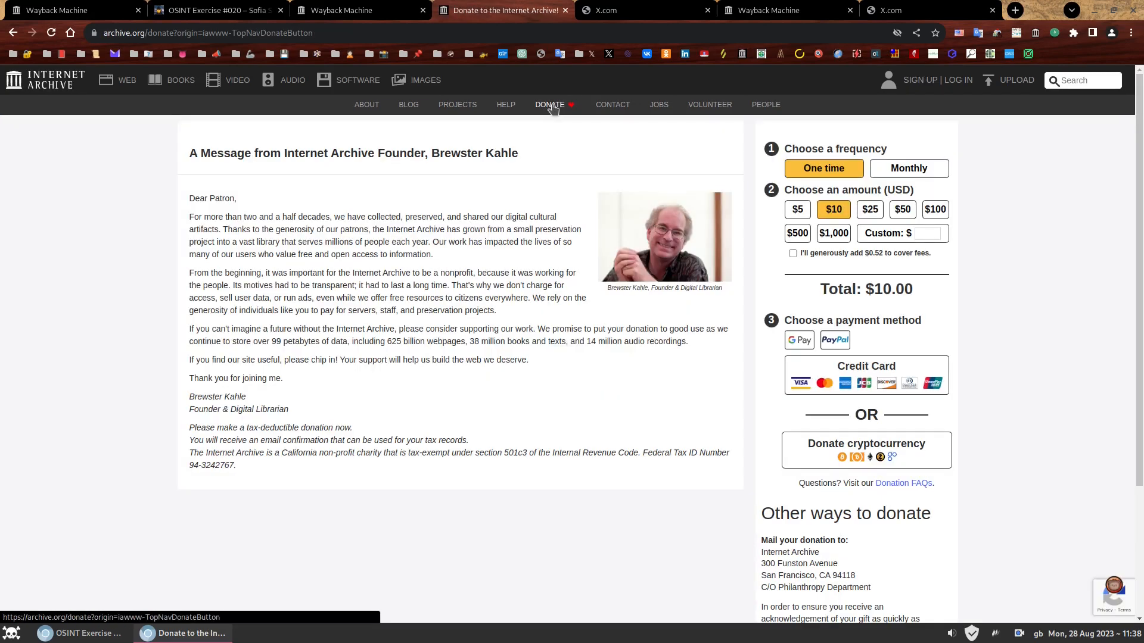